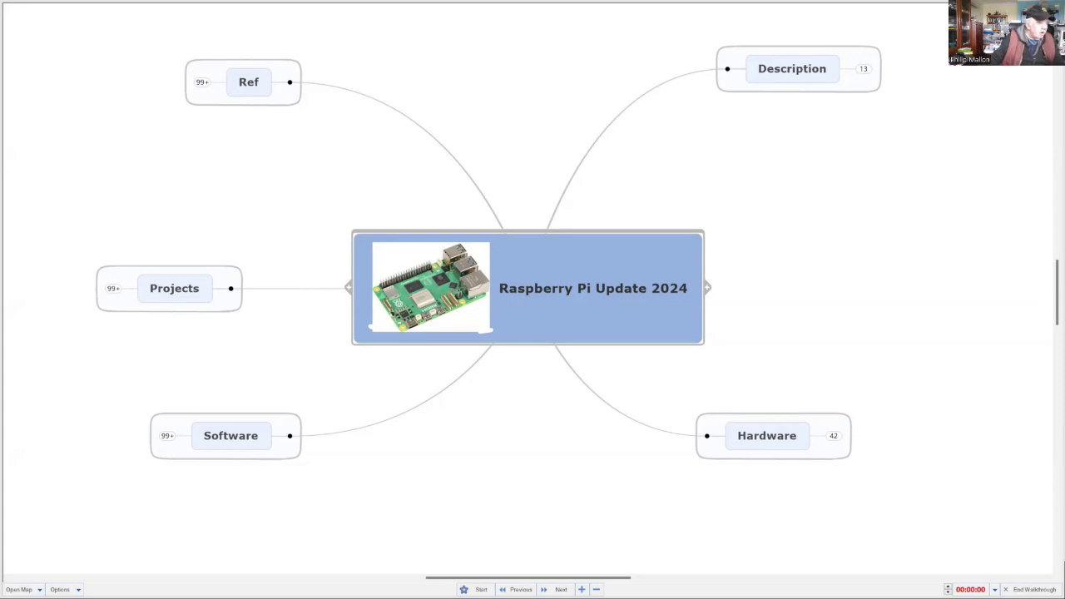
{"action": "mouse_move", "coordinate": [577, 585]}
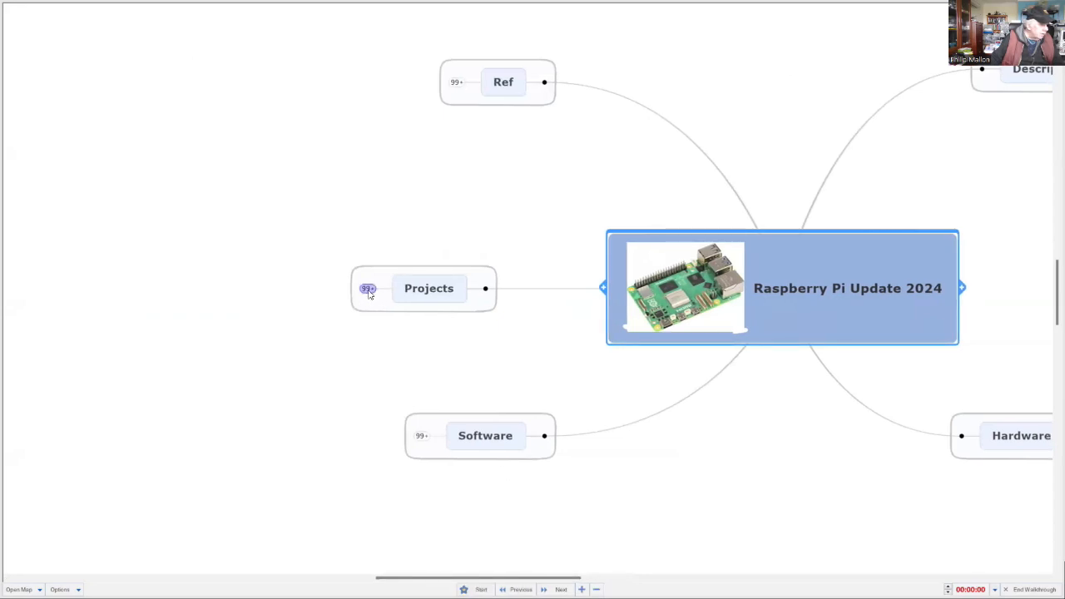
Step: Expand the Projects branch via its 99+ counter to show the Seeeduino XIAO diagram and Coms group
{"action": "left_click", "coordinate": [367, 288]}
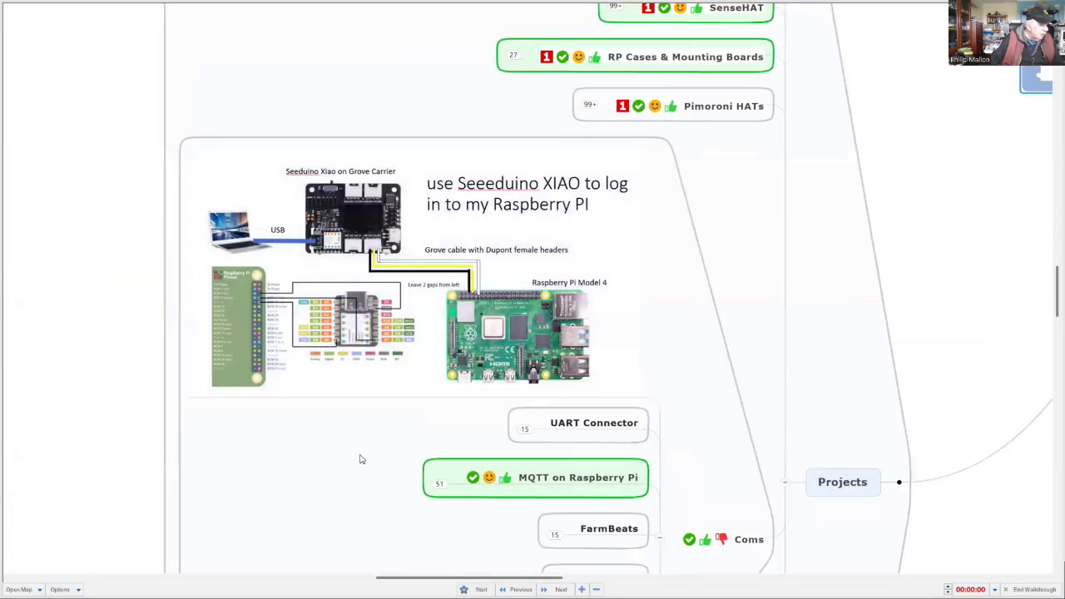
{"action": "mouse_move", "coordinate": [354, 446]}
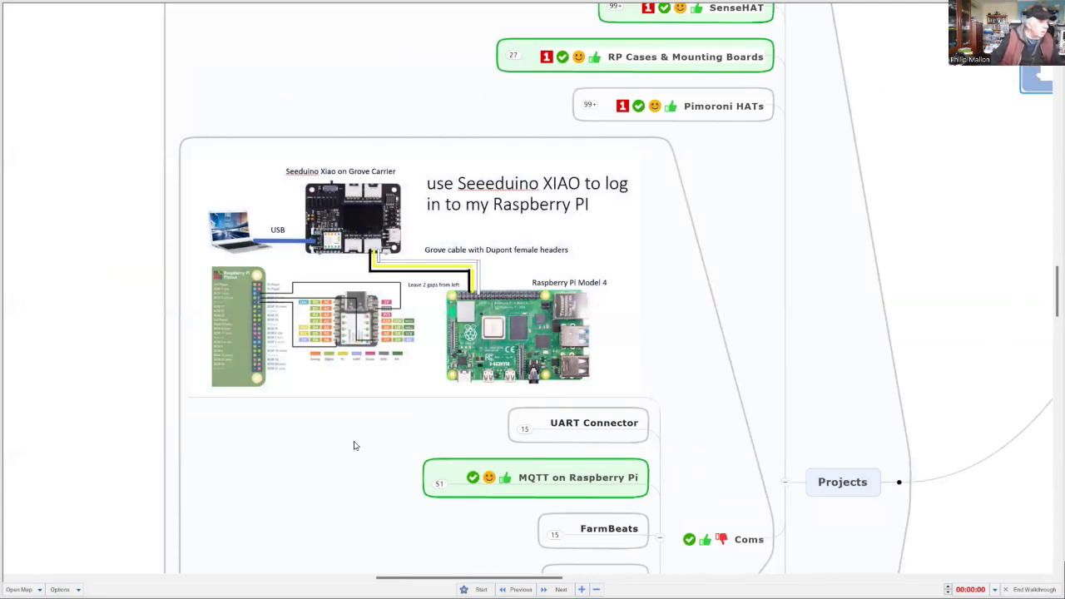
{"action": "mouse_move", "coordinate": [350, 439]}
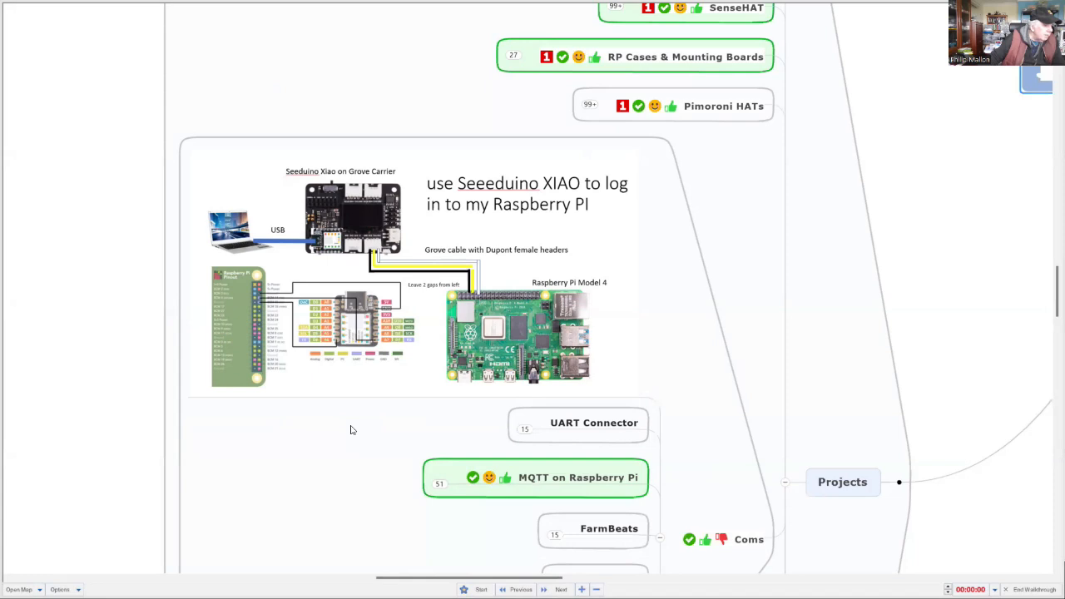
{"action": "mouse_move", "coordinate": [348, 430]}
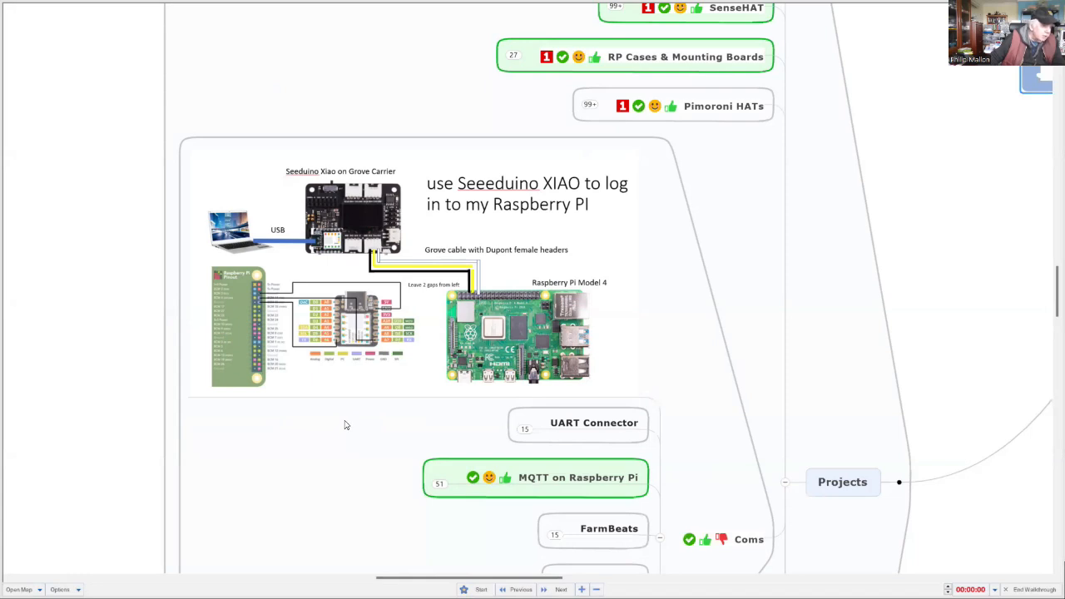
{"action": "mouse_move", "coordinate": [341, 420]}
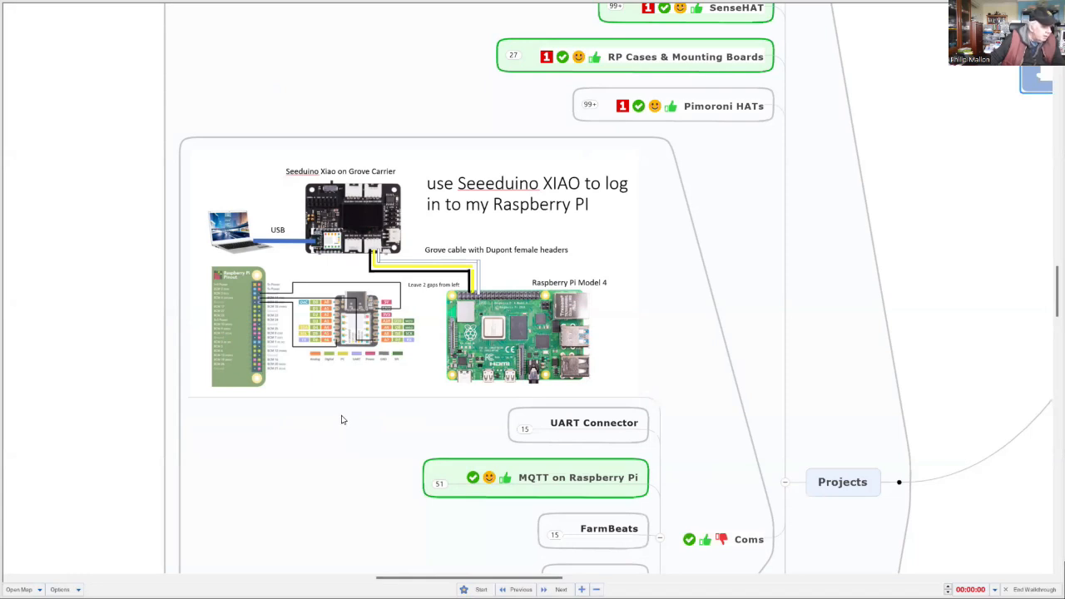
Step: Scroll down to UART Connector, MQTT on Raspberry Pi, FarmBeats, GPIO Pins and Projects
{"action": "scroll", "scroll_direction": "down", "scroll_amount": 3}
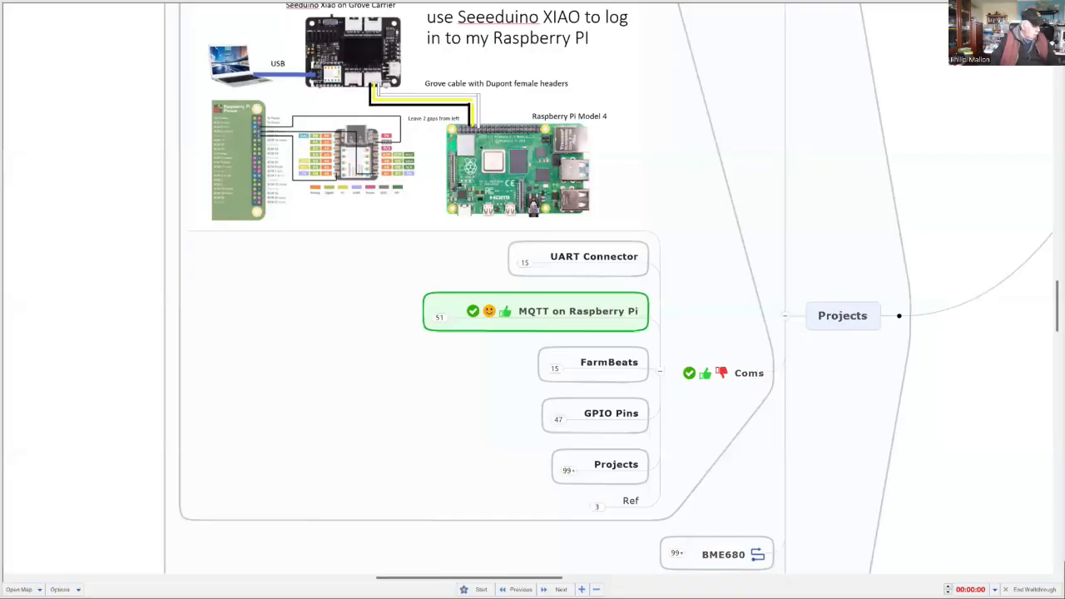
{"action": "mouse_move", "coordinate": [842, 470]}
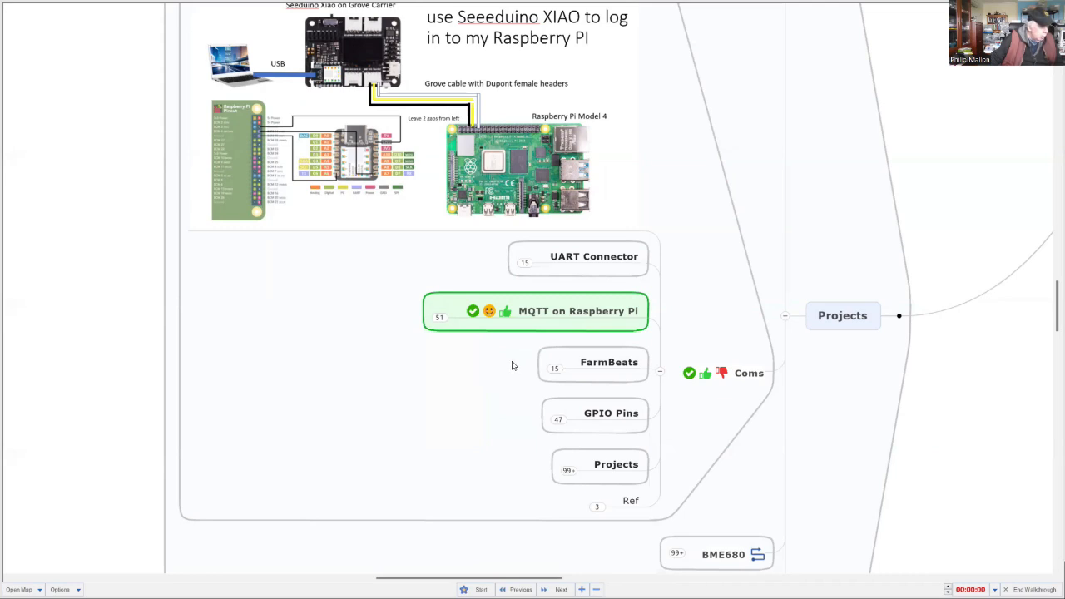
{"action": "mouse_move", "coordinate": [537, 365]}
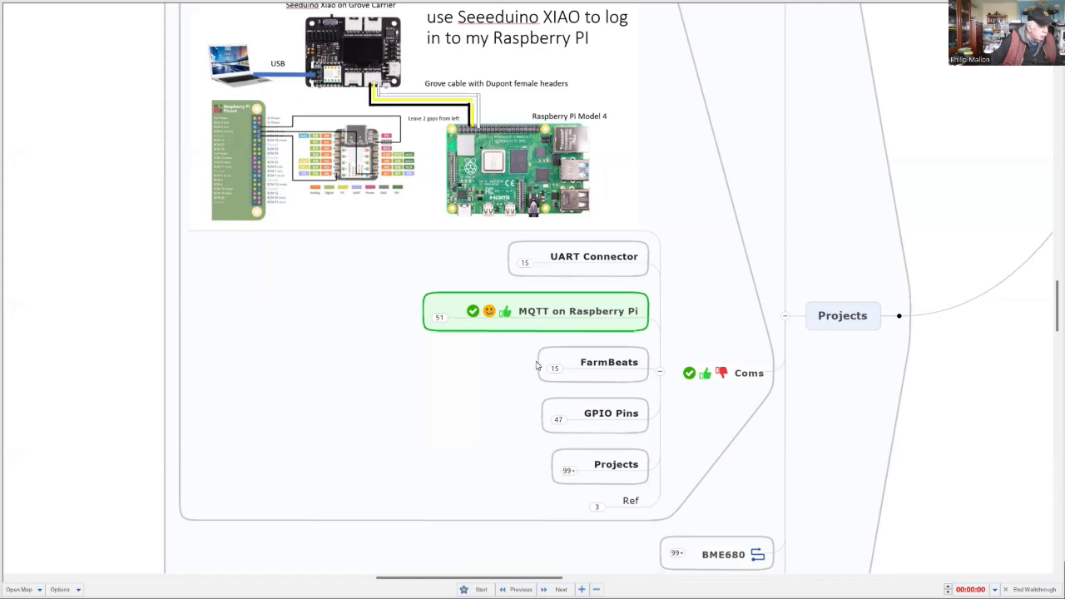
{"action": "scroll", "scroll_direction": "down", "scroll_amount": 3}
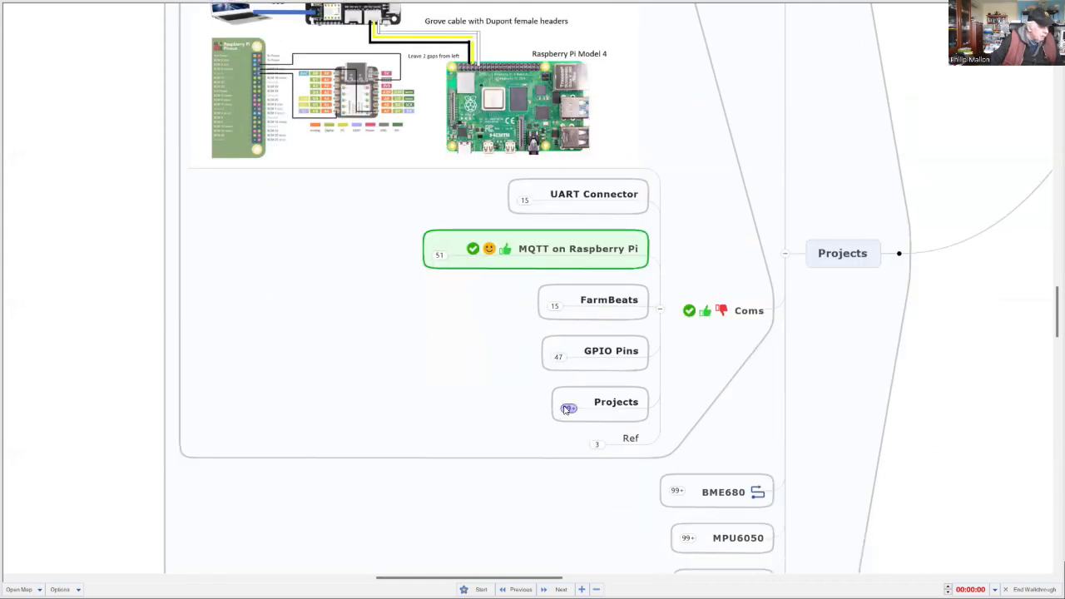
Step: Expand the Coms Projects subtopic to show Raspberry Pi board, M.2 HAT and sensor photos
{"action": "left_click", "coordinate": [616, 402]}
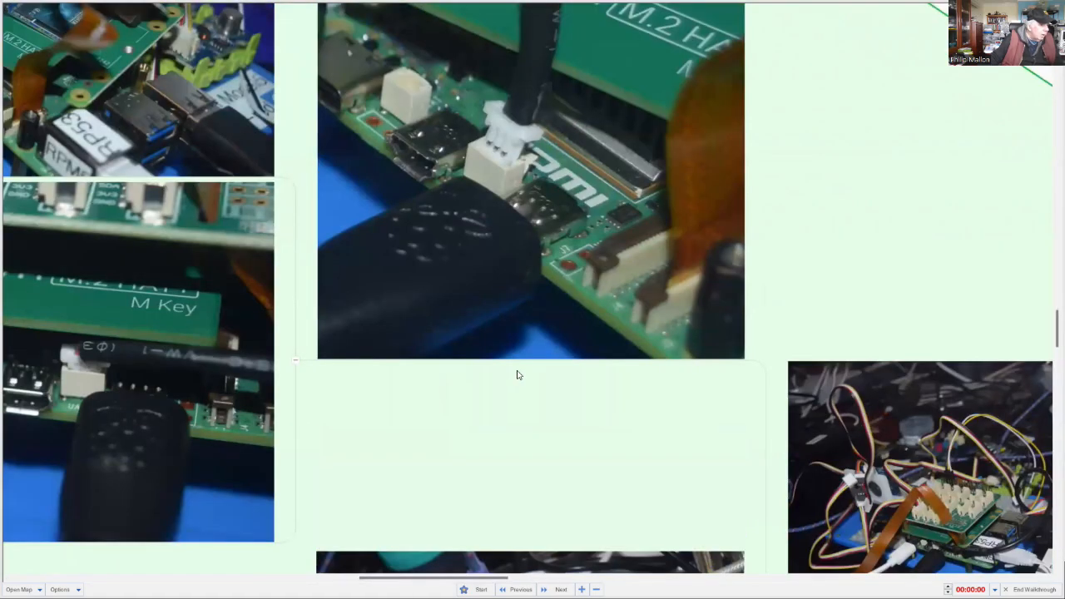
{"action": "mouse_move", "coordinate": [512, 375]}
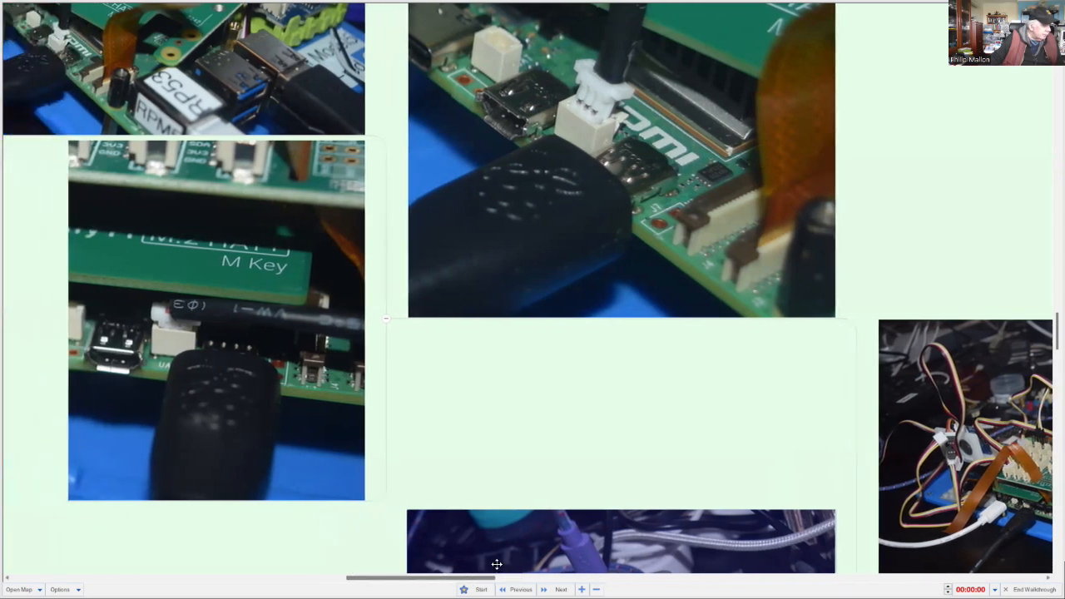
Step: Scroll past the 'Rasp Pi UART Demo' micro:bit photos to the Objective branch
{"action": "scroll", "scroll_direction": "down", "scroll_amount": 3}
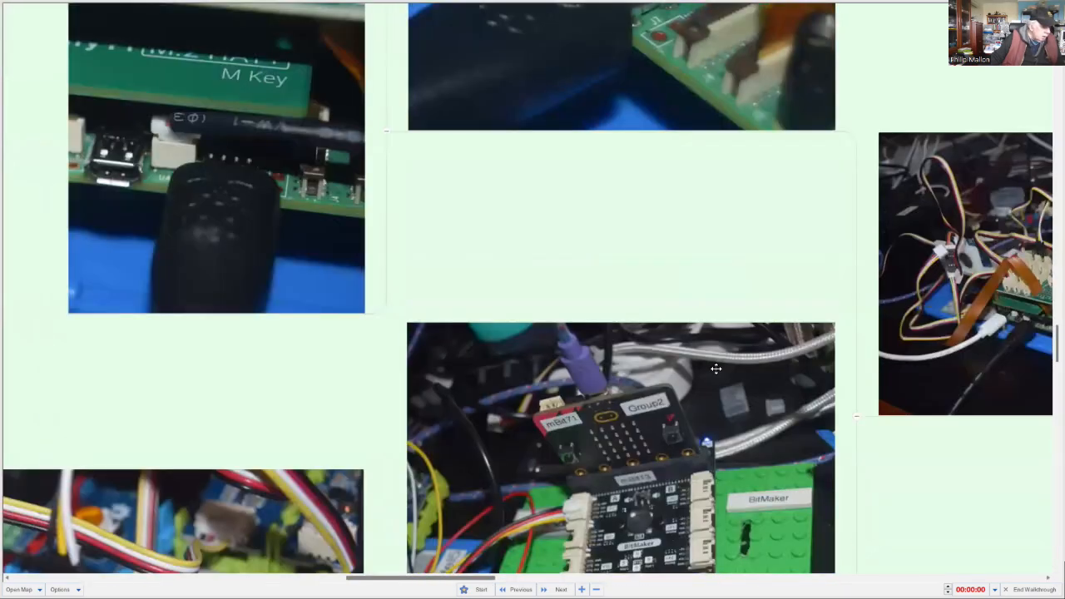
{"action": "scroll", "scroll_direction": "down", "scroll_amount": 3}
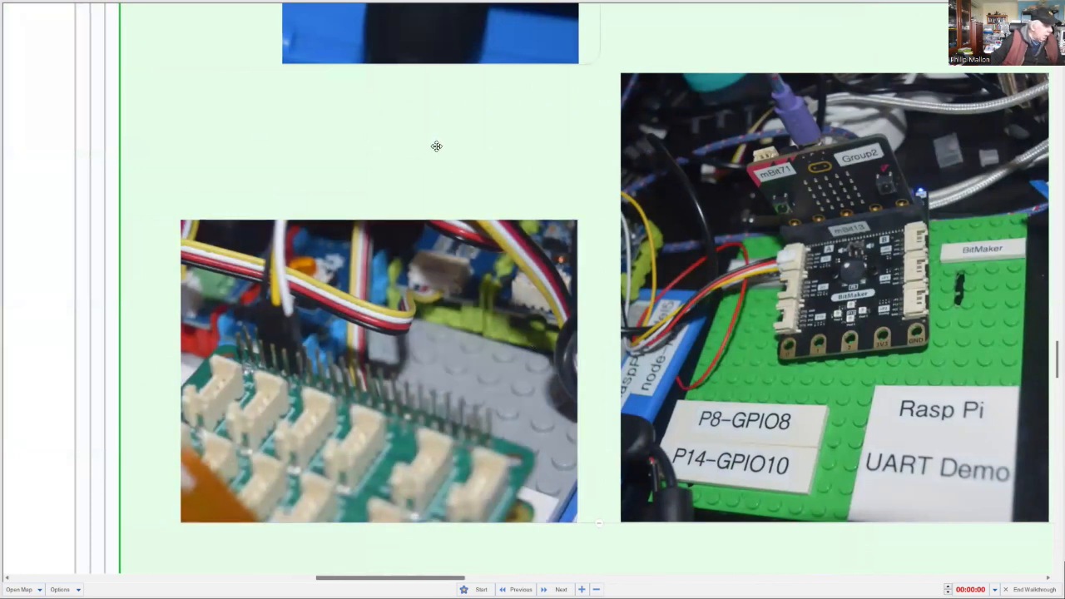
{"action": "mouse_move", "coordinate": [473, 176]}
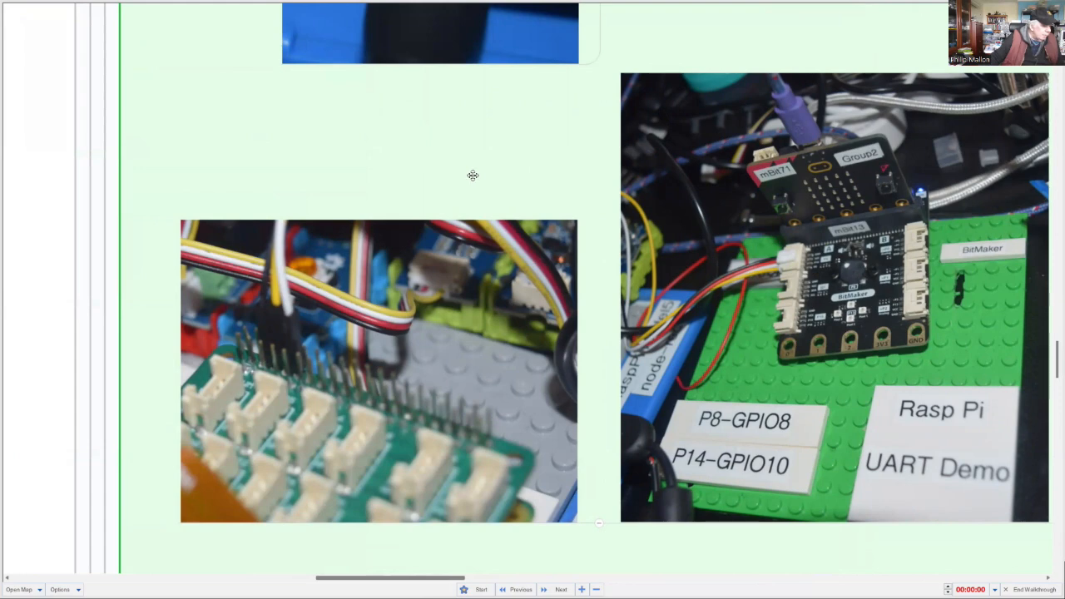
{"action": "mouse_move", "coordinate": [454, 575]}
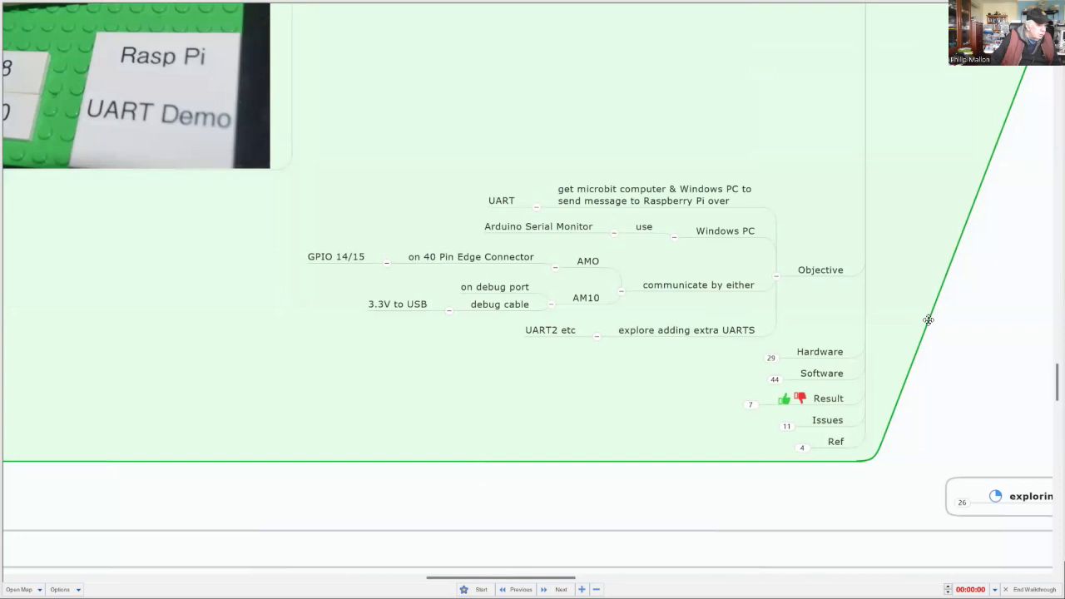
{"action": "mouse_move", "coordinate": [923, 320]}
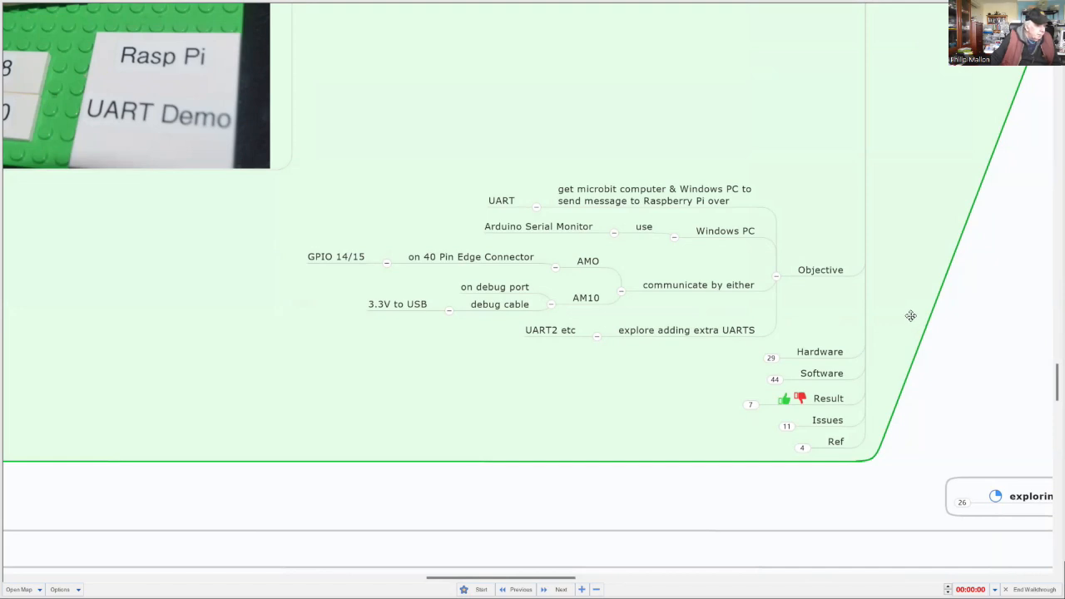
{"action": "mouse_move", "coordinate": [606, 206]}
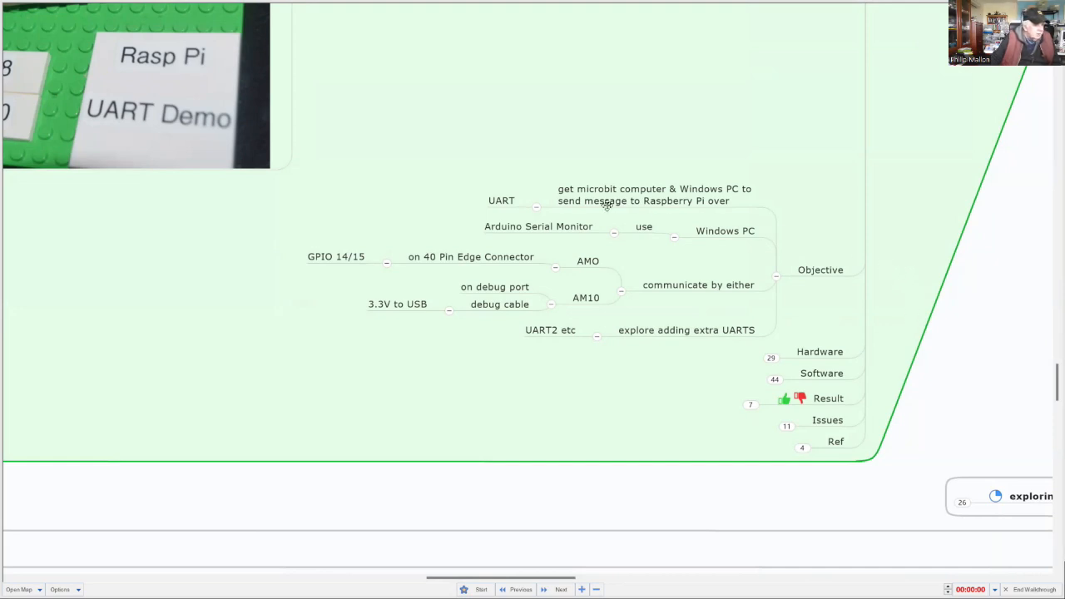
{"action": "mouse_move", "coordinate": [606, 161]}
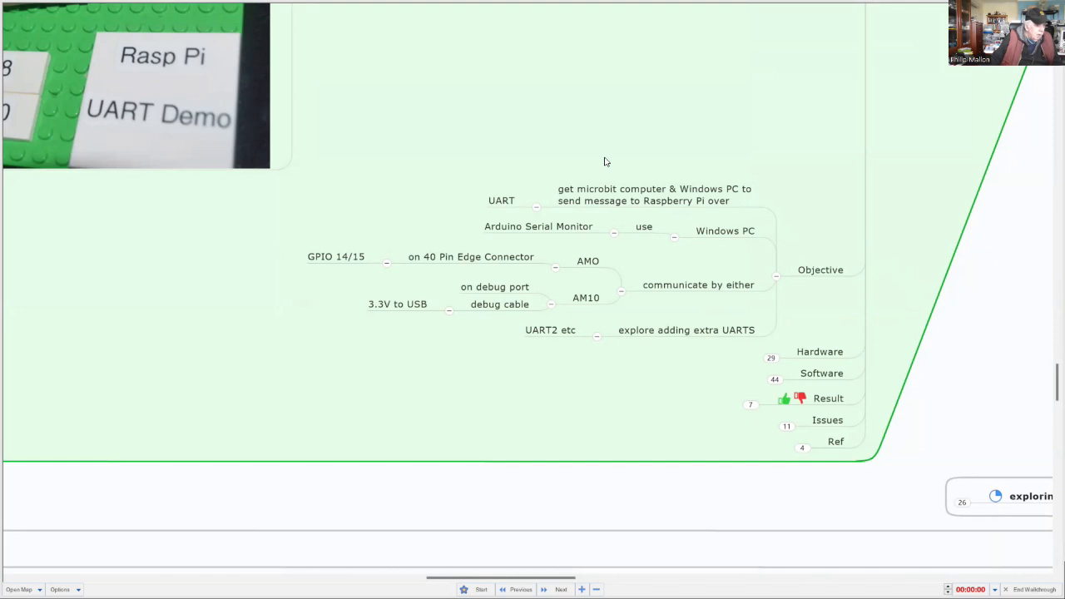
{"action": "mouse_move", "coordinate": [541, 199]}
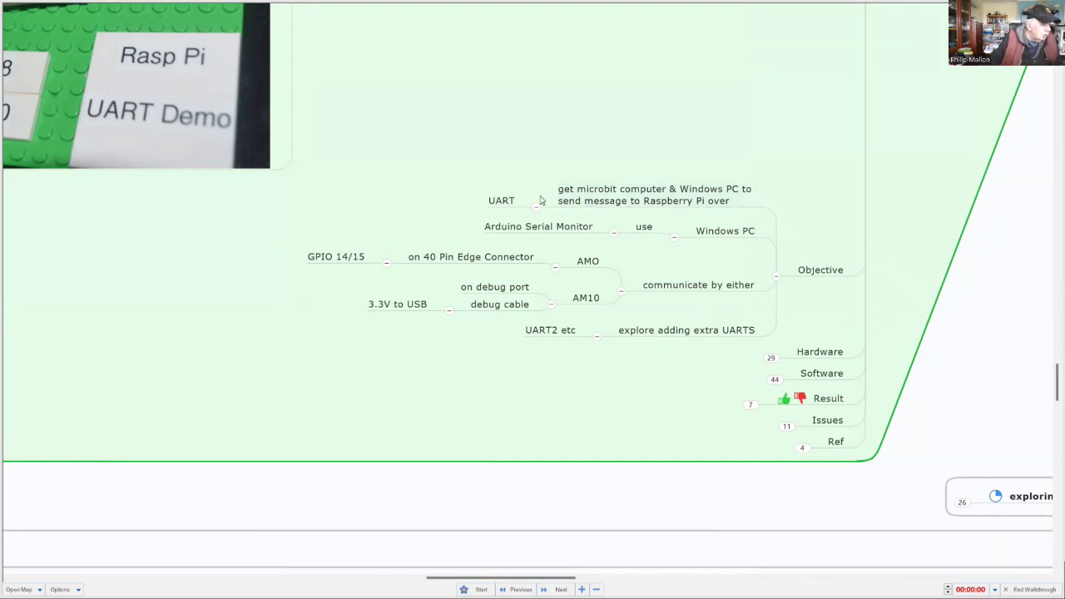
Step: Select Objective branch topics, including 'on debug port', and review the micro:bit and PC messaging notes
{"action": "left_click", "coordinate": [538, 226]}
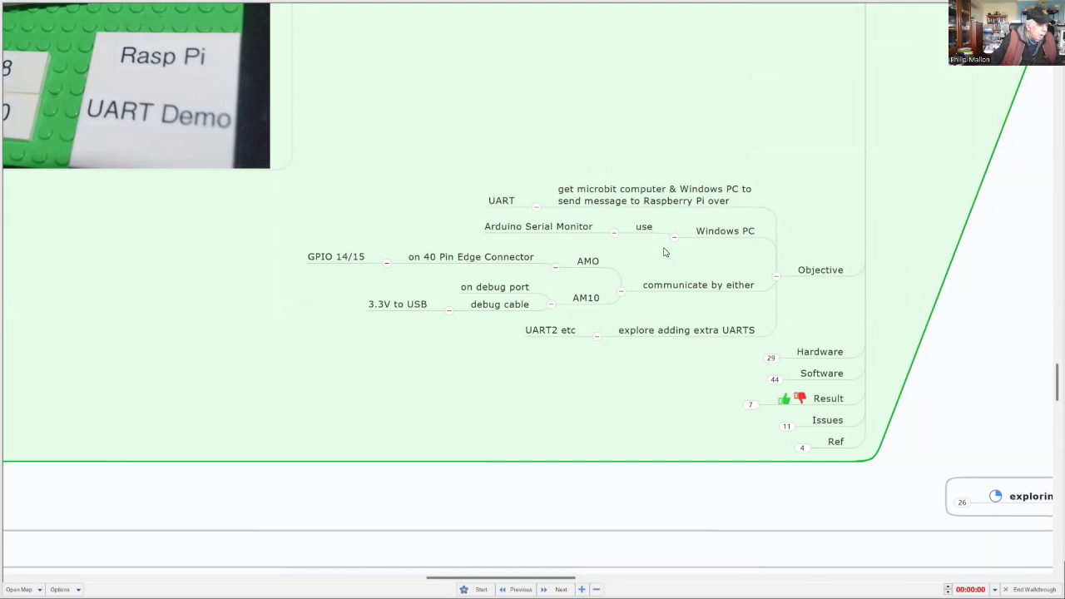
{"action": "scroll", "scroll_direction": "up", "scroll_amount": 3}
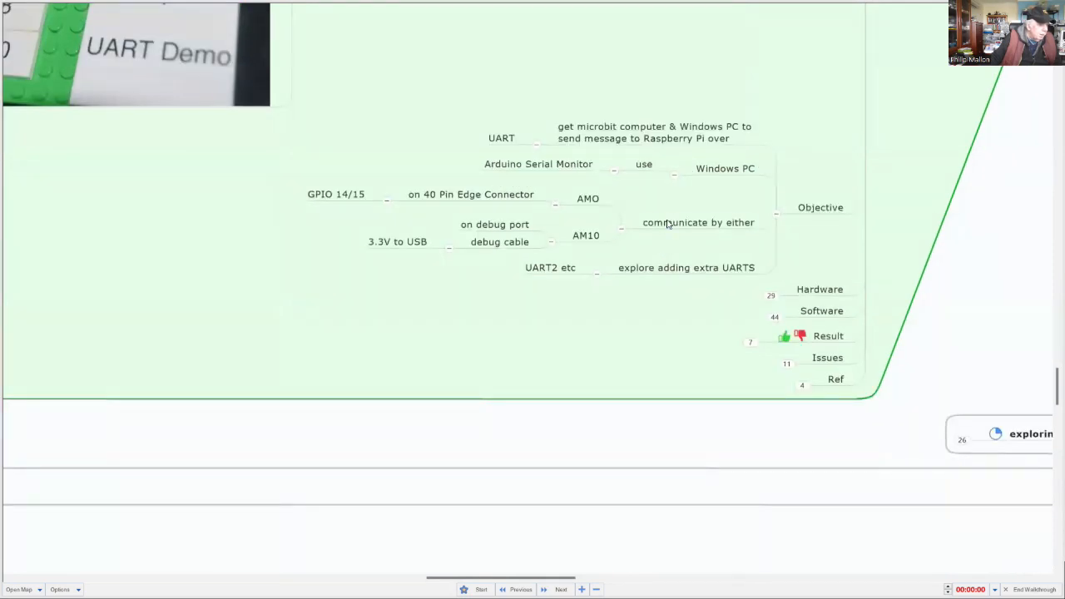
{"action": "mouse_move", "coordinate": [680, 195]}
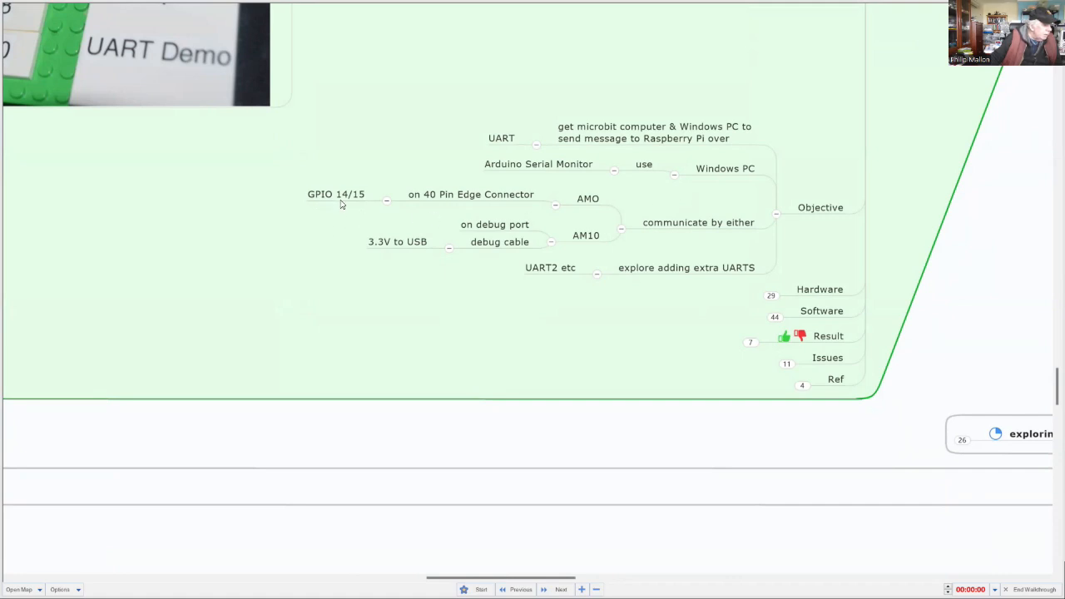
{"action": "mouse_move", "coordinate": [512, 222]}
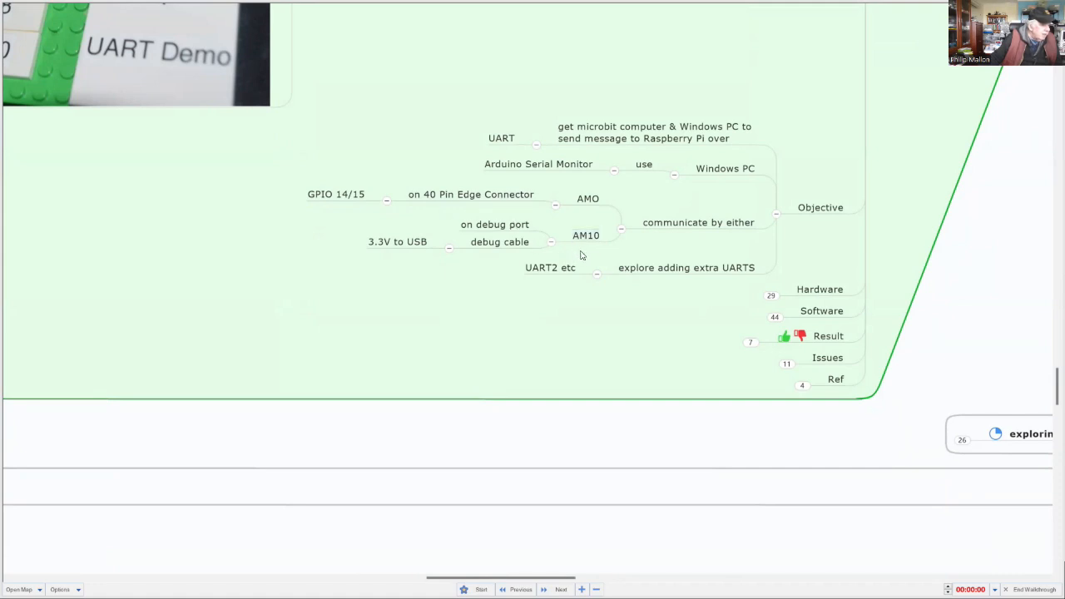
{"action": "left_click", "coordinate": [494, 224]}
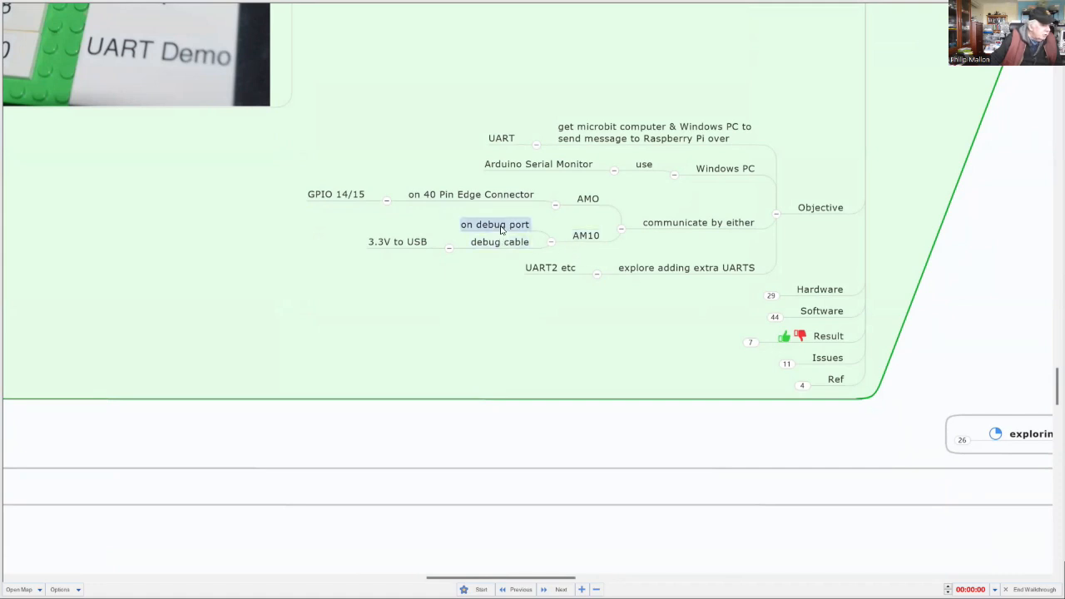
{"action": "left_click", "coordinate": [499, 241]}
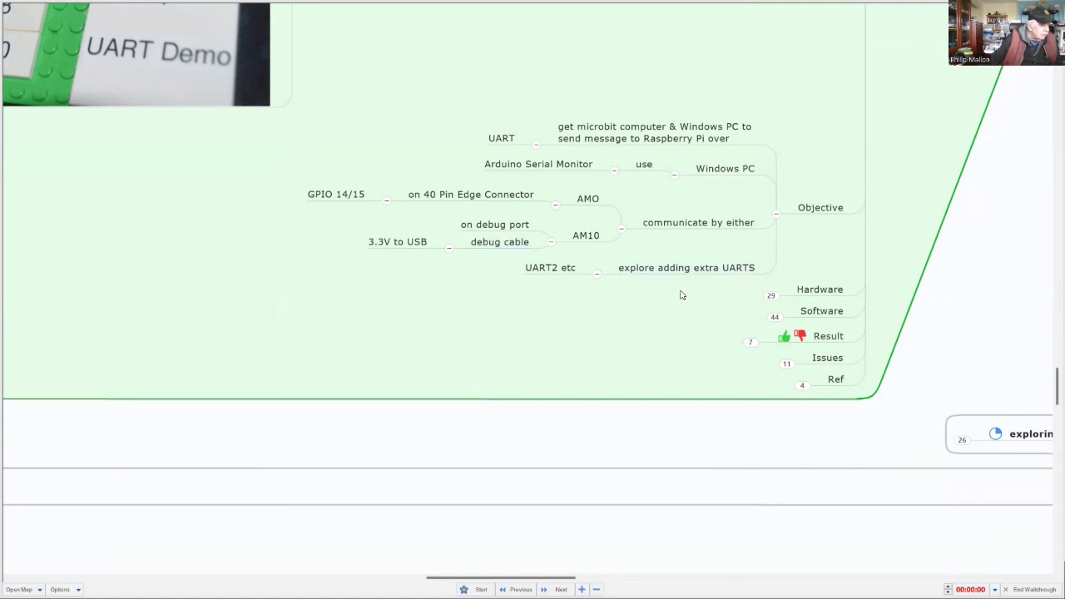
{"action": "mouse_move", "coordinate": [682, 285]}
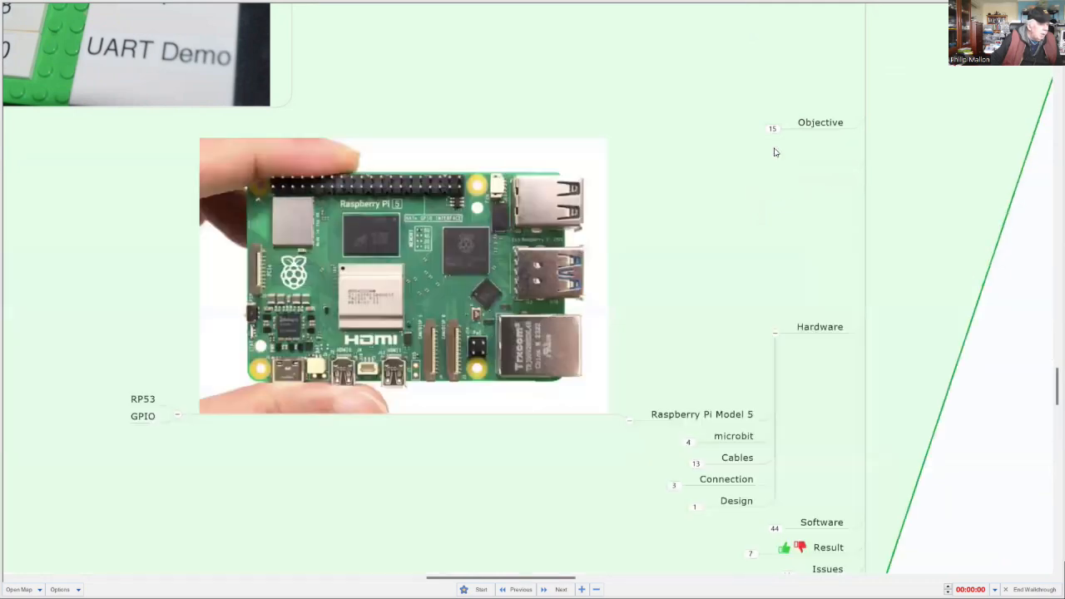
{"action": "scroll", "scroll_direction": "down", "scroll_amount": 3}
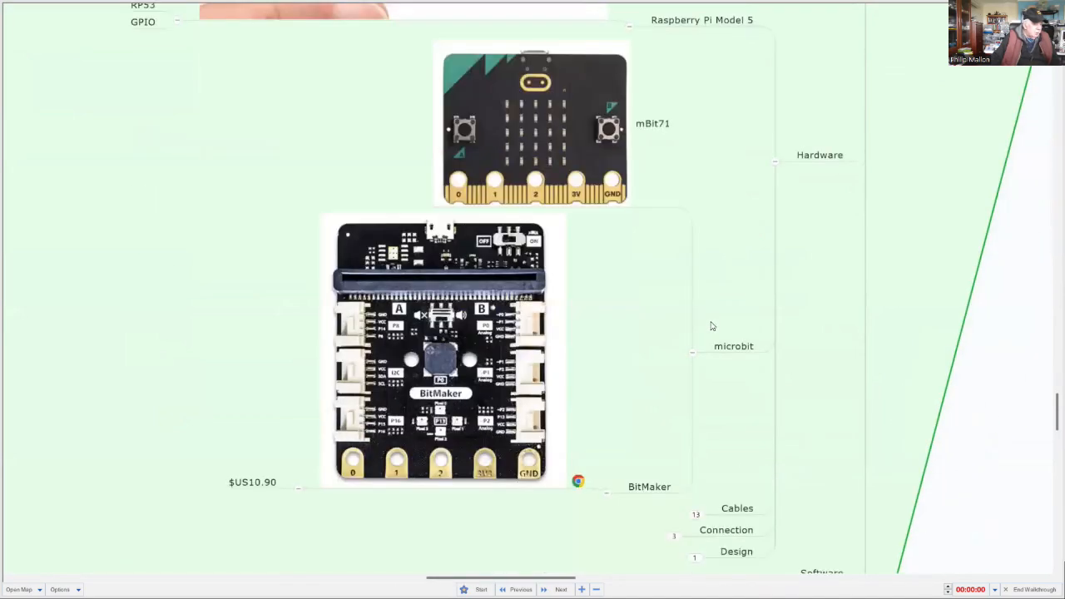
{"action": "mouse_move", "coordinate": [727, 330]}
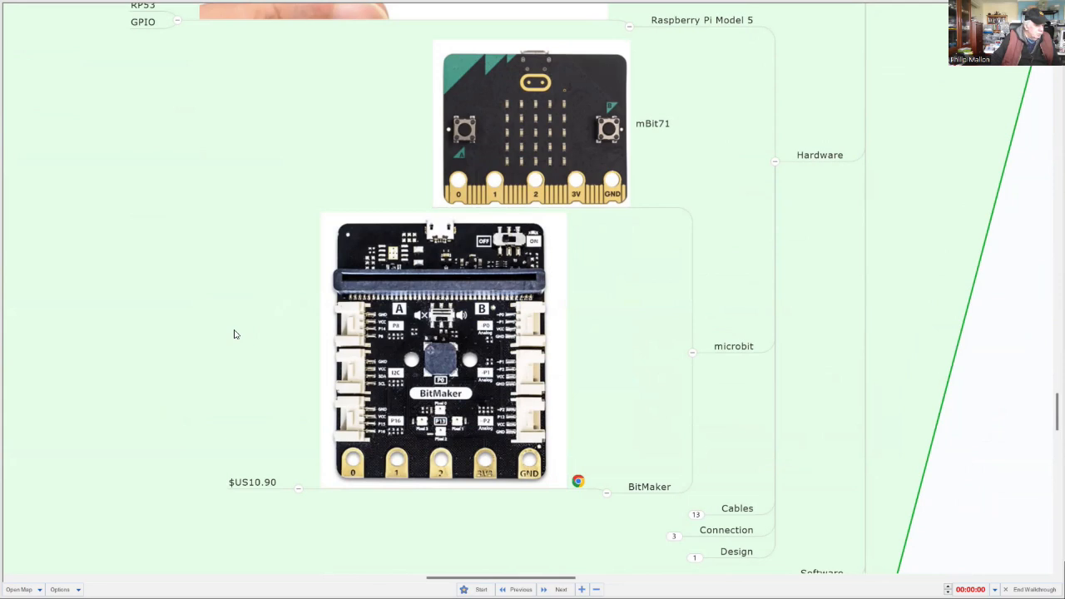
{"action": "mouse_move", "coordinate": [242, 328]}
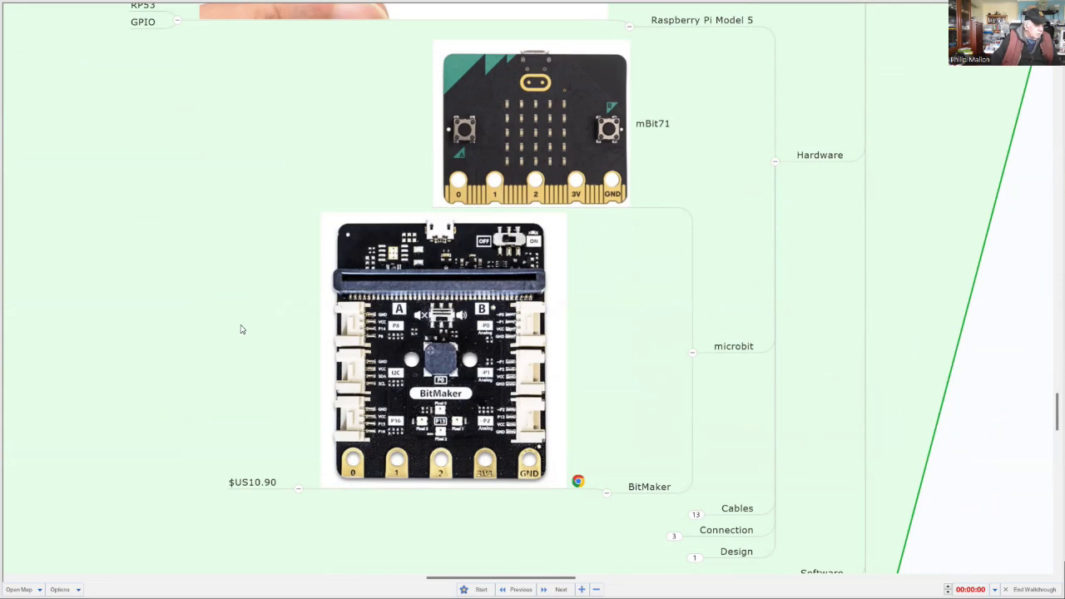
{"action": "mouse_move", "coordinate": [251, 325]}
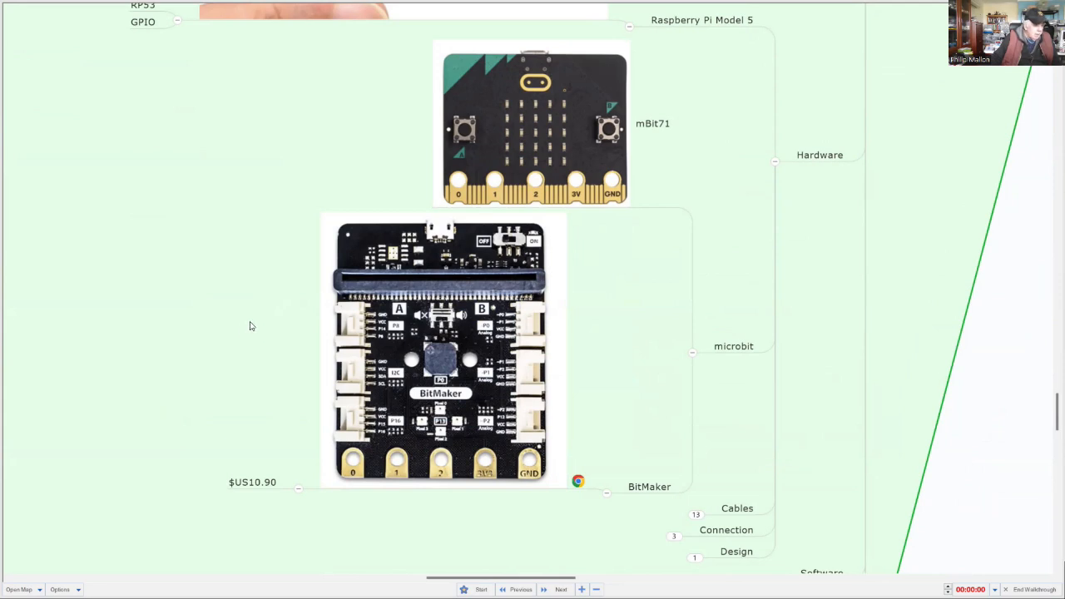
Step: Scroll to the Debug Cable photo under Cables ($7.61, ordered 19Jul24)
{"action": "scroll", "scroll_direction": "down", "scroll_amount": 3}
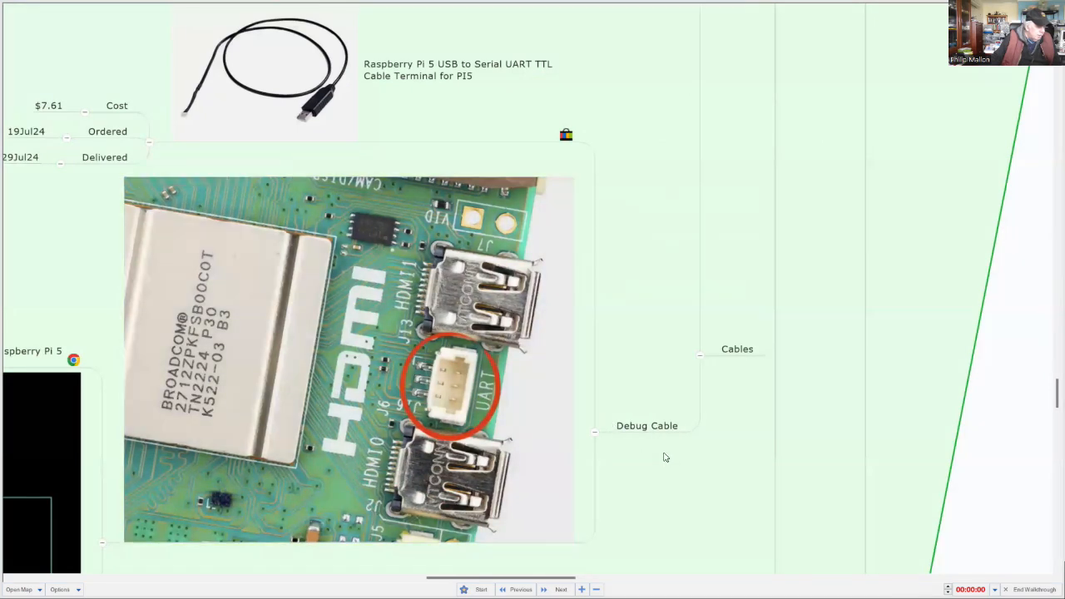
{"action": "mouse_move", "coordinate": [662, 456]}
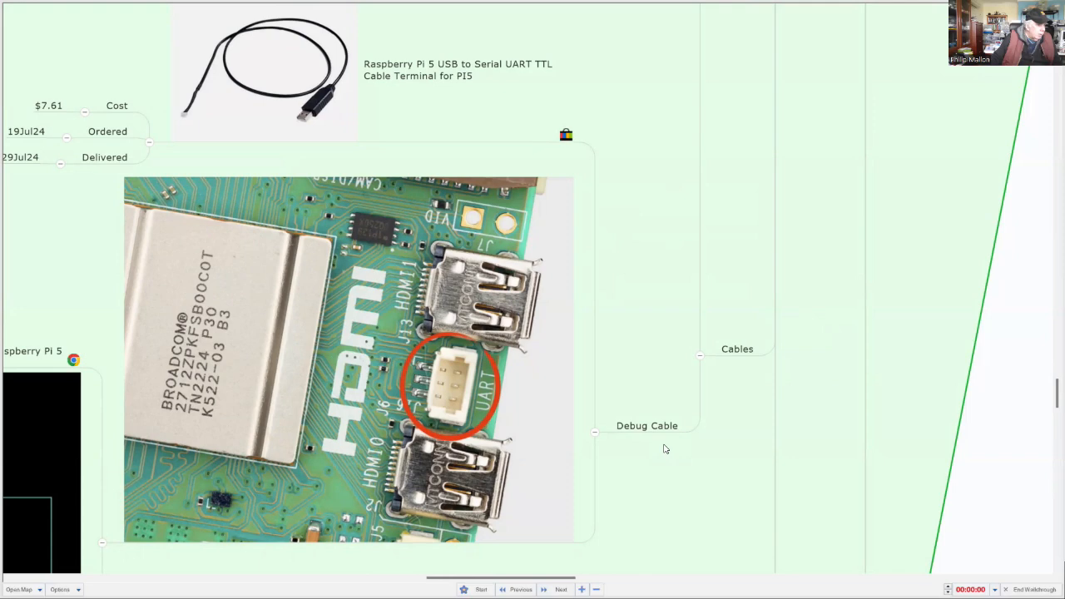
{"action": "mouse_move", "coordinate": [624, 286]}
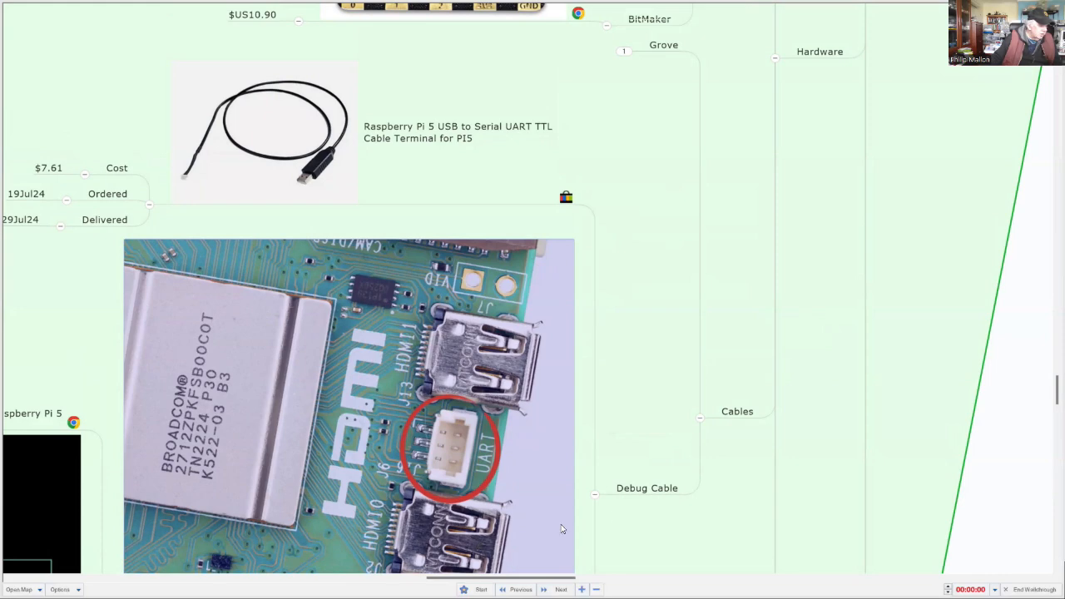
Step: Scroll to the 'Microbit with Raspberry PI: UART' slide and the UART0 TX/RX pinout
{"action": "scroll", "scroll_direction": "down", "scroll_amount": 3}
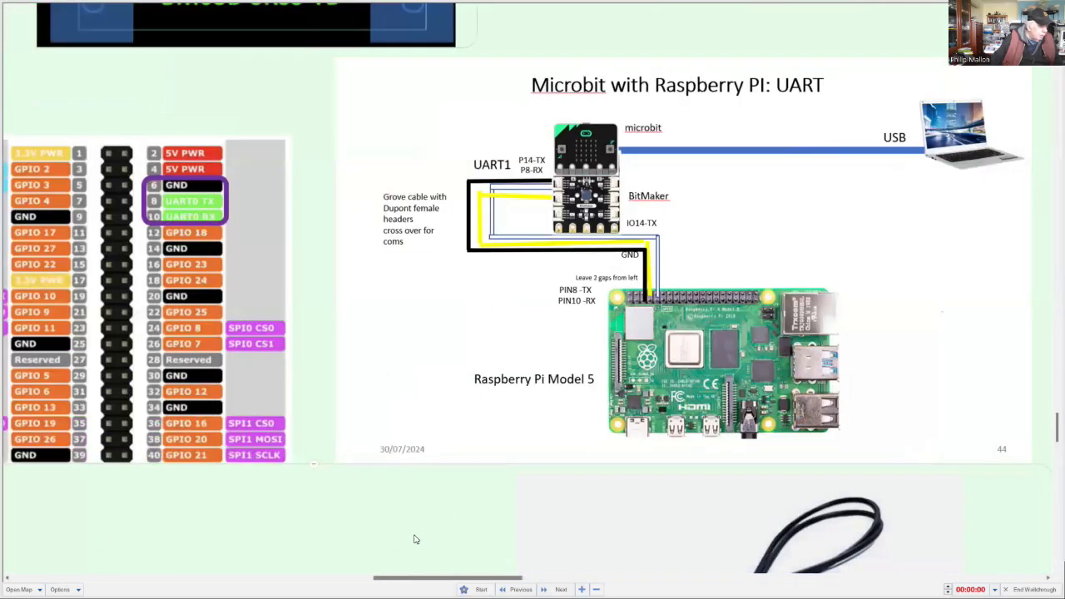
{"action": "mouse_move", "coordinate": [419, 533]}
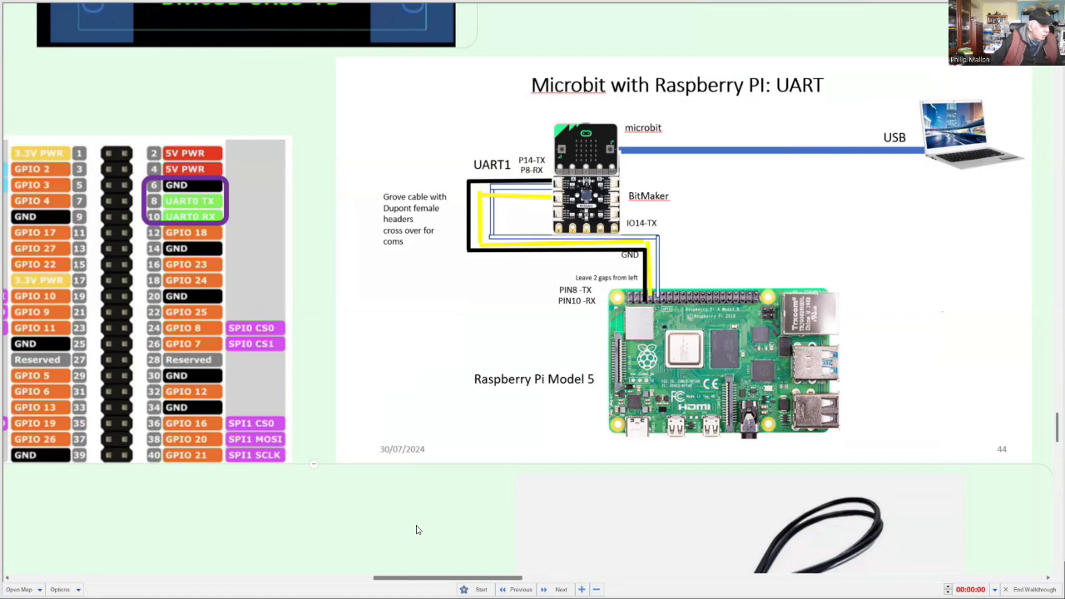
{"action": "mouse_move", "coordinate": [409, 525]}
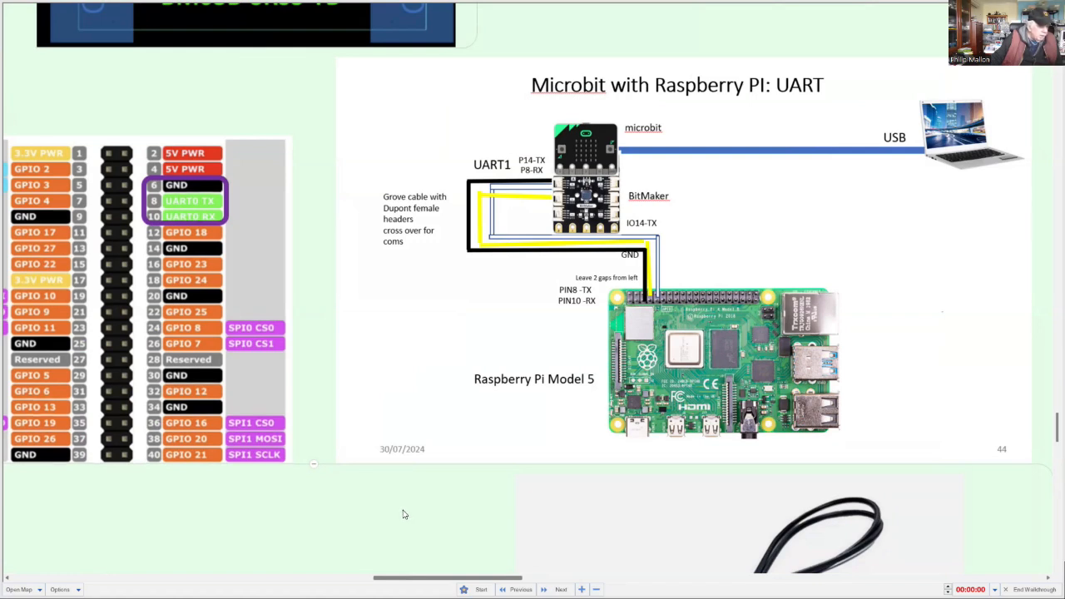
{"action": "mouse_move", "coordinate": [431, 570]}
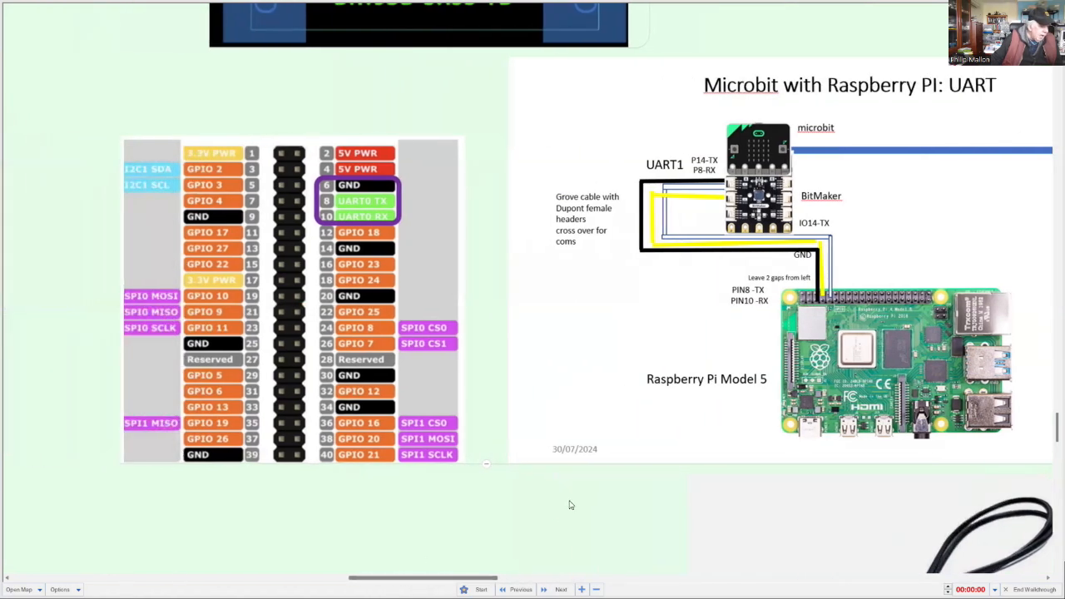
{"action": "mouse_move", "coordinate": [455, 489]}
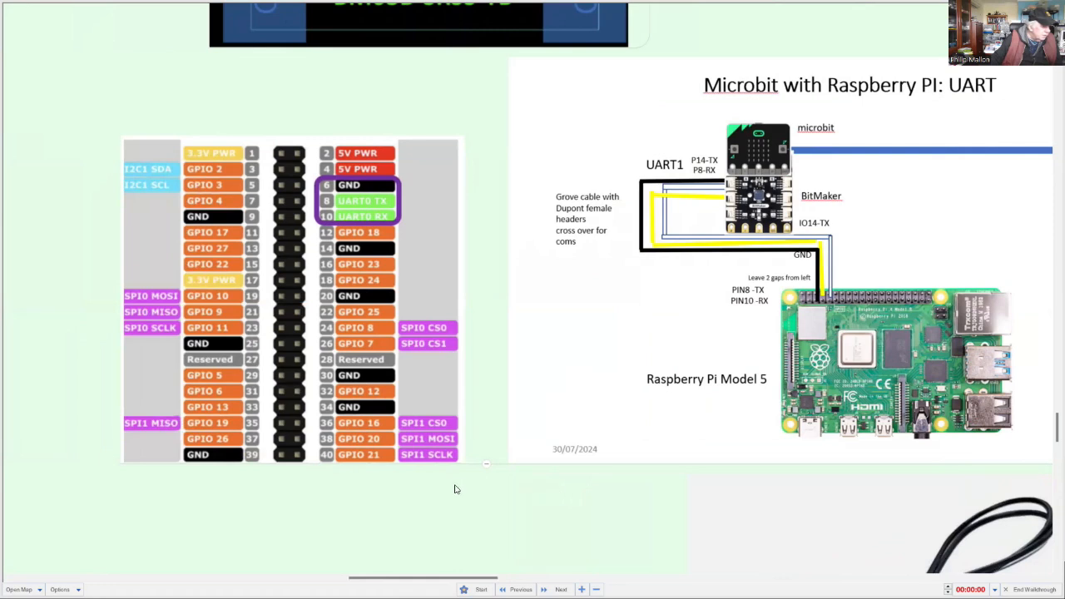
{"action": "mouse_move", "coordinate": [441, 497]}
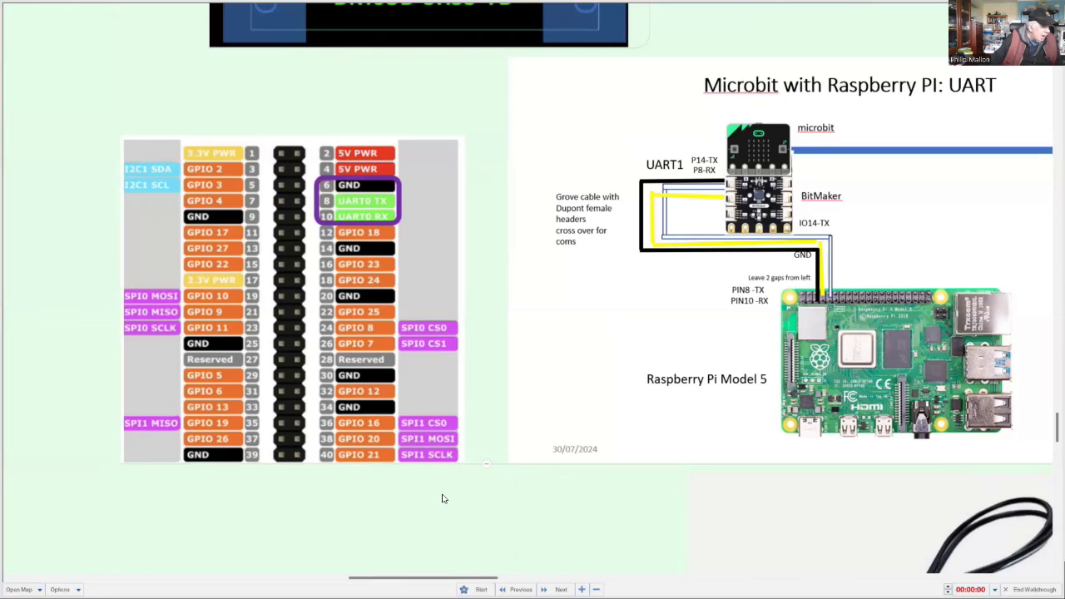
{"action": "mouse_move", "coordinate": [480, 559]}
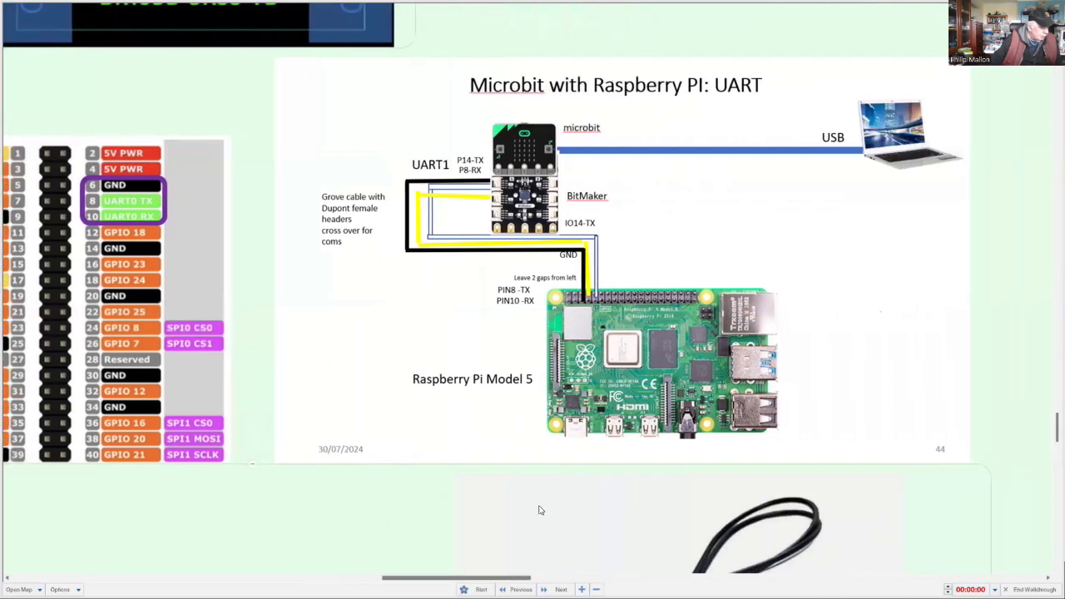
{"action": "scroll", "scroll_direction": "down", "scroll_amount": 3}
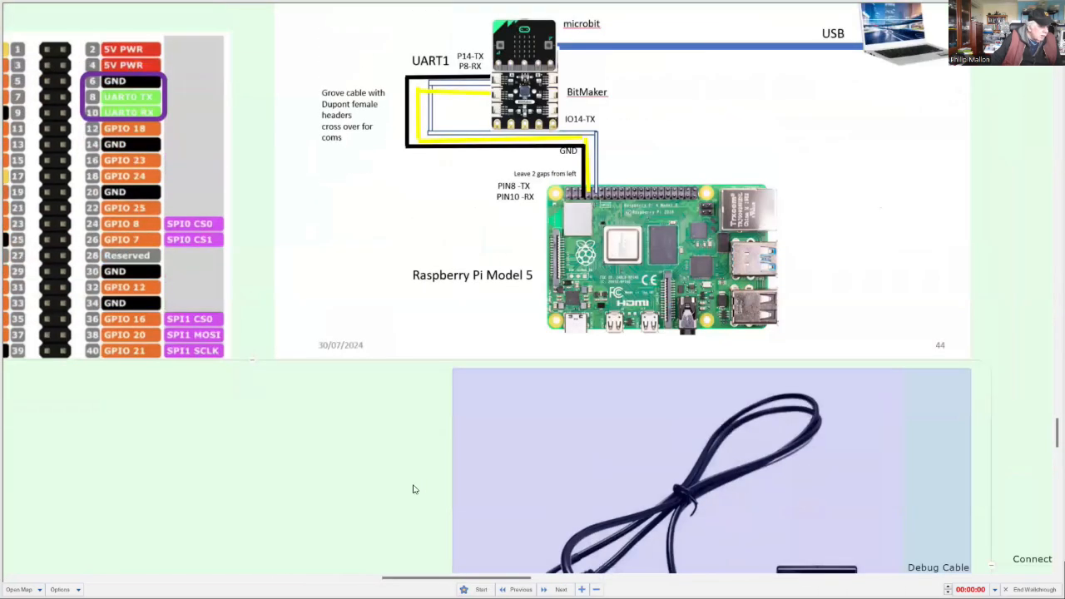
Step: Expand the Software topic to show Windows PC, Raspberry Pi and microbit subtopics
{"action": "scroll", "scroll_direction": "down", "scroll_amount": 3}
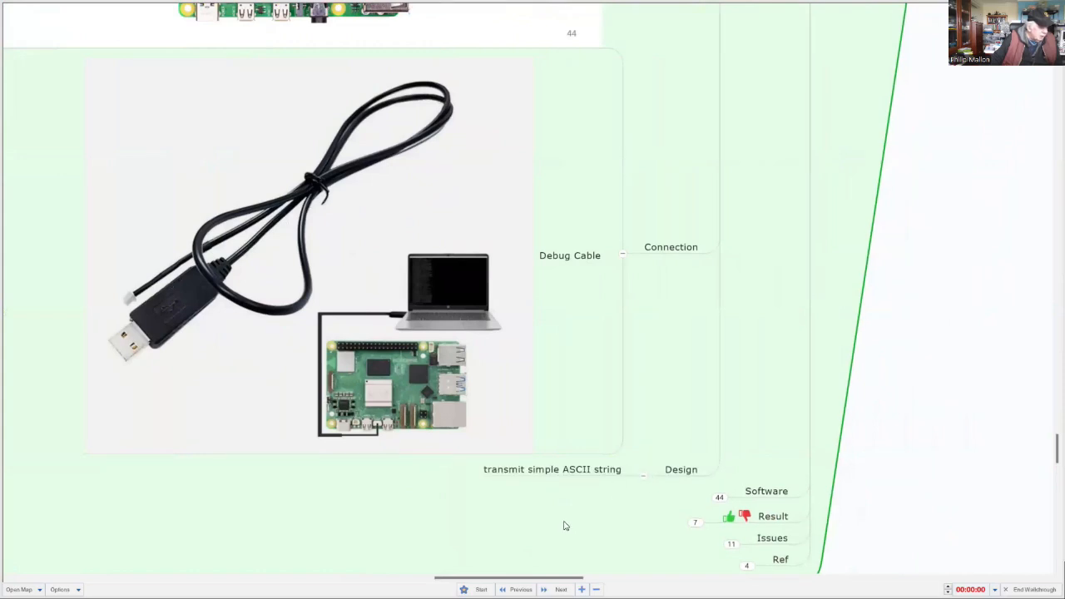
{"action": "scroll", "scroll_direction": "down", "scroll_amount": 3}
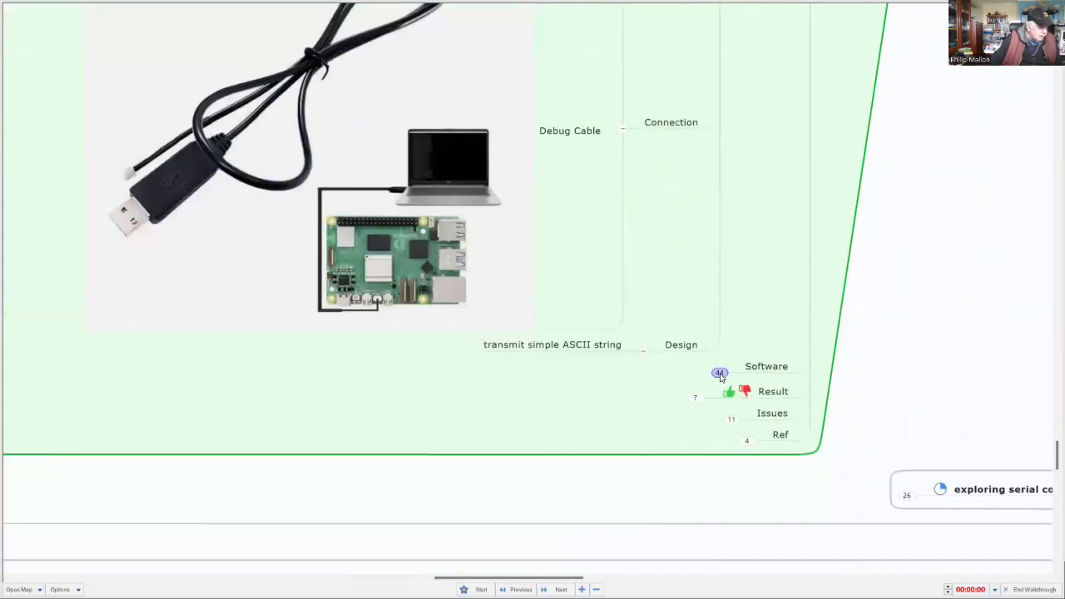
{"action": "left_click", "coordinate": [719, 373]}
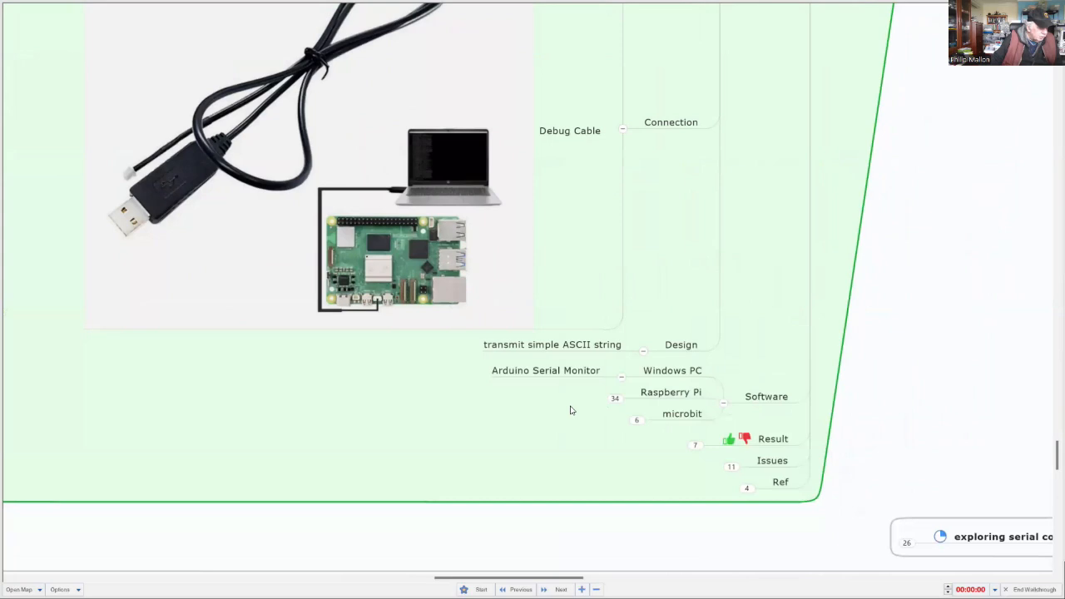
{"action": "mouse_move", "coordinate": [548, 431]}
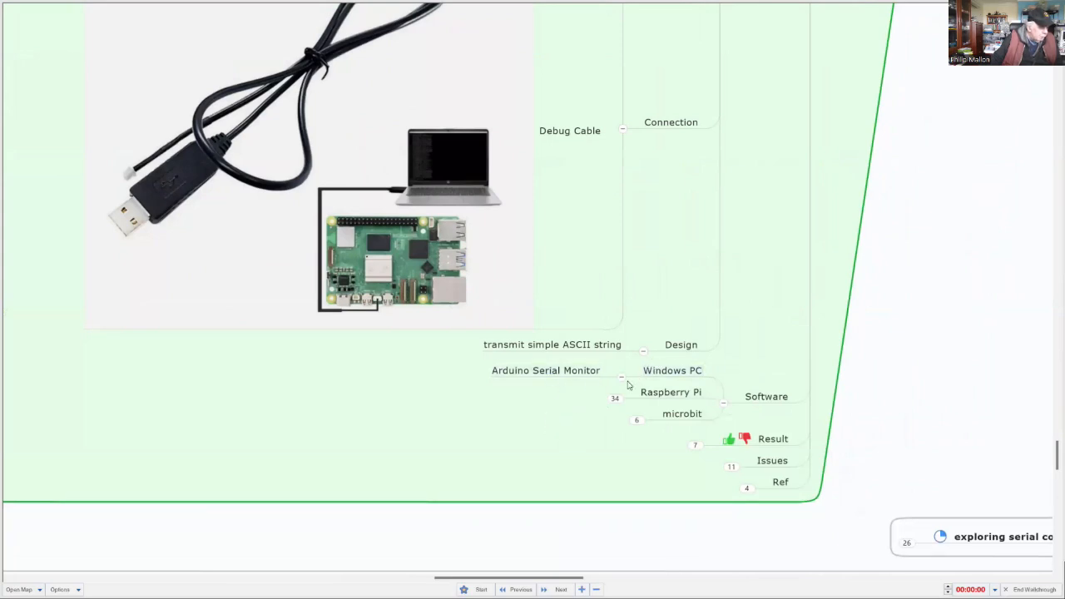
{"action": "mouse_move", "coordinate": [603, 393]}
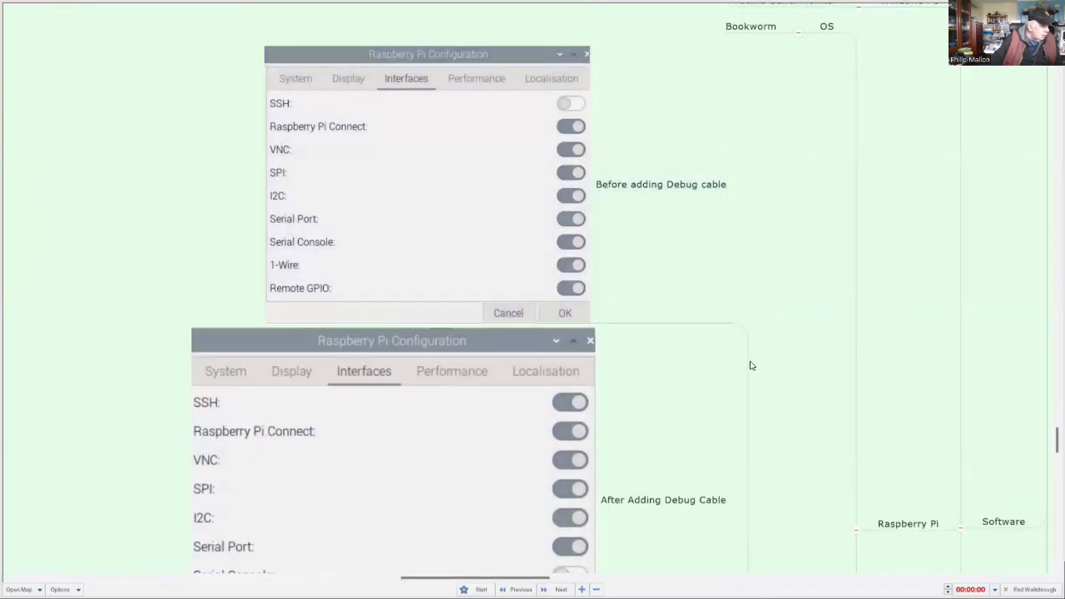
{"action": "mouse_move", "coordinate": [743, 367]}
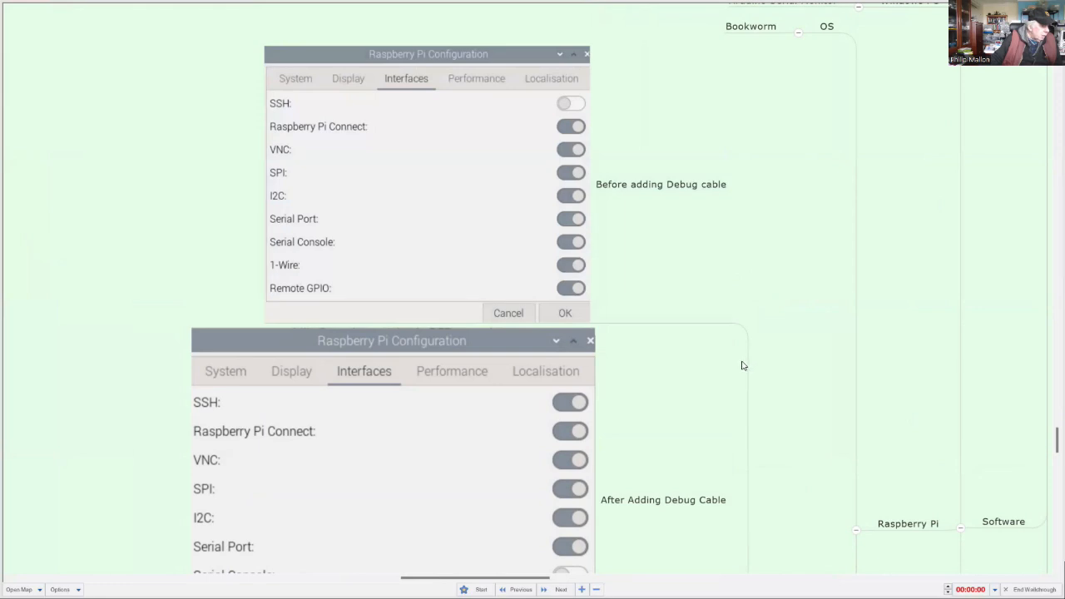
Step: Scroll through the Raspberry Pi Configuration screenshots and boot file notes
{"action": "scroll", "scroll_direction": "down", "scroll_amount": 3}
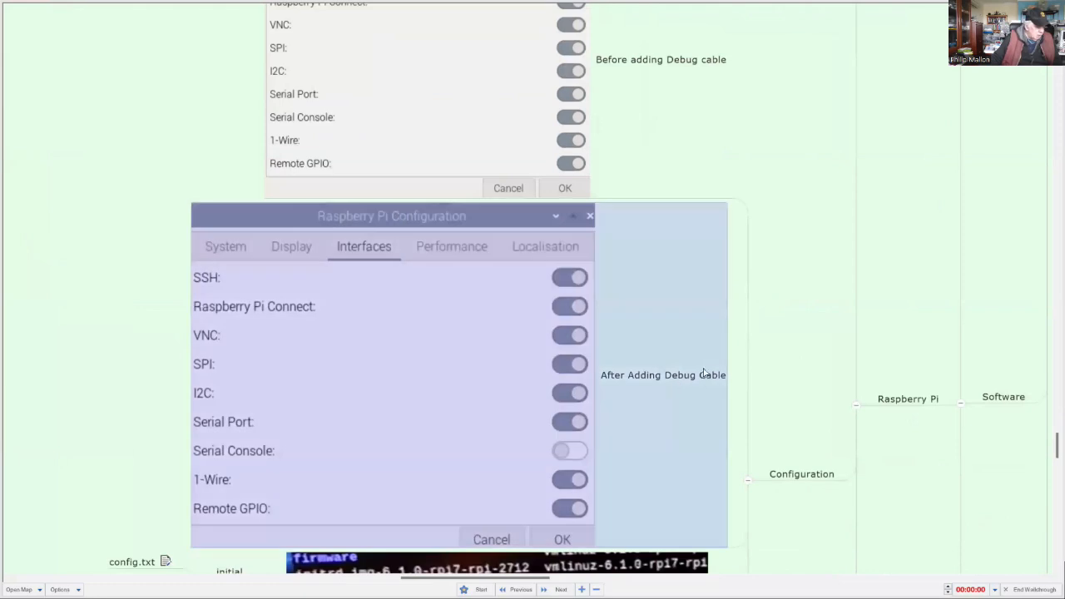
{"action": "mouse_move", "coordinate": [734, 392]}
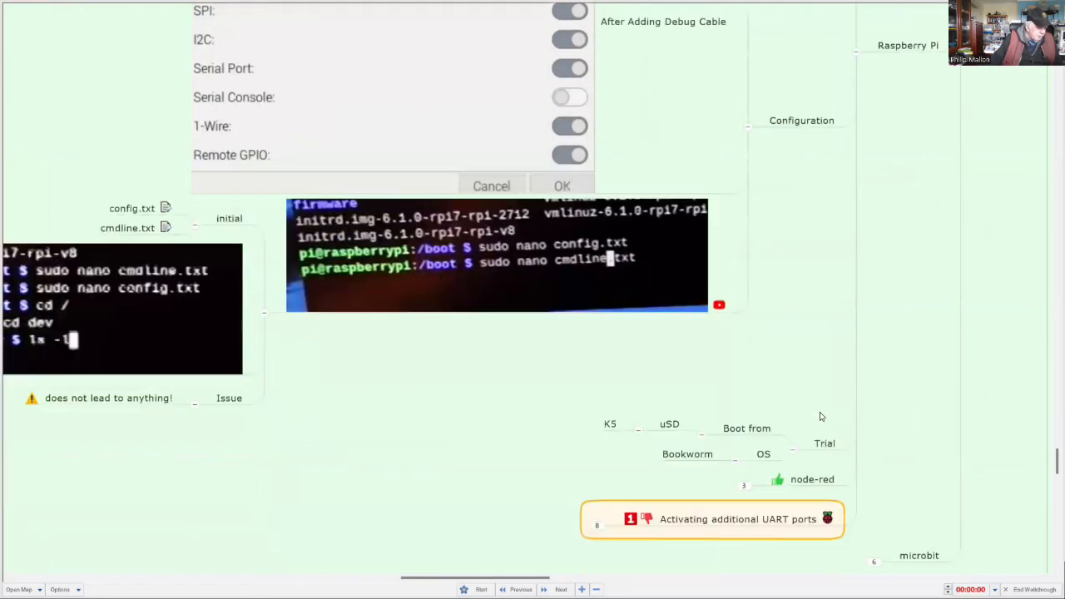
{"action": "scroll", "scroll_direction": "down", "scroll_amount": 3}
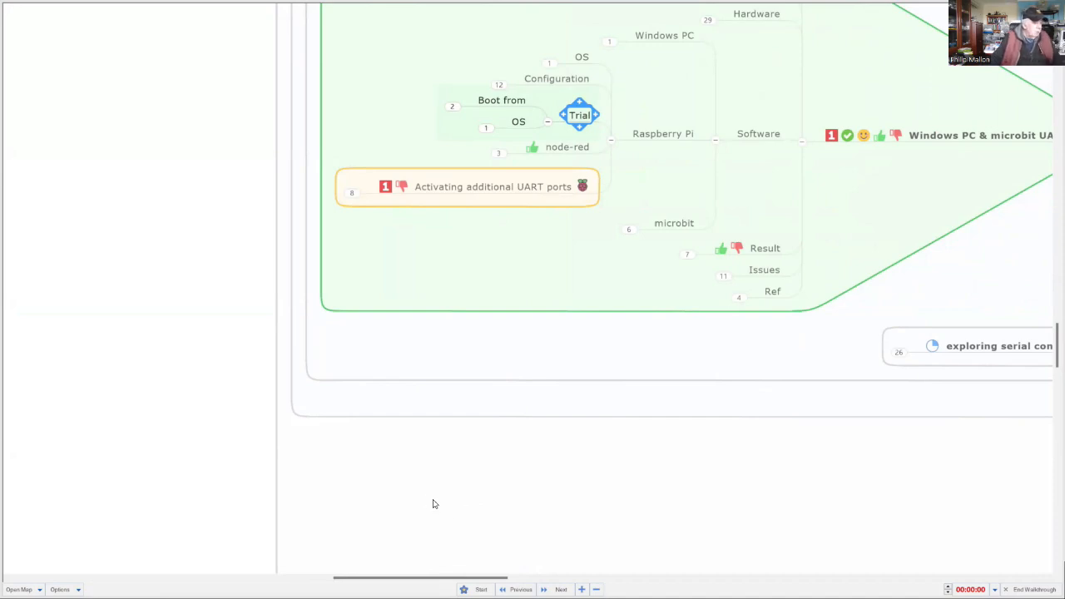
{"action": "mouse_move", "coordinate": [535, 503]}
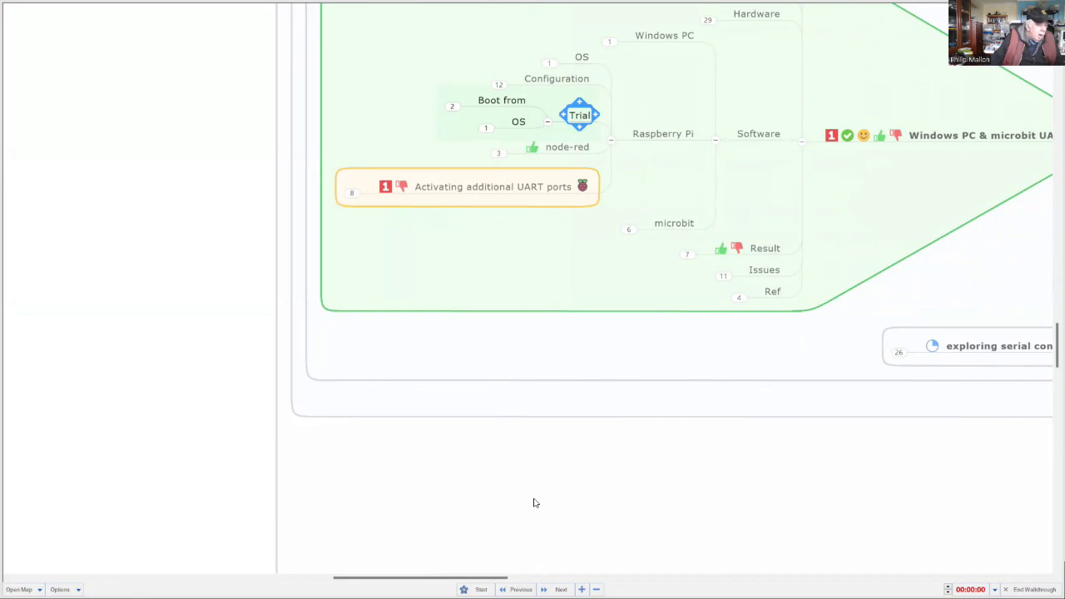
{"action": "mouse_move", "coordinate": [527, 503]}
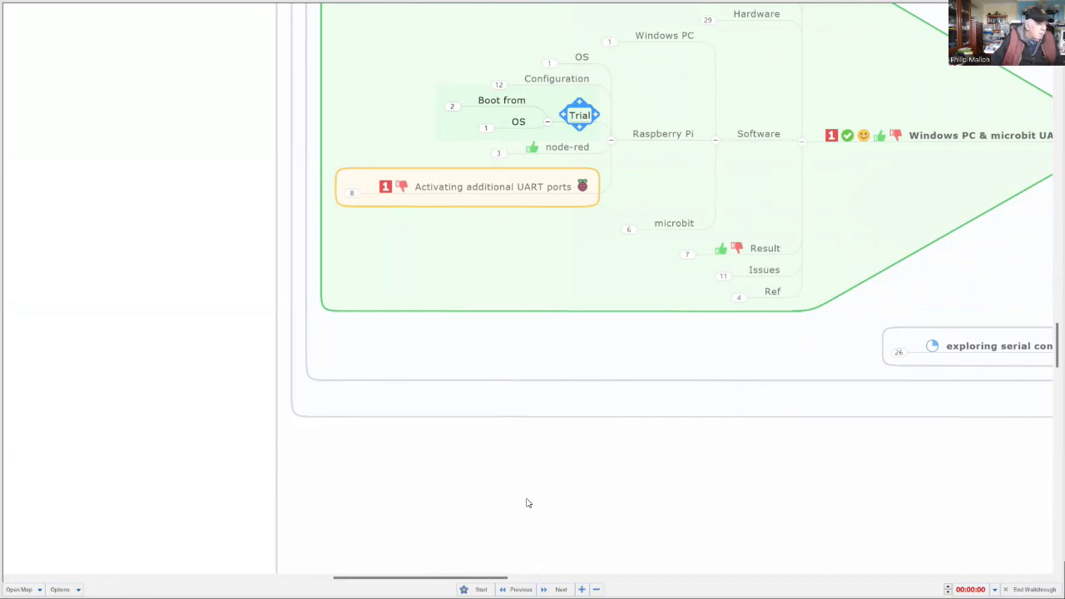
{"action": "mouse_move", "coordinate": [515, 502]}
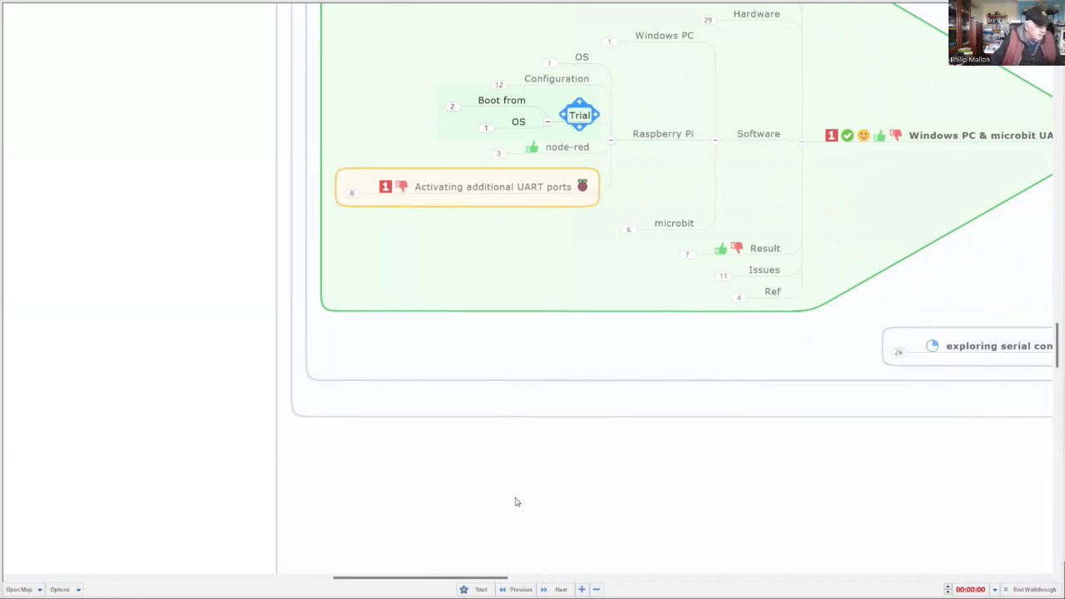
{"action": "mouse_move", "coordinate": [485, 362]}
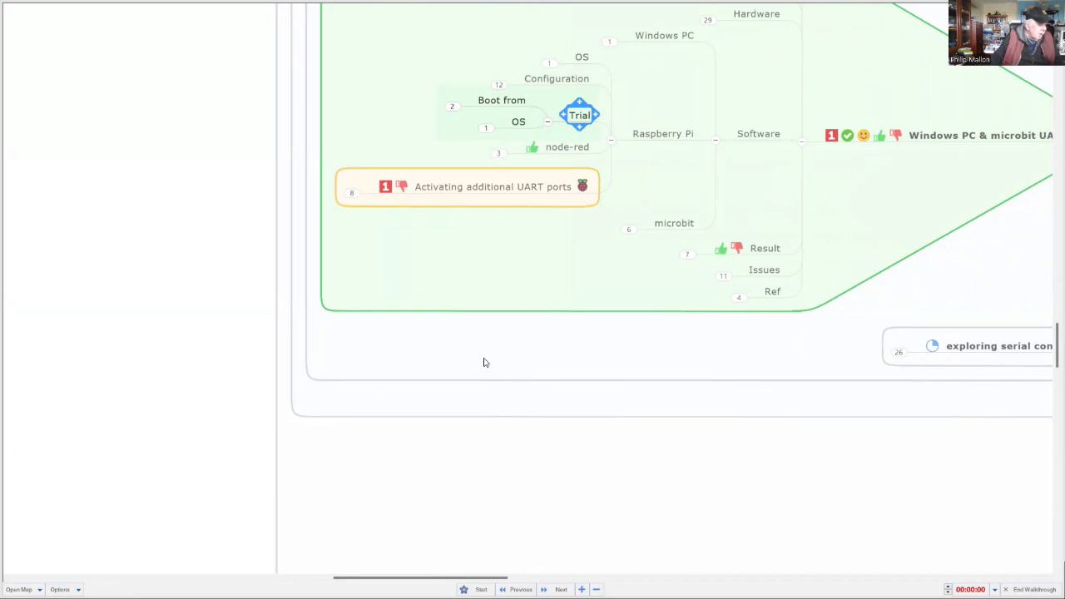
{"action": "mouse_move", "coordinate": [512, 159]}
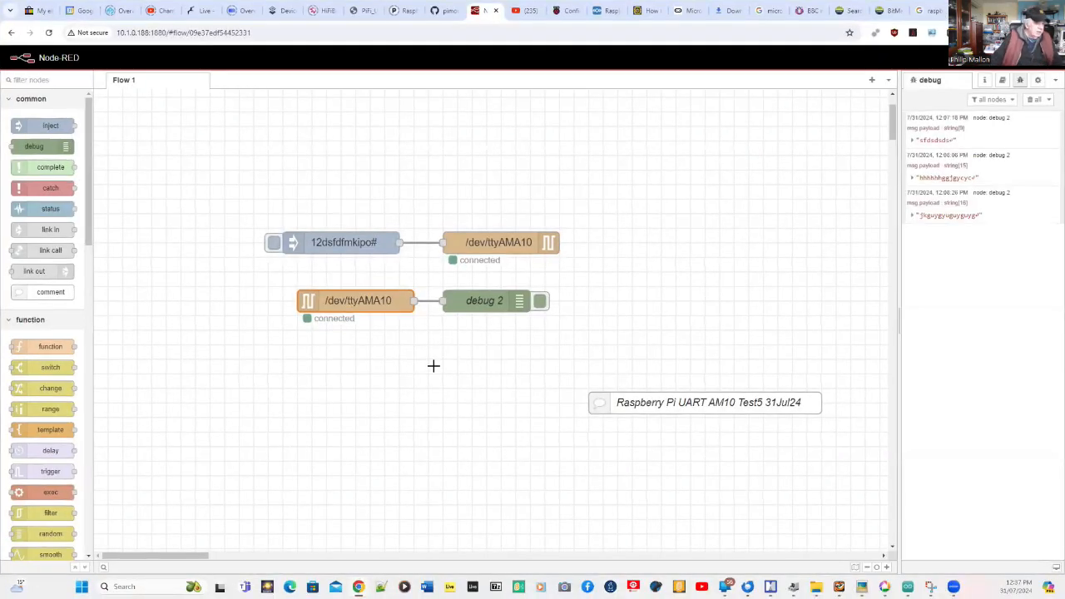
{"action": "mouse_move", "coordinate": [370, 375]}
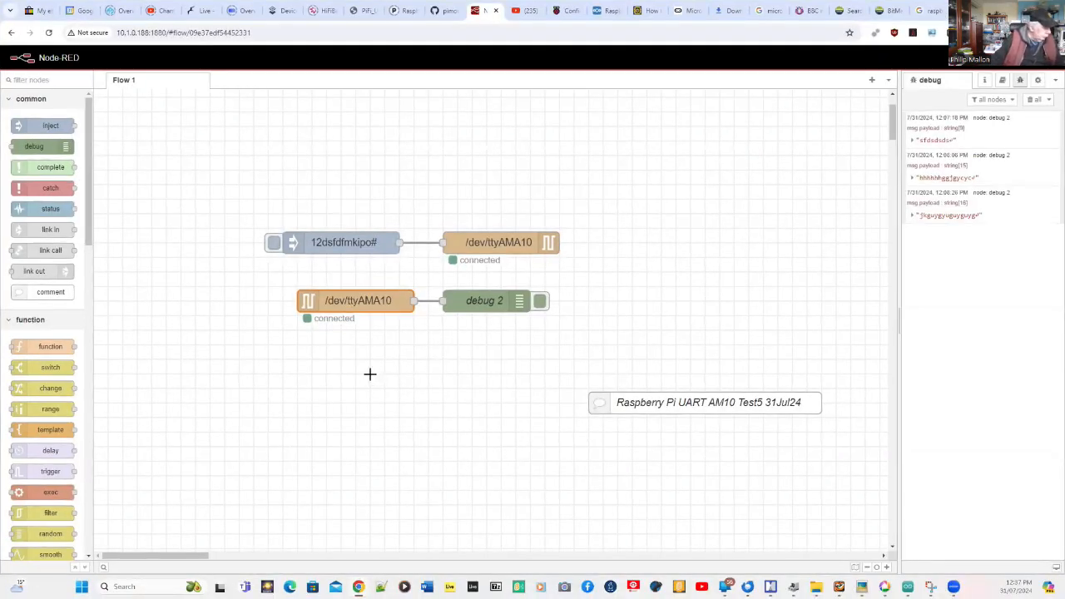
{"action": "mouse_move", "coordinate": [535, 209]}
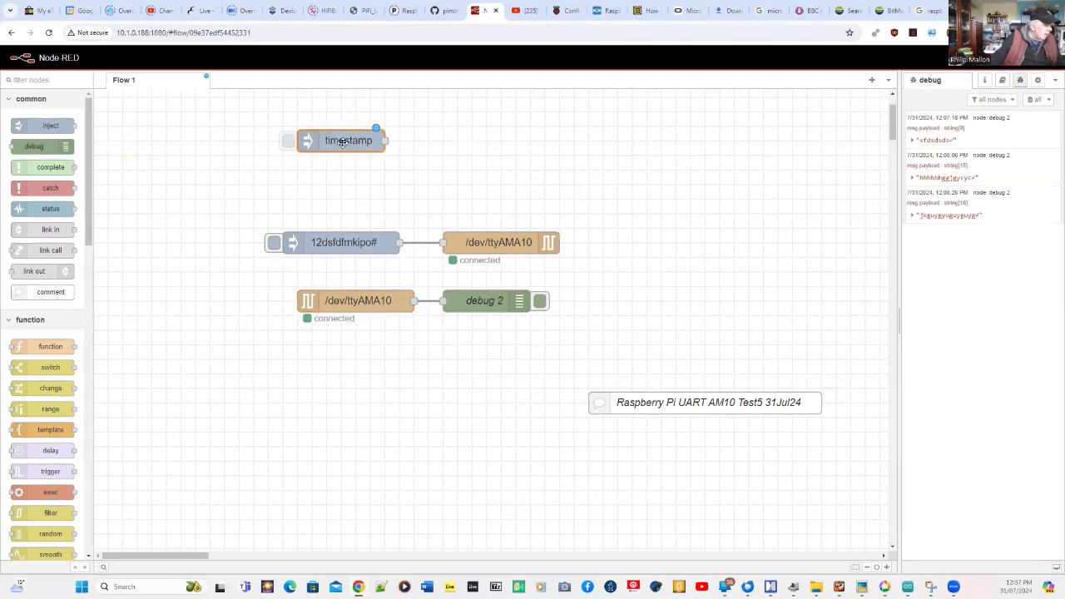
Step: Set the new inject node's payload to the string 'dfdfdfdf' instead of a timestamp
{"action": "double_click", "coordinate": [348, 140]}
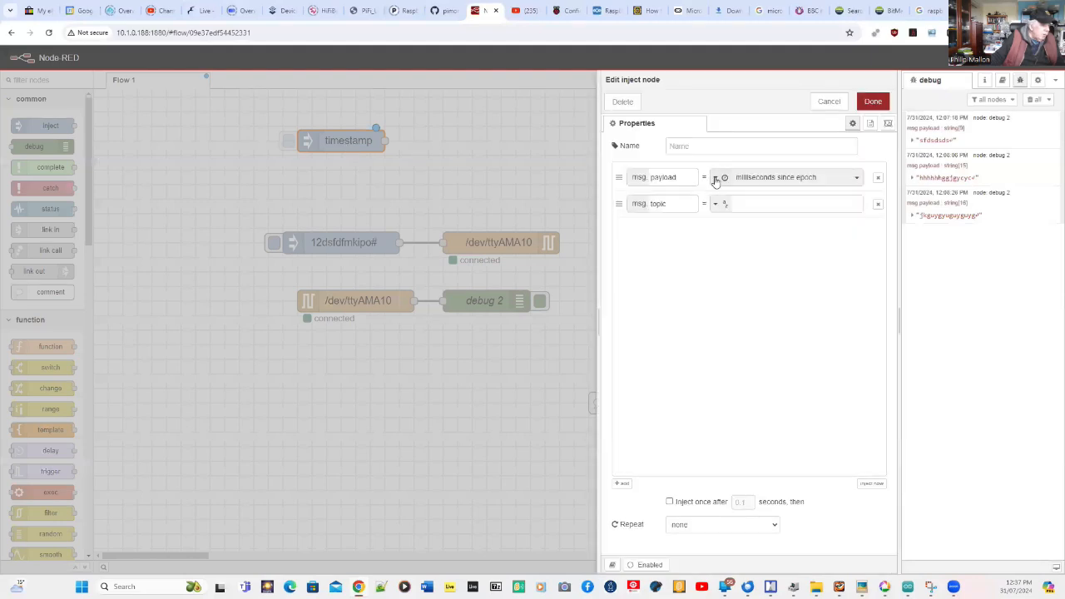
{"action": "left_click", "coordinate": [717, 177]}
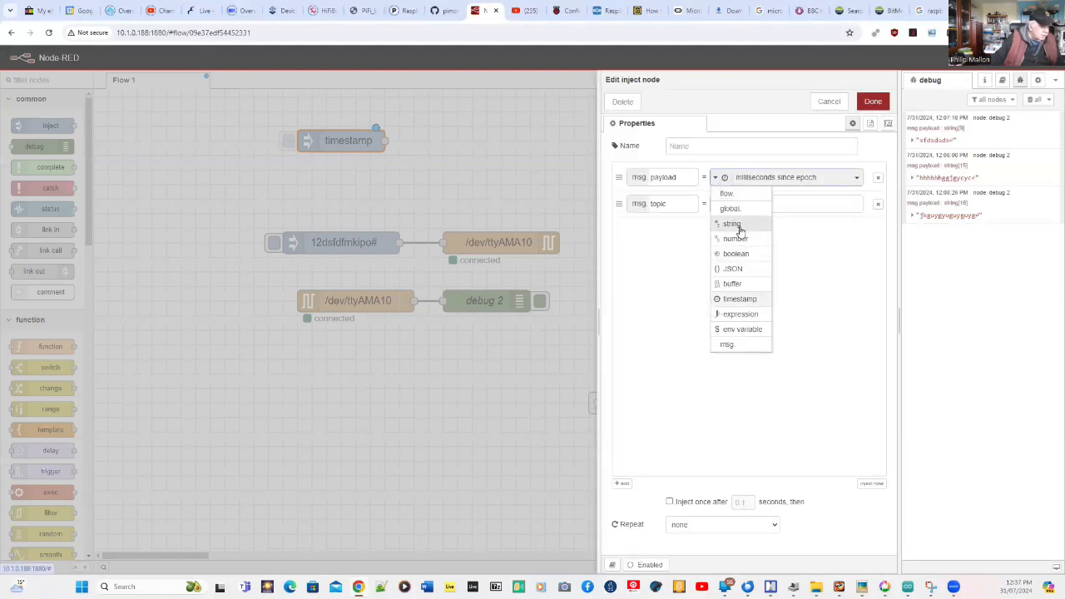
{"action": "left_click", "coordinate": [732, 223]}
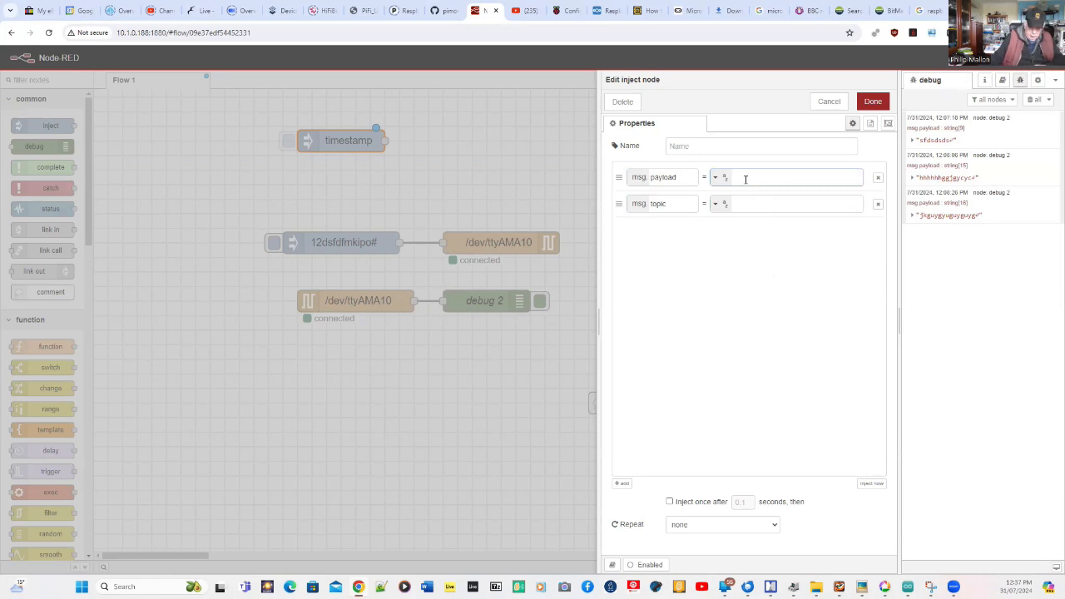
{"action": "type", "text": "dfdfdfdf"}
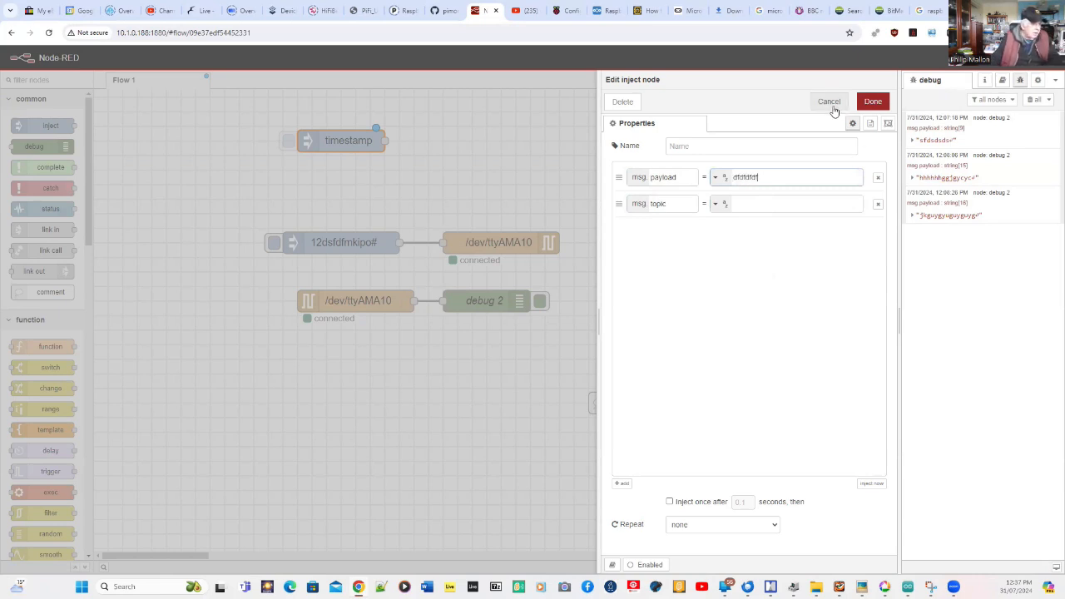
{"action": "left_click", "coordinate": [872, 100]}
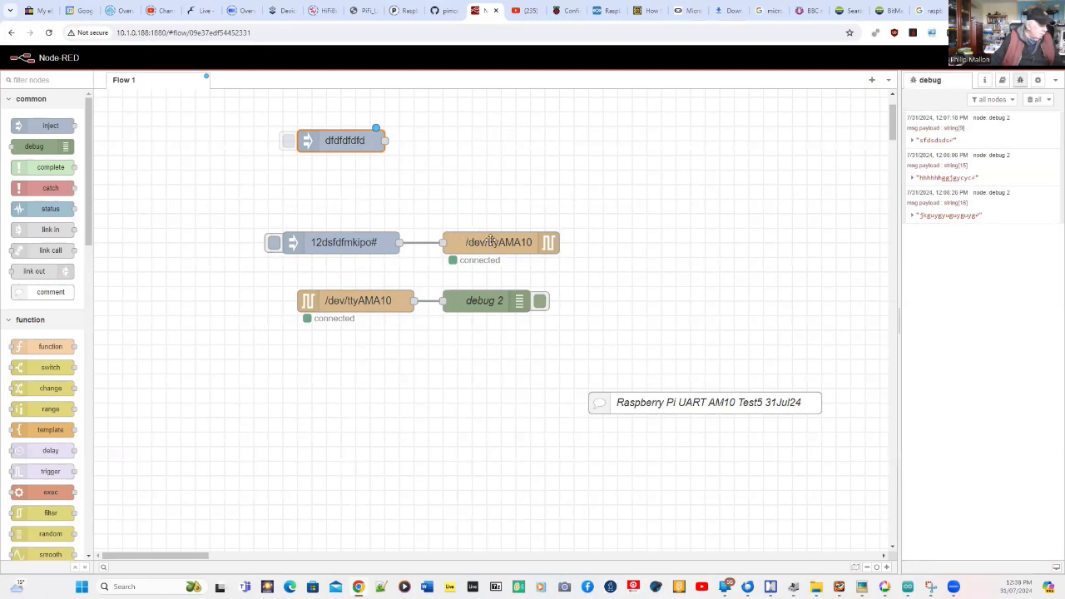
Step: Wire the trial inject node to a serial out node set to port /dev/ttyAMA10
{"action": "scroll", "scroll_direction": "down", "scroll_amount": 3}
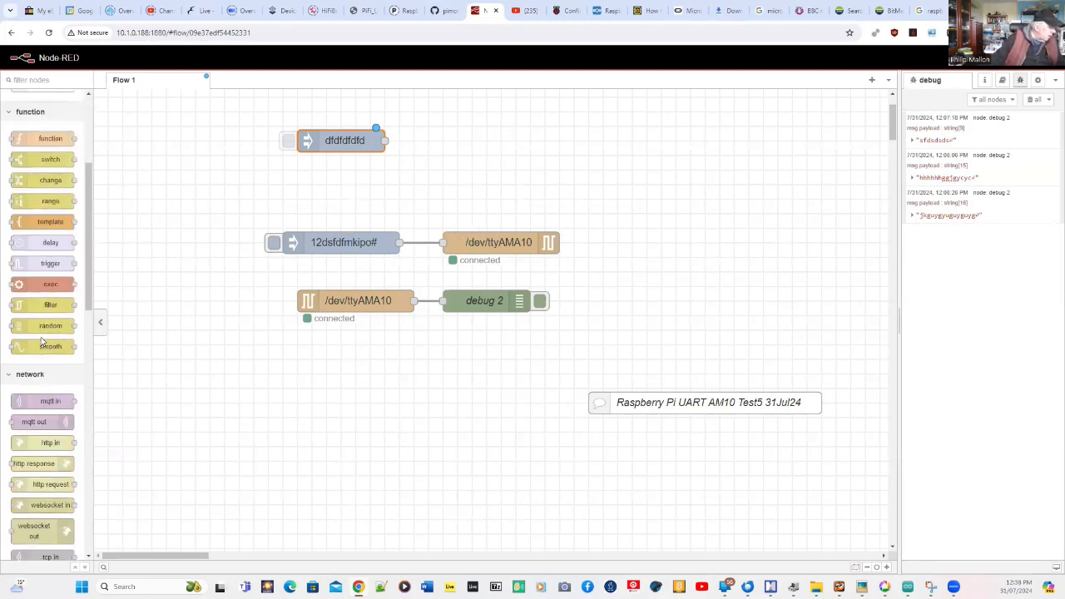
{"action": "scroll", "scroll_direction": "down", "scroll_amount": 3}
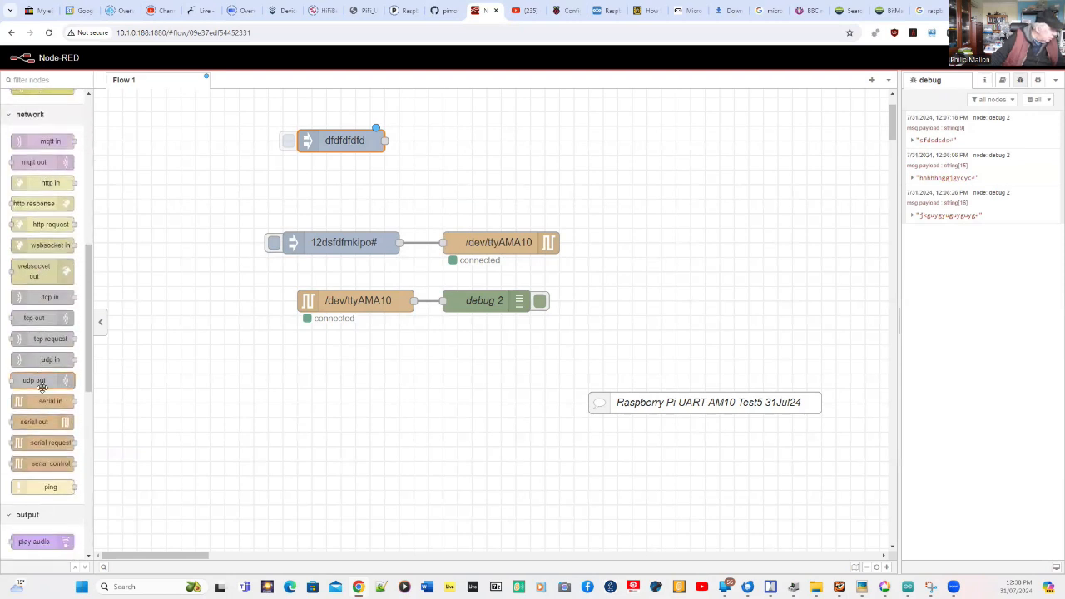
{"action": "mouse_move", "coordinate": [42, 443]}
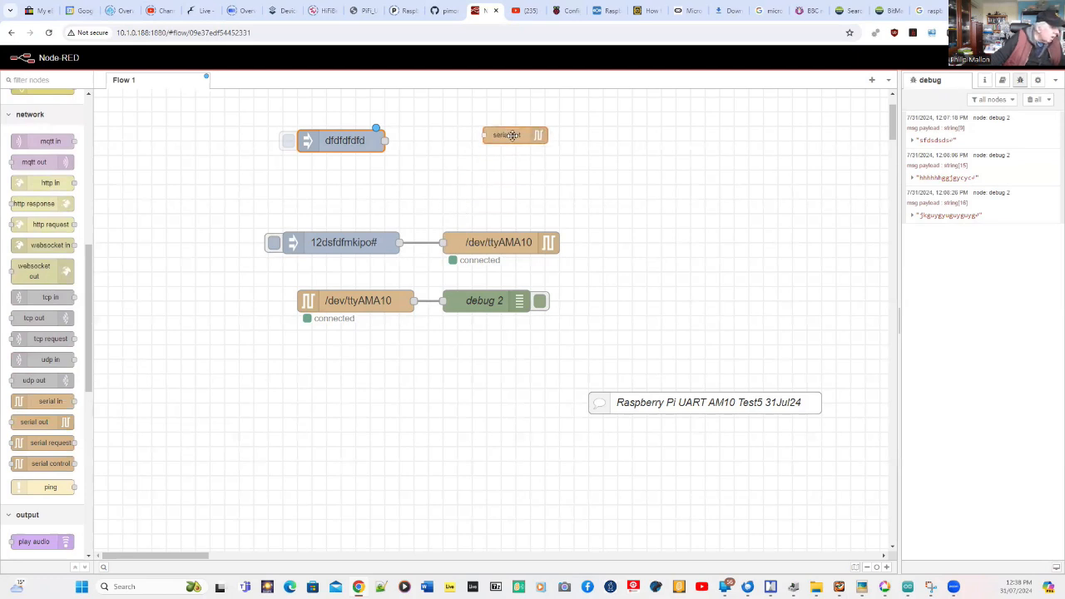
{"action": "left_click_drag", "start_coordinate": [384, 140], "coordinate": [475, 140]}
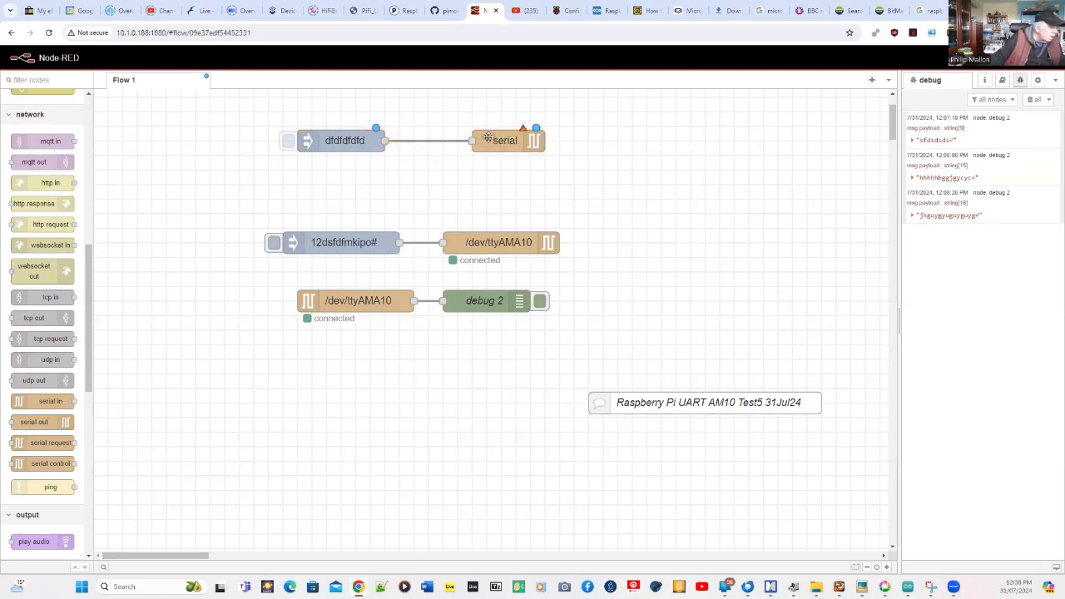
{"action": "double_click", "coordinate": [505, 140]}
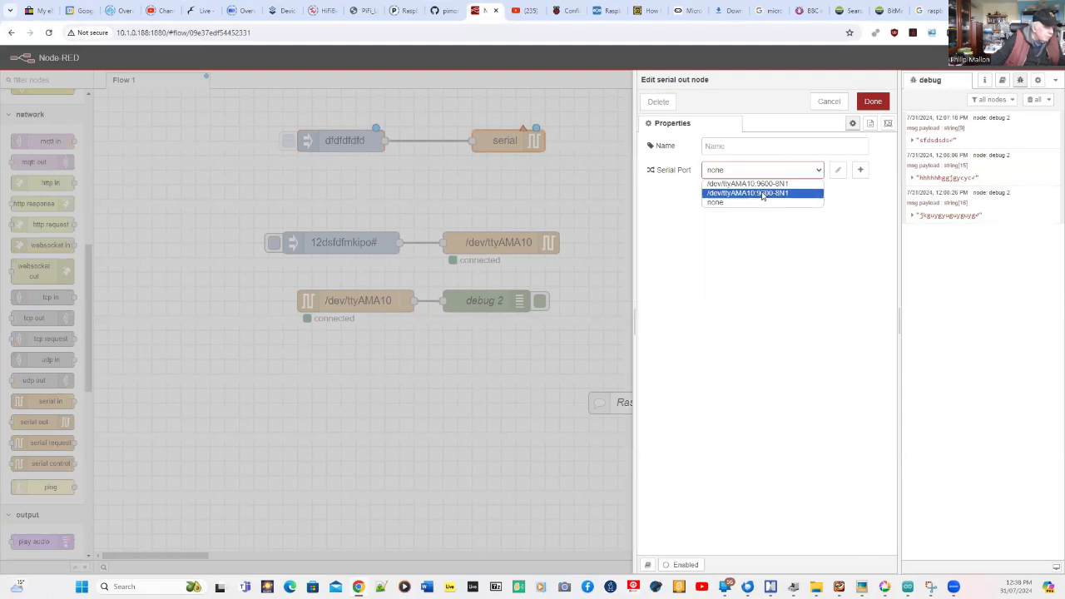
{"action": "left_click", "coordinate": [747, 193]}
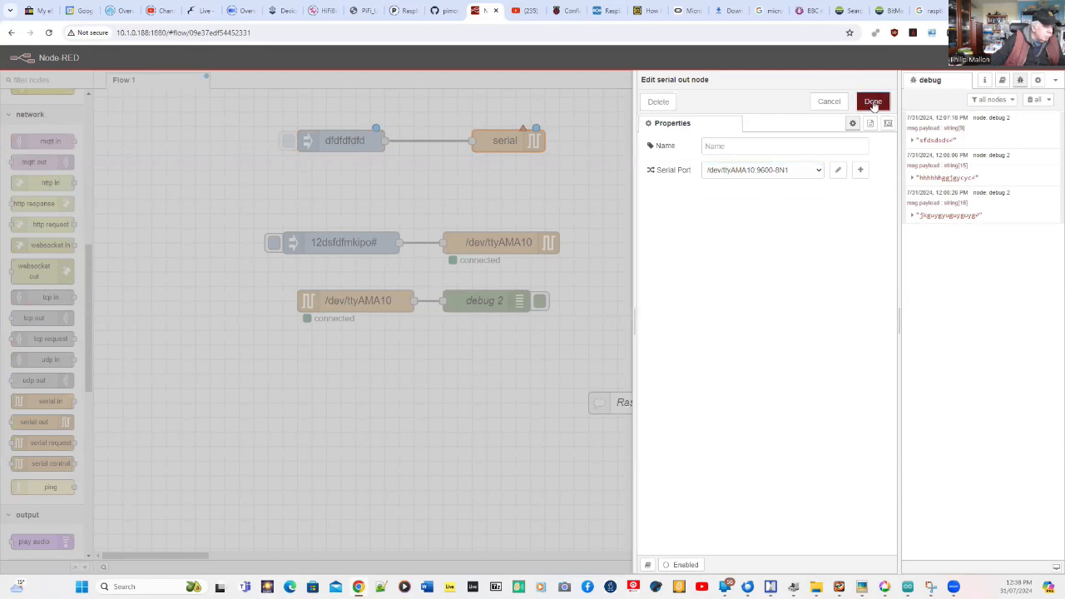
{"action": "left_click", "coordinate": [872, 101]}
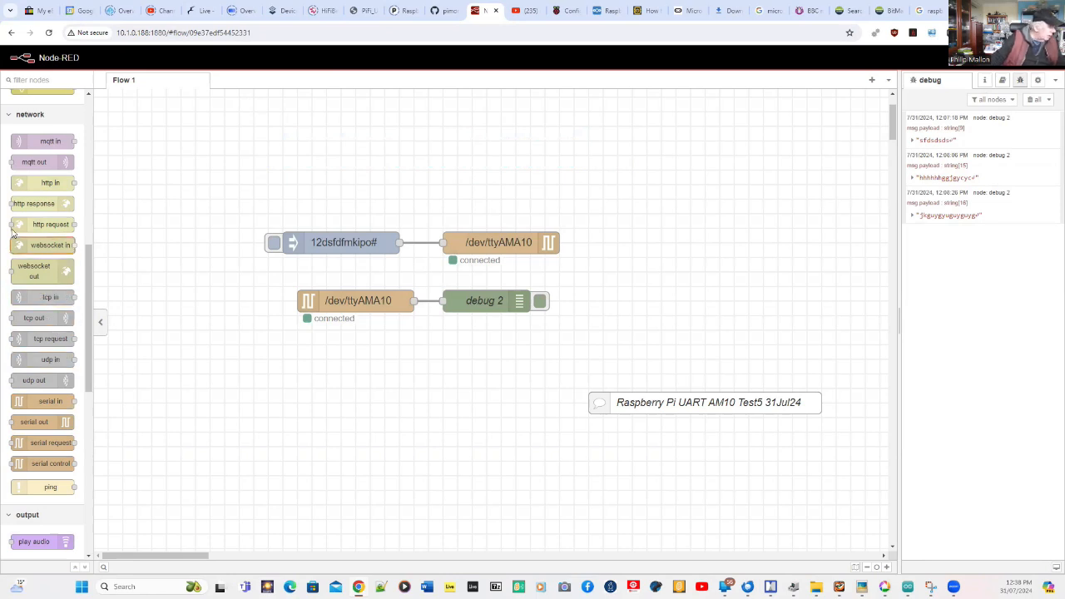
Step: Add a serial in node on /dev/ttyAMA10, then select it with debug 3
{"action": "scroll", "scroll_direction": "up", "scroll_amount": 3}
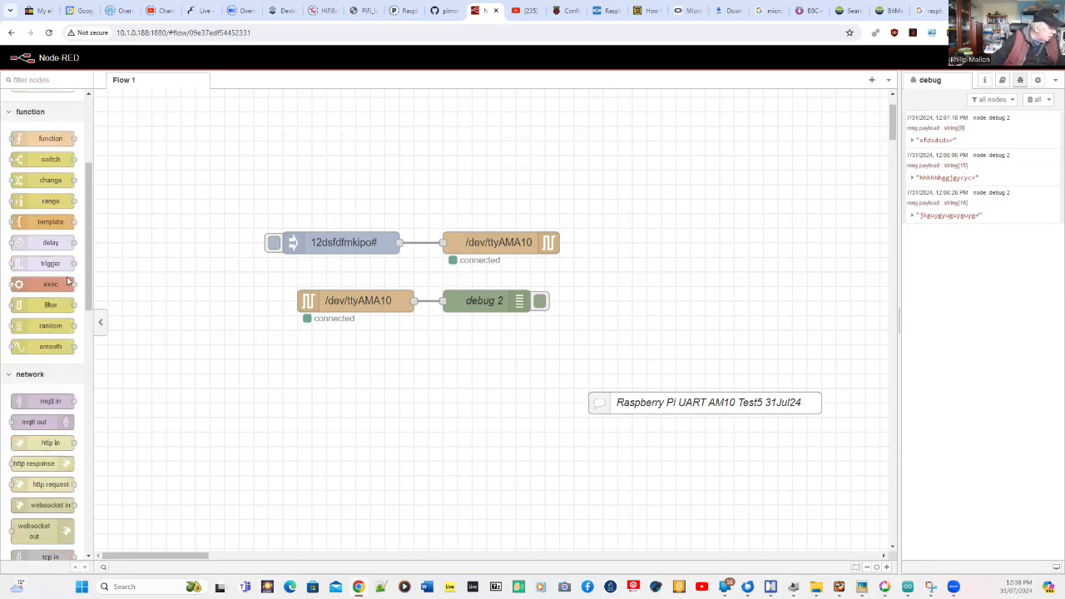
{"action": "scroll", "scroll_direction": "down", "scroll_amount": 3}
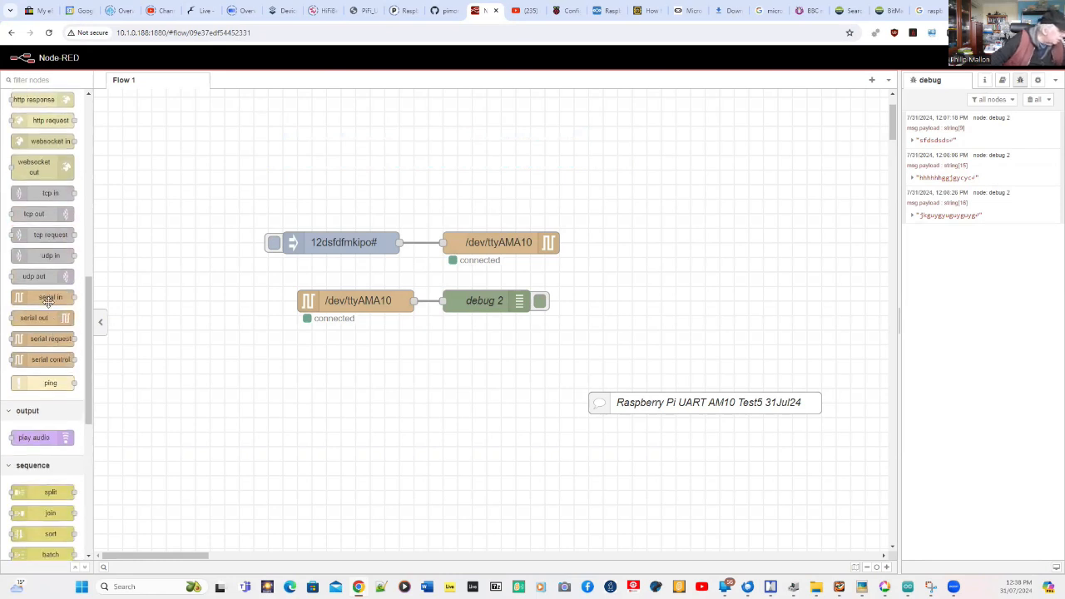
{"action": "left_click_drag", "start_coordinate": [51, 297], "coordinate": [350, 156]}
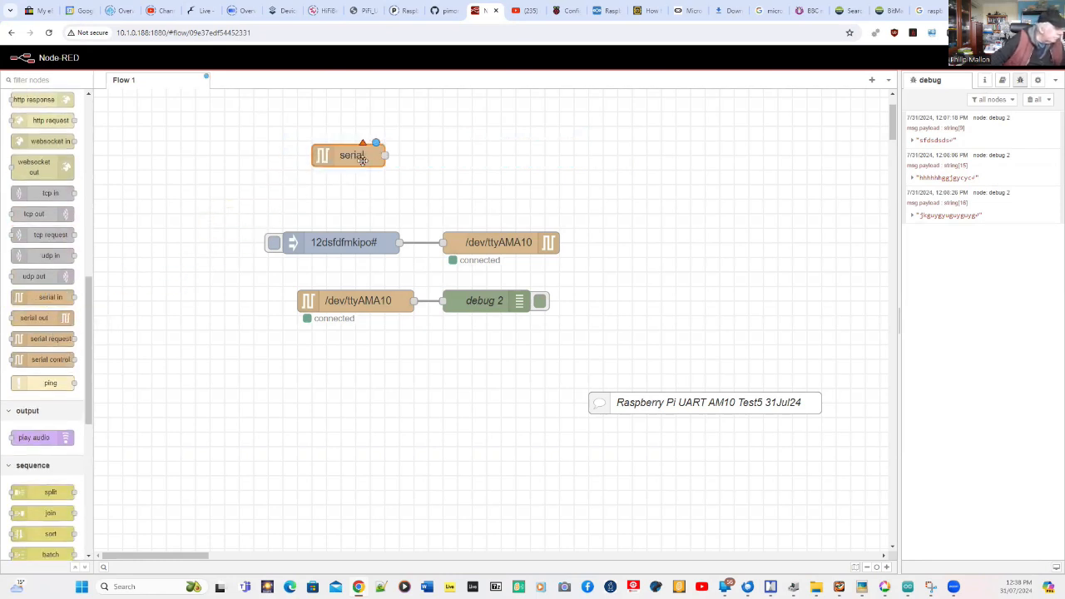
{"action": "double_click", "coordinate": [349, 155]}
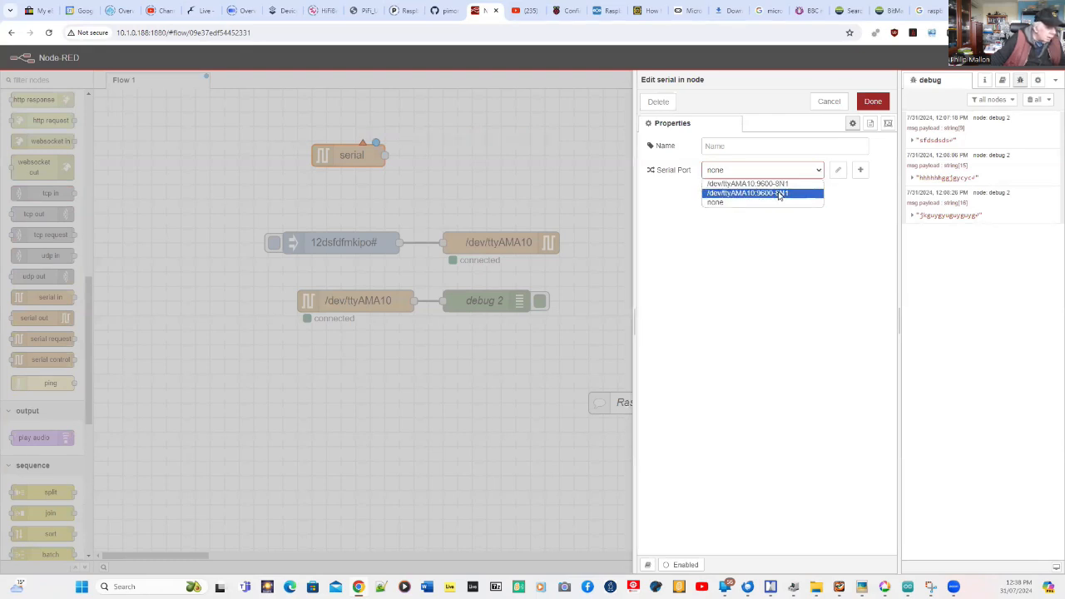
{"action": "left_click", "coordinate": [747, 192]}
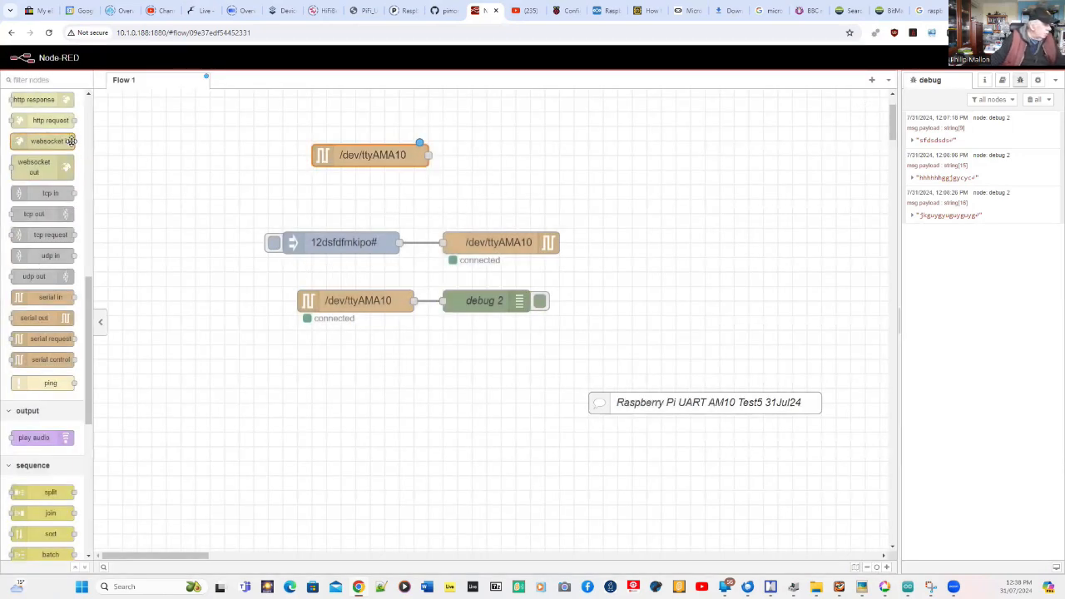
{"action": "scroll", "scroll_direction": "up", "scroll_amount": 3}
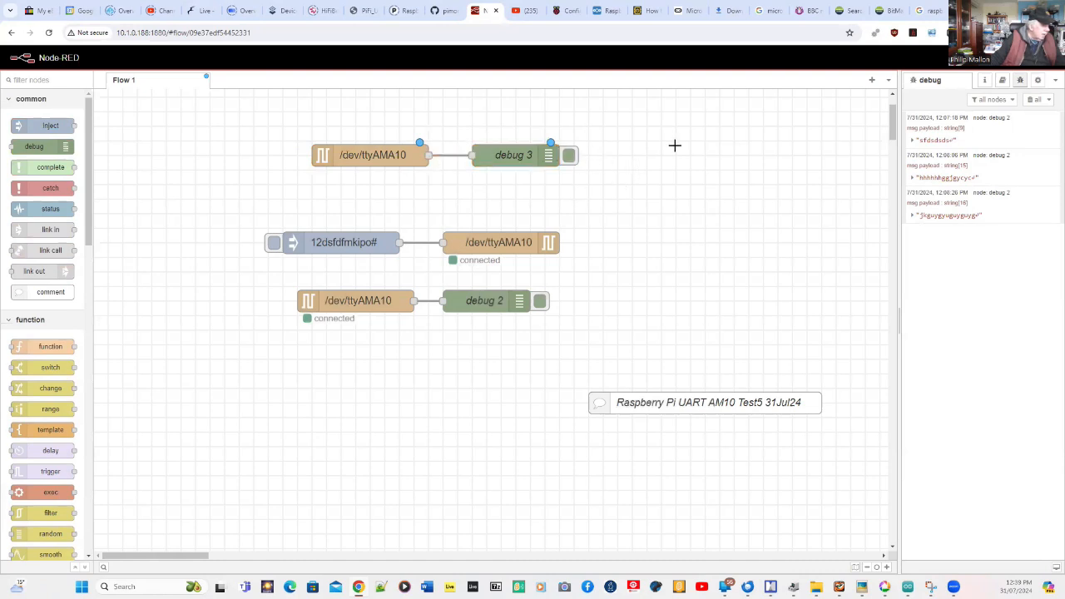
{"action": "left_click_drag", "start_coordinate": [674, 146], "coordinate": [659, 194]}
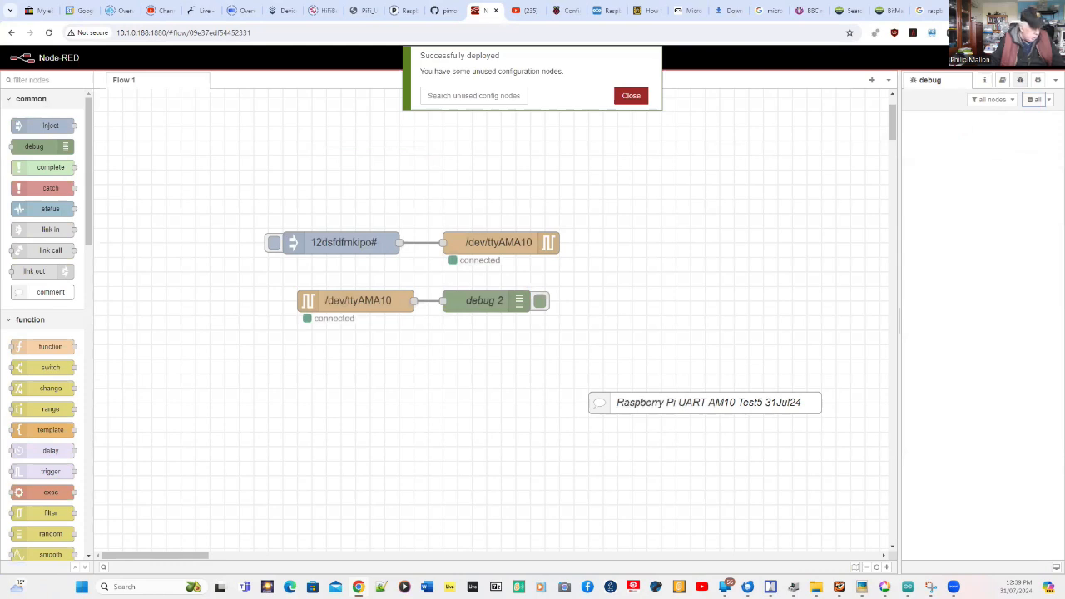
Step: Send 'sdsdsdsd' from the Serial Monitor, then fire and inspect the 12dsfdfmkipo# inject node
{"action": "left_click", "coordinate": [631, 95]}
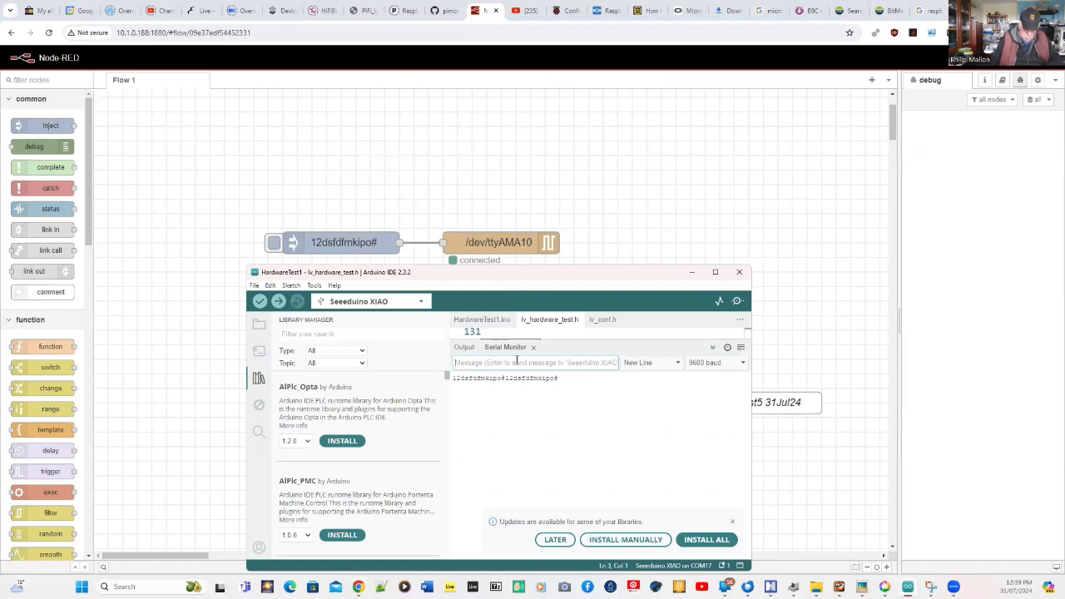
{"action": "type", "text": "sdsdsdsd"}
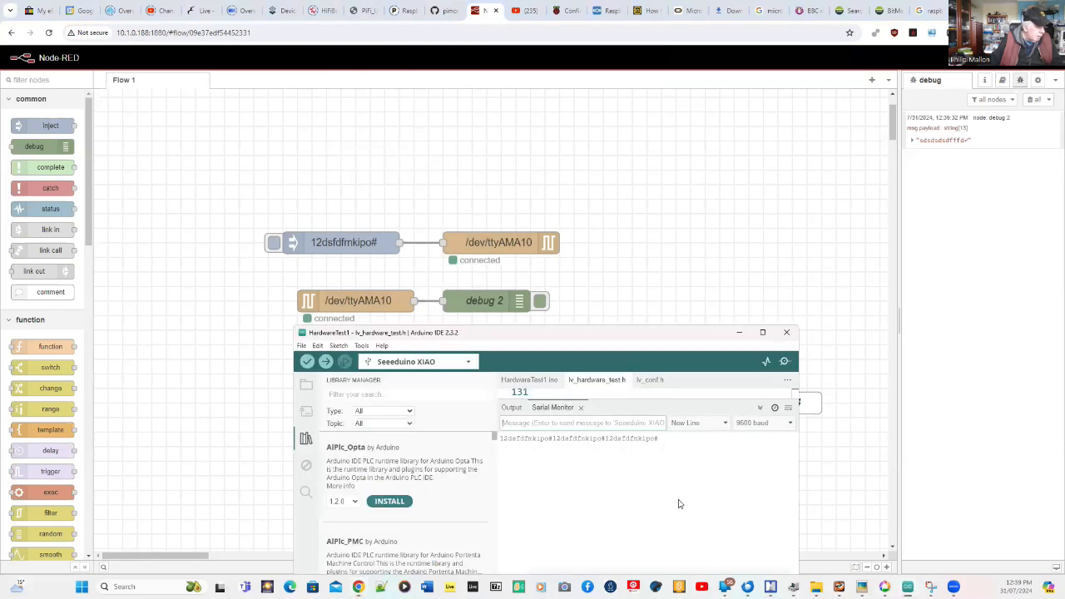
{"action": "mouse_move", "coordinate": [560, 455]}
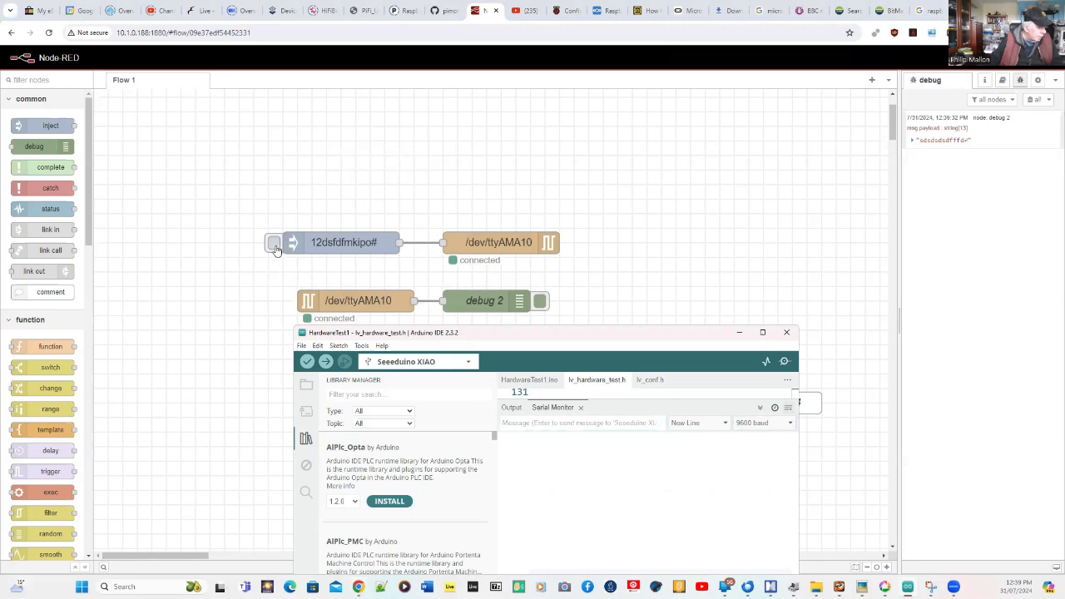
{"action": "left_click", "coordinate": [275, 242]}
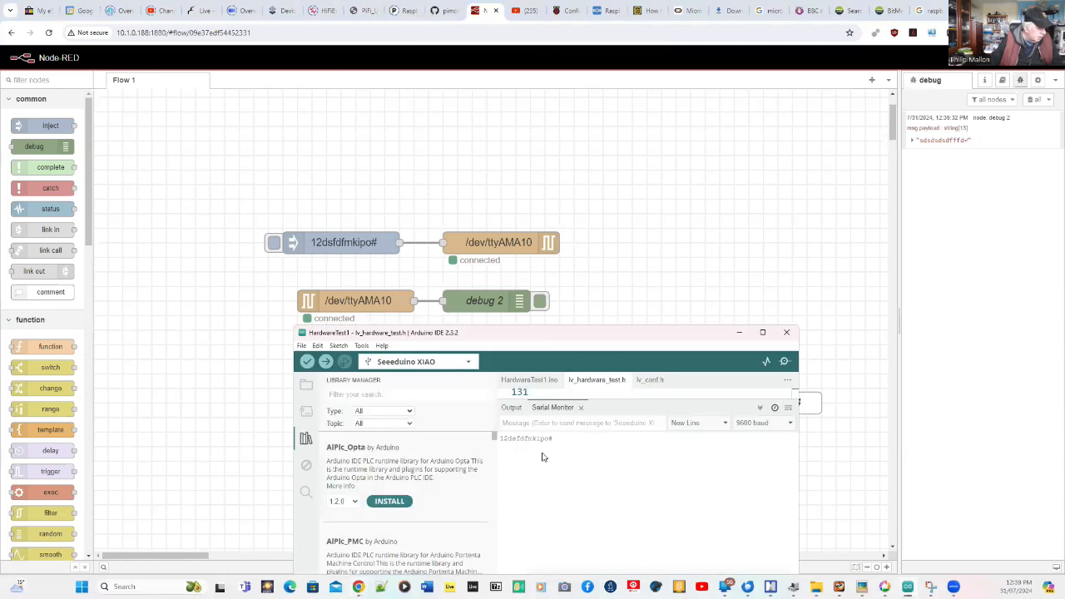
{"action": "mouse_move", "coordinate": [333, 252]}
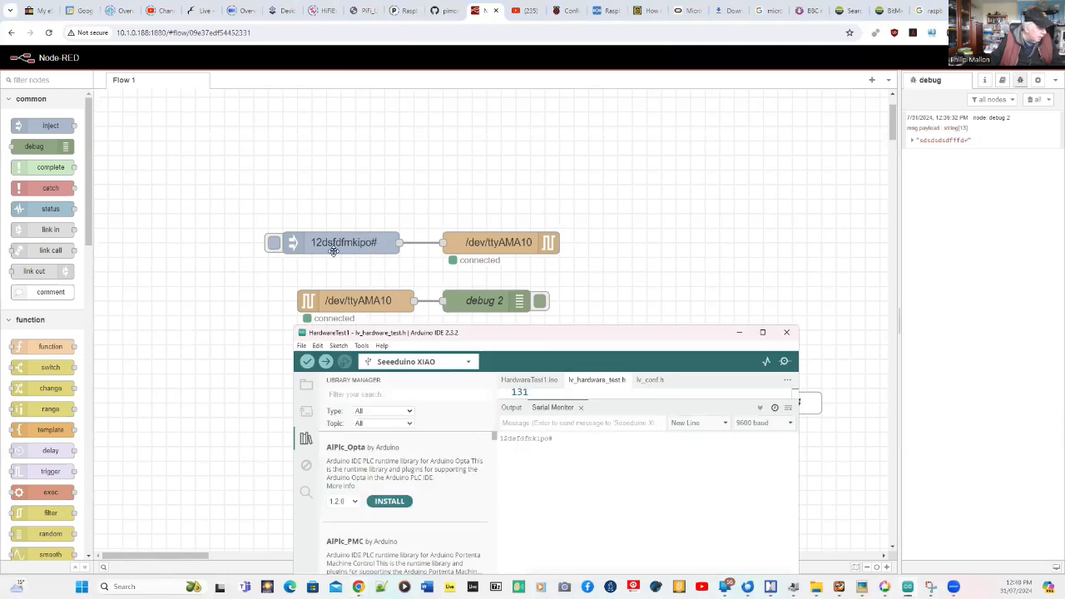
{"action": "double_click", "coordinate": [344, 242]}
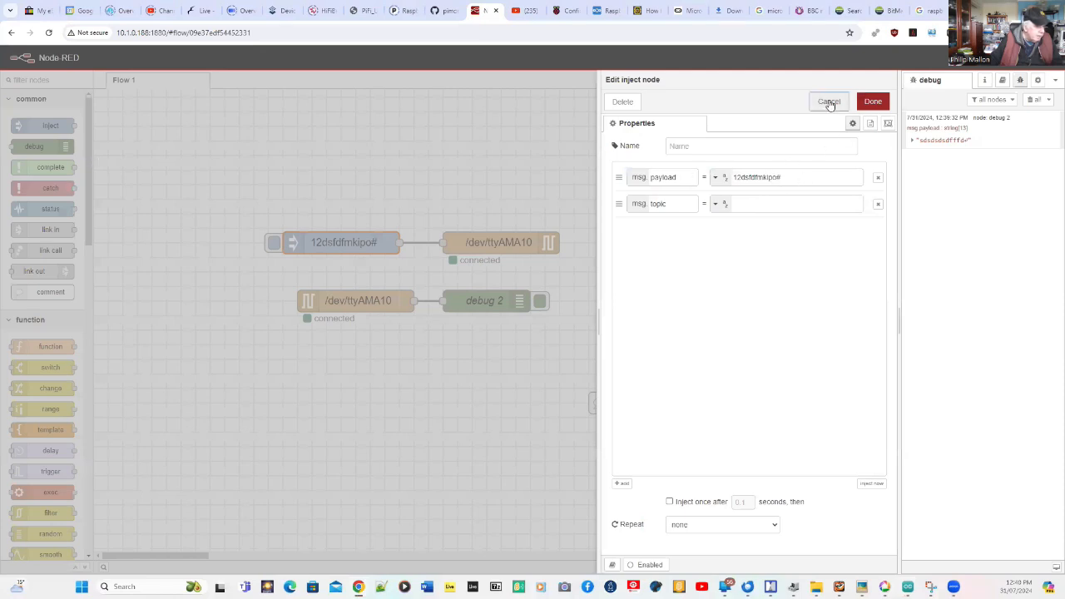
{"action": "left_click", "coordinate": [828, 101]}
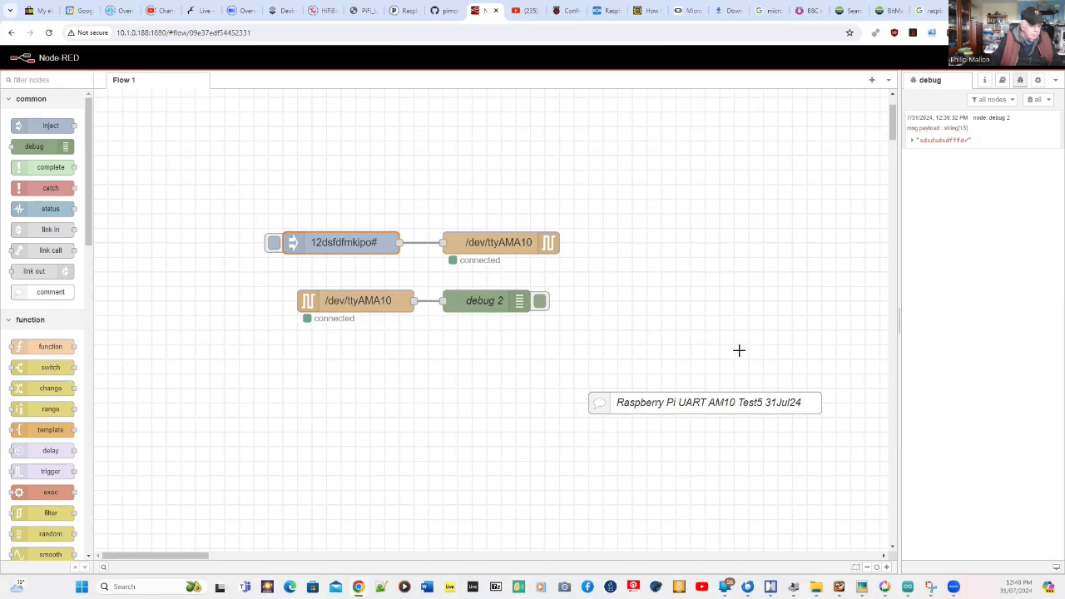
{"action": "mouse_move", "coordinate": [741, 341]}
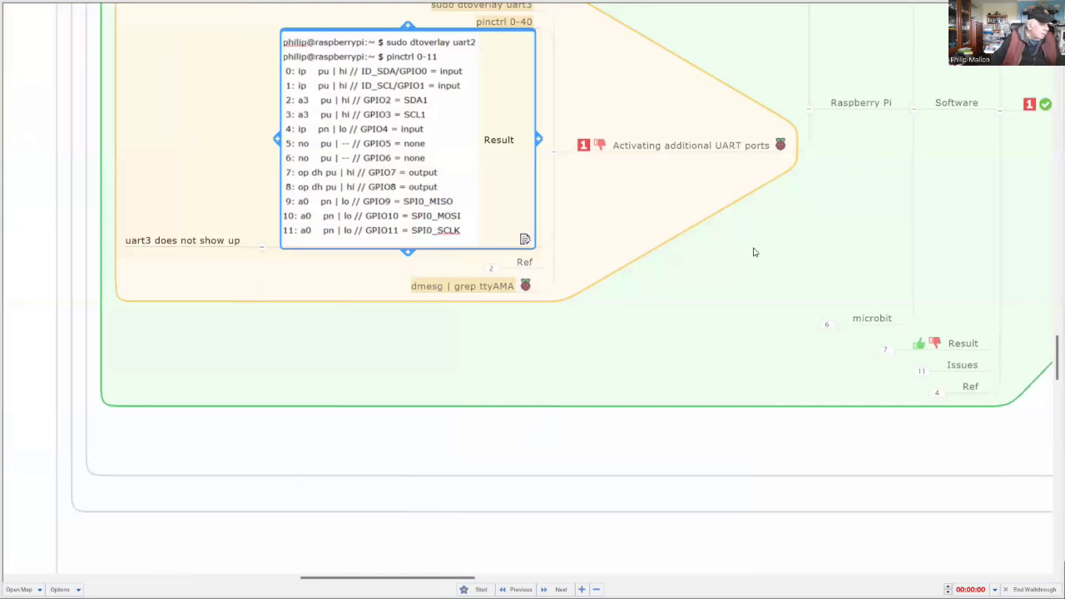
{"action": "mouse_move", "coordinate": [313, 506]}
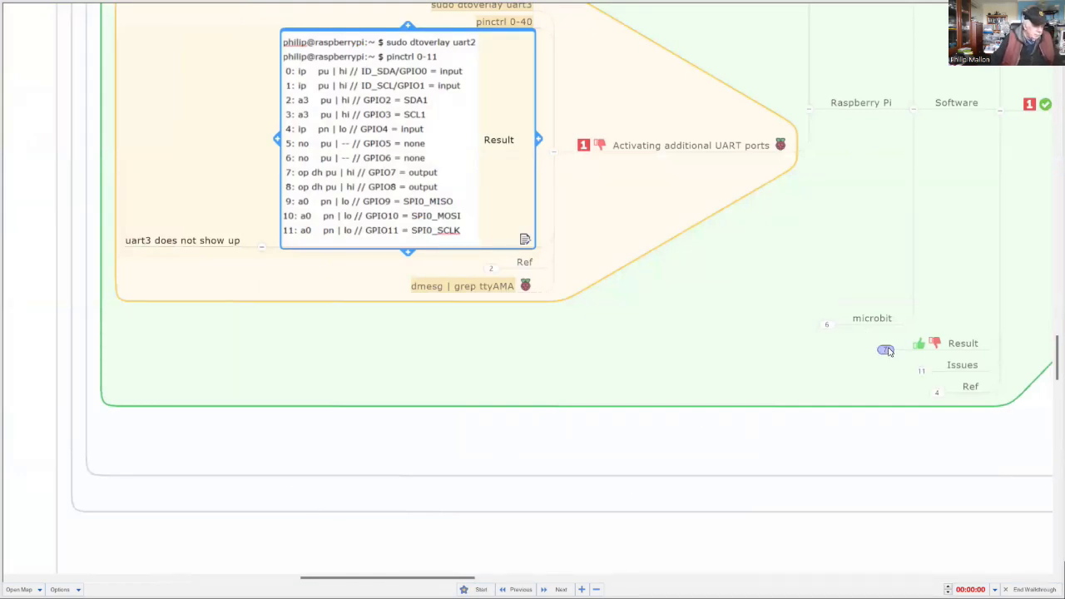
Step: Expand microbit's Result branch to show the Node-RED debug and Serial Monitor captures
{"action": "left_click", "coordinate": [887, 350]}
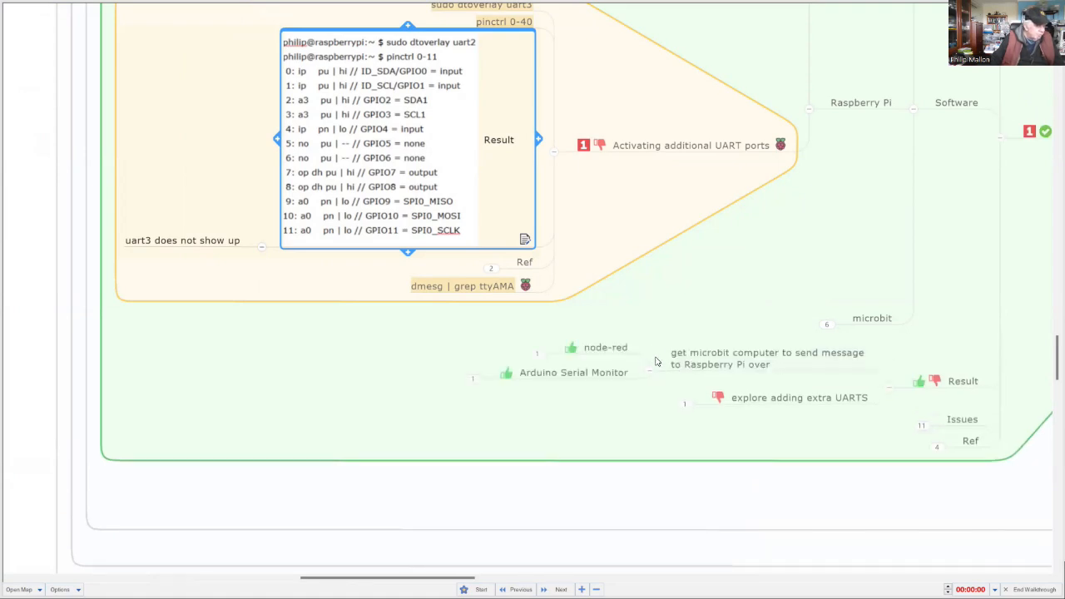
{"action": "mouse_move", "coordinate": [702, 307]}
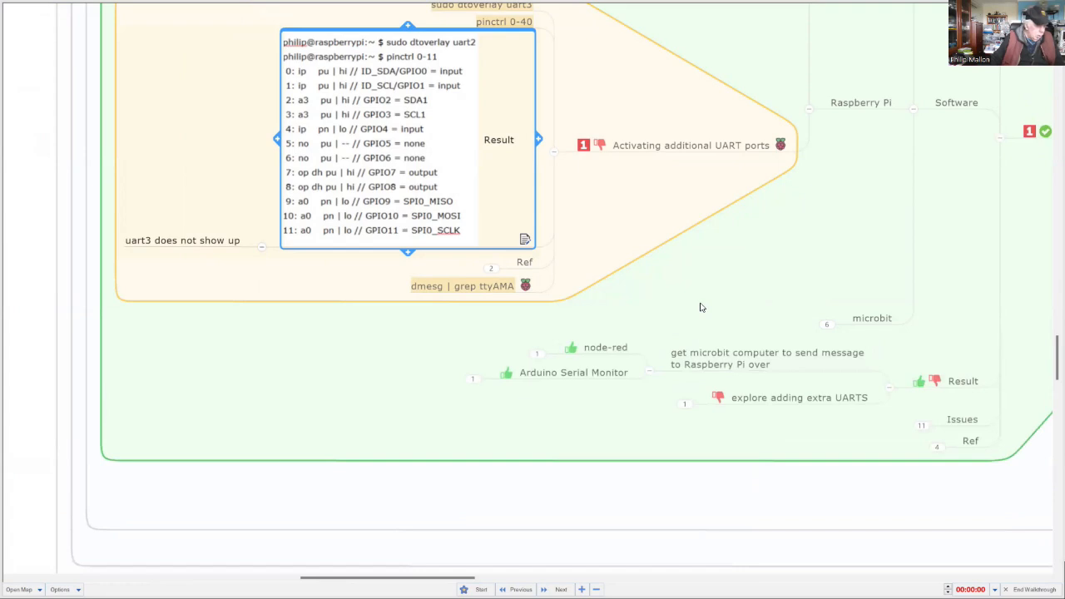
{"action": "mouse_move", "coordinate": [697, 307]}
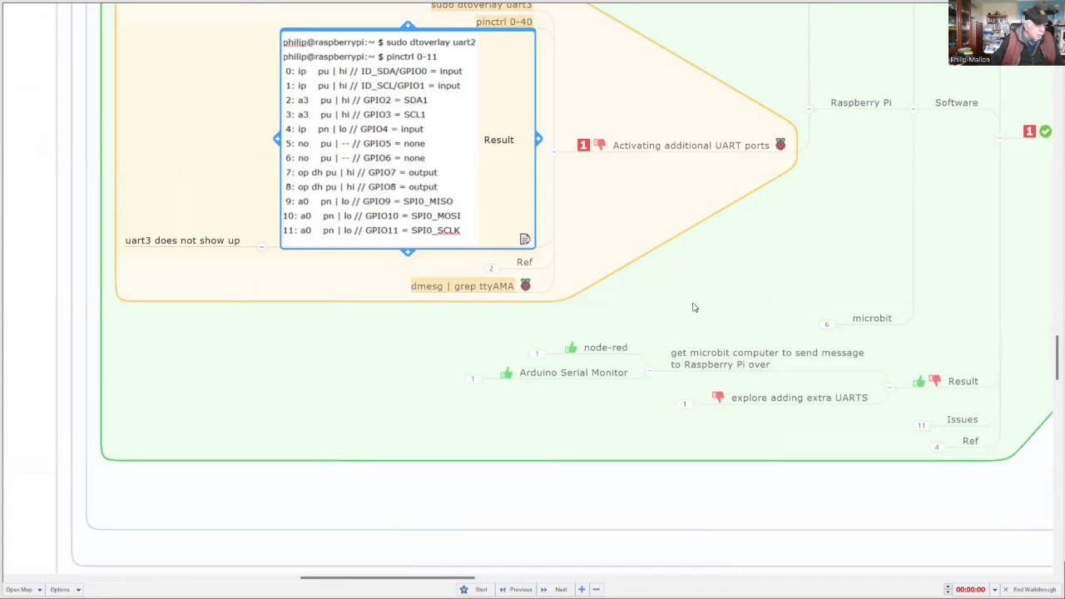
{"action": "mouse_move", "coordinate": [553, 361]}
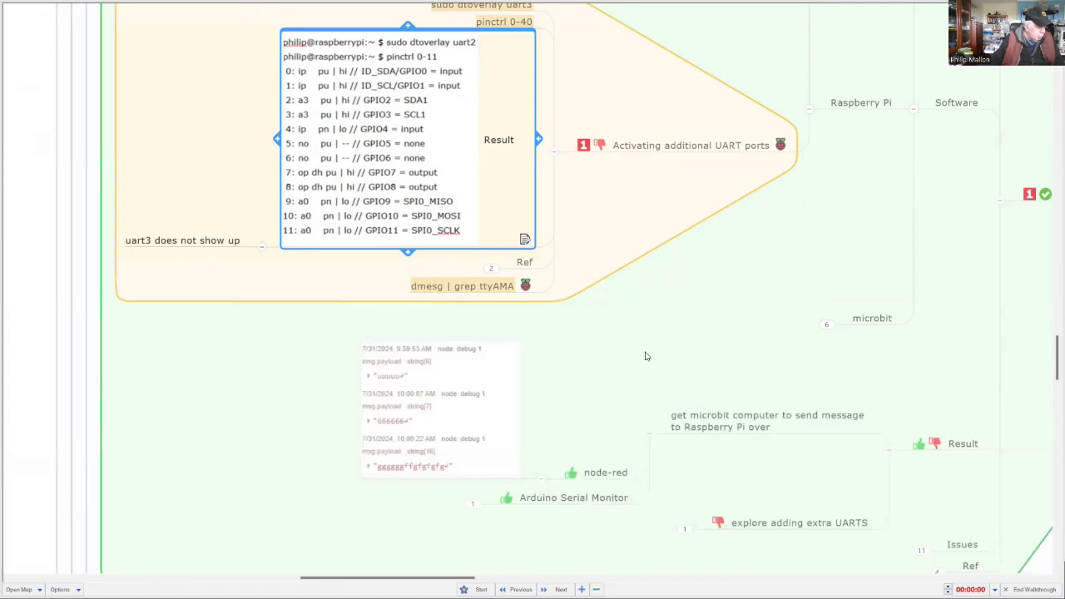
{"action": "scroll", "scroll_direction": "down", "scroll_amount": 3}
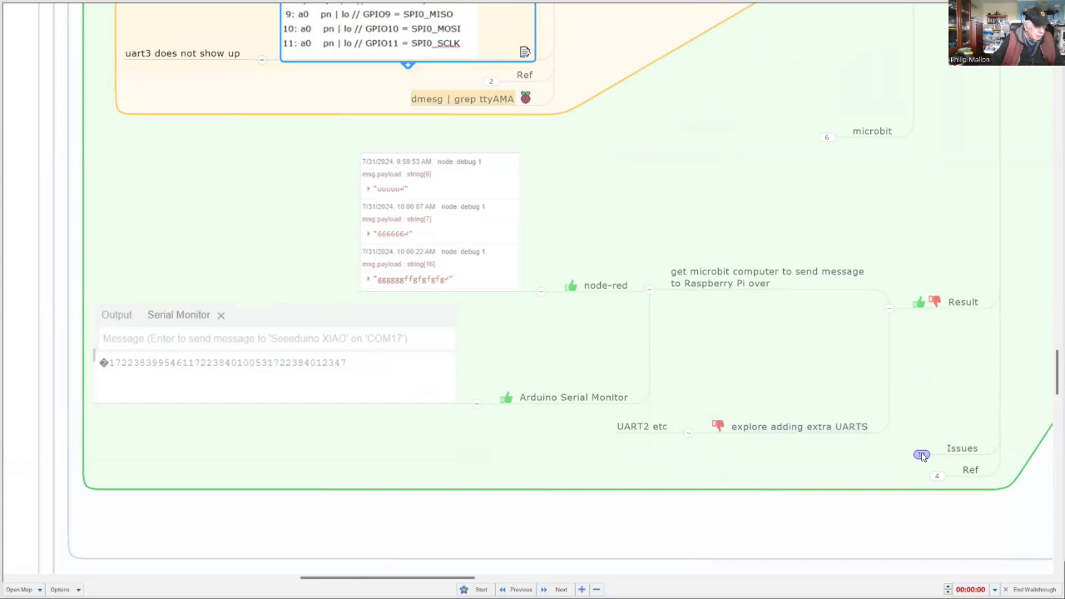
Step: Reveal the 'did not work?' note, reboot issue, and 'only one works' Node-RED flow capture
{"action": "scroll", "scroll_direction": "down", "scroll_amount": 3}
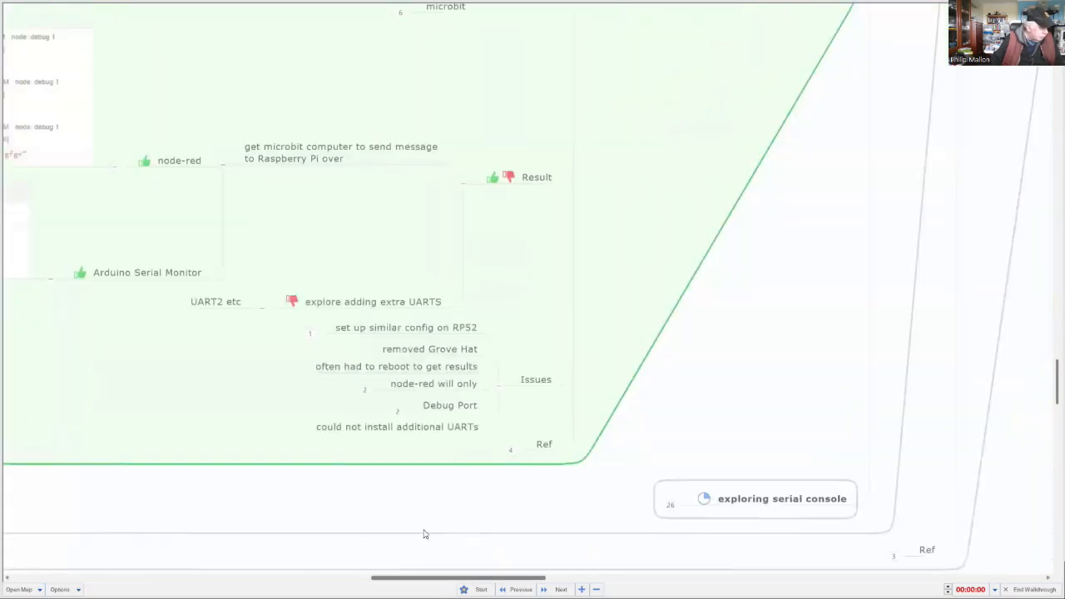
{"action": "mouse_move", "coordinate": [347, 341]}
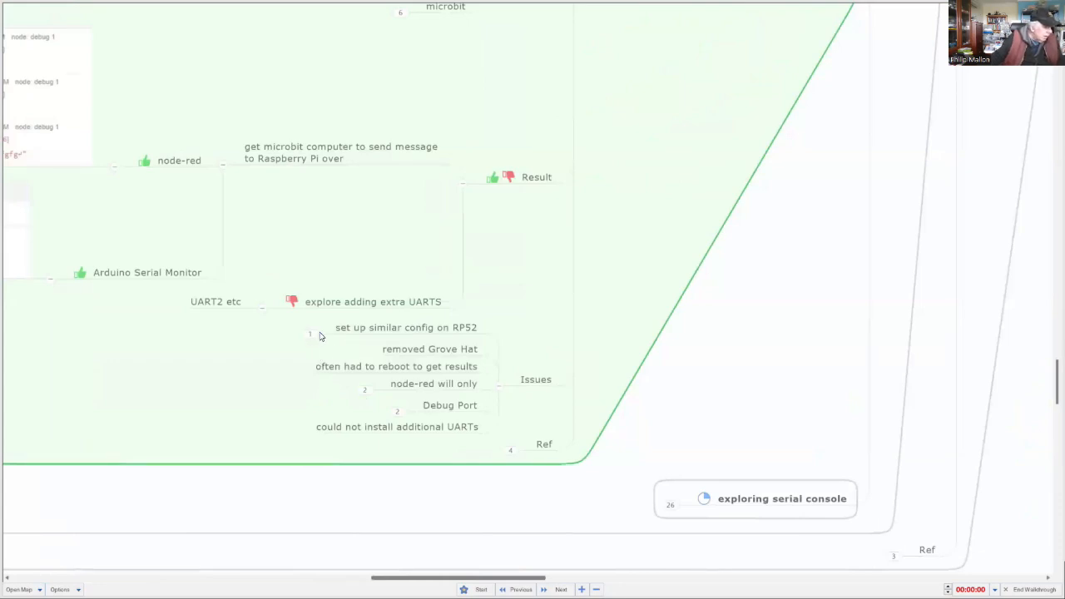
{"action": "left_click", "coordinate": [406, 327]}
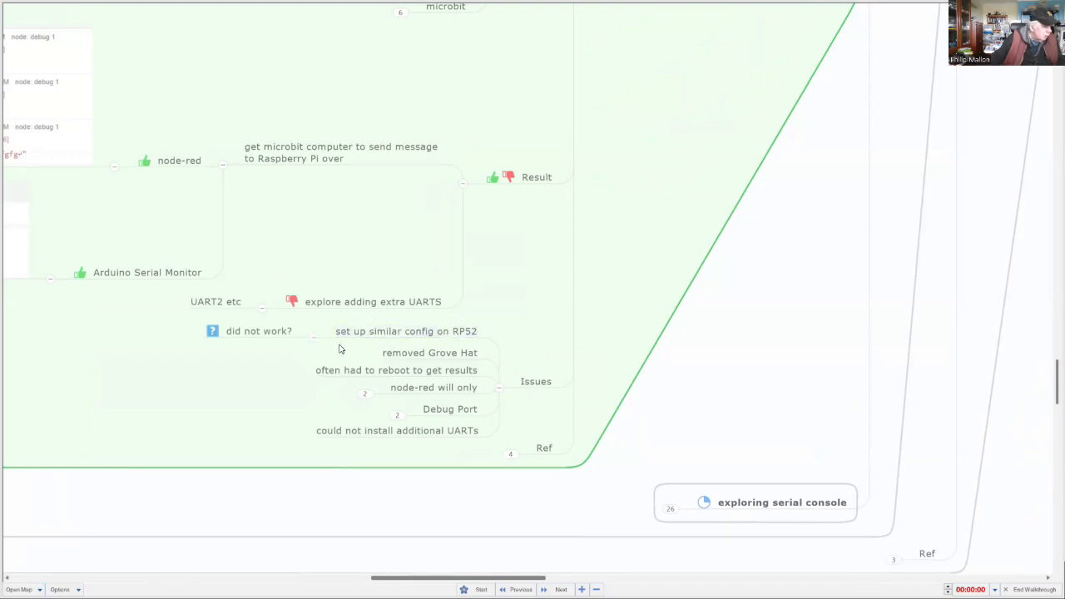
{"action": "mouse_move", "coordinate": [364, 347]}
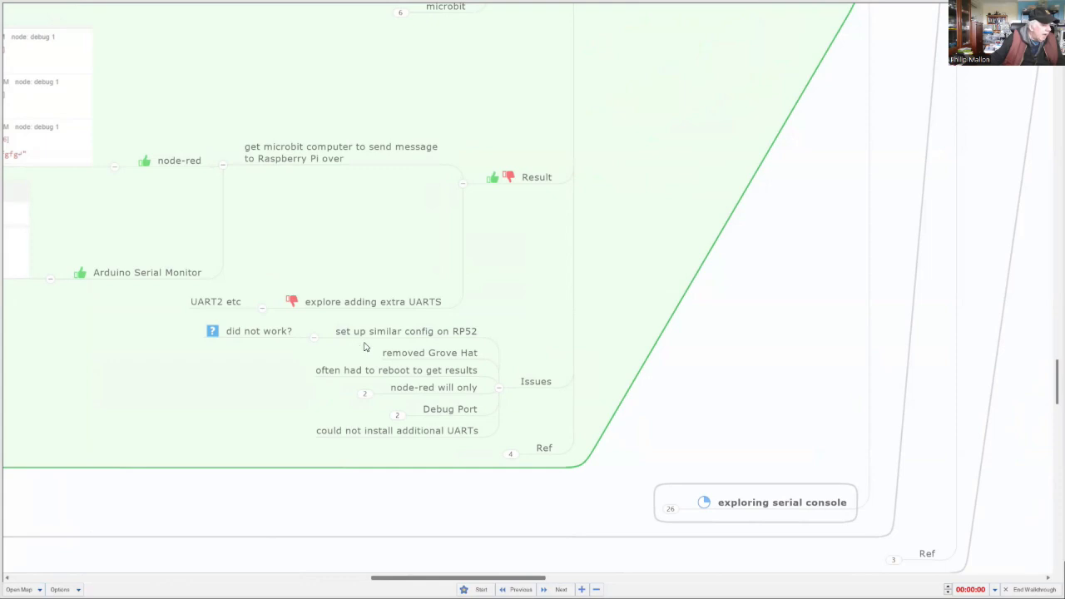
{"action": "mouse_move", "coordinate": [378, 344]}
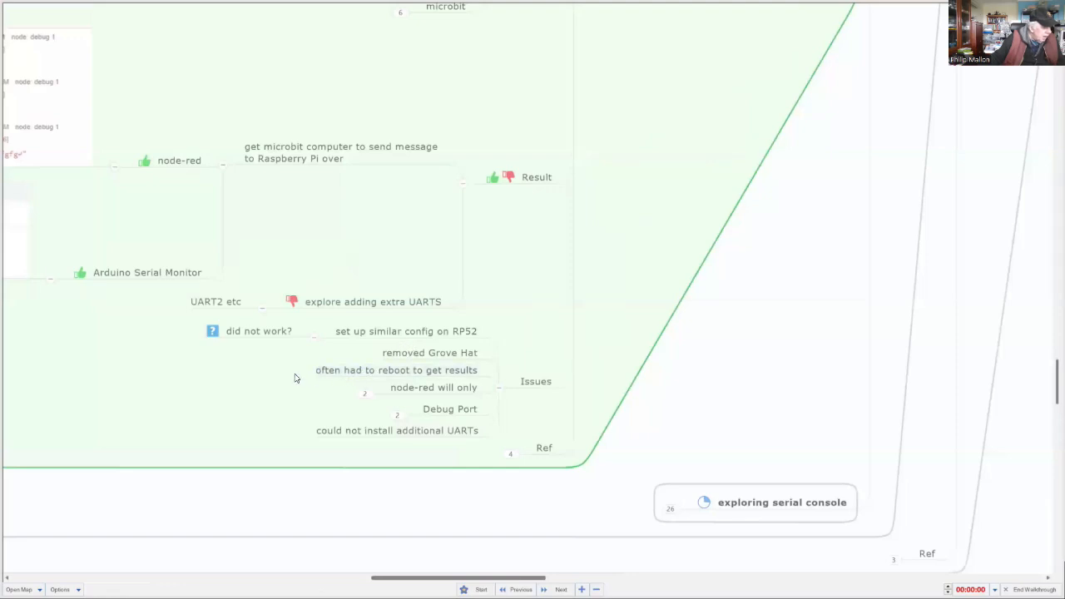
{"action": "mouse_move", "coordinate": [285, 381]}
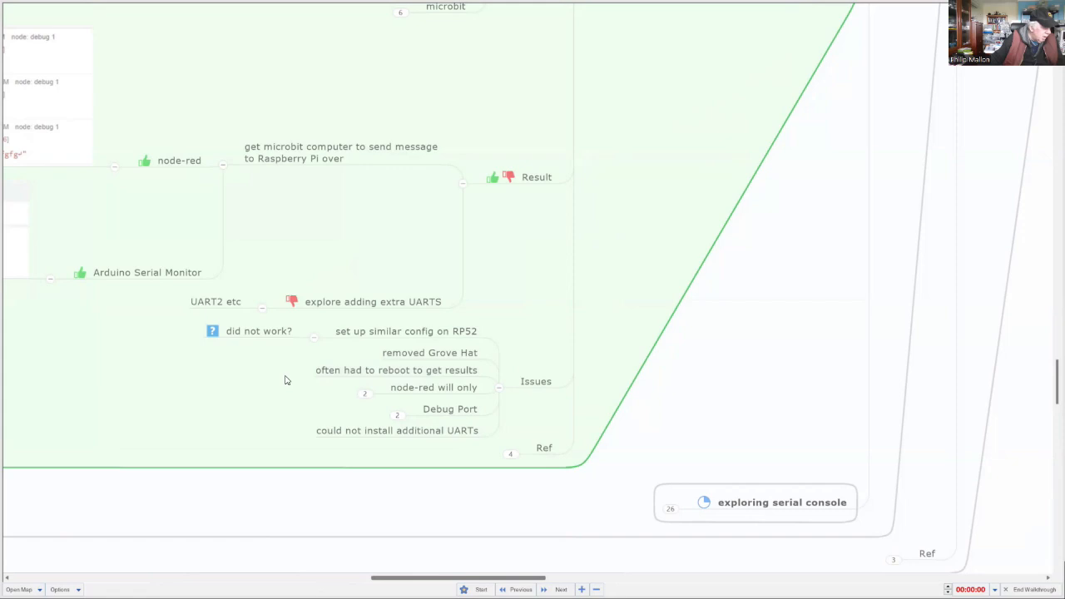
{"action": "left_click", "coordinate": [396, 369]}
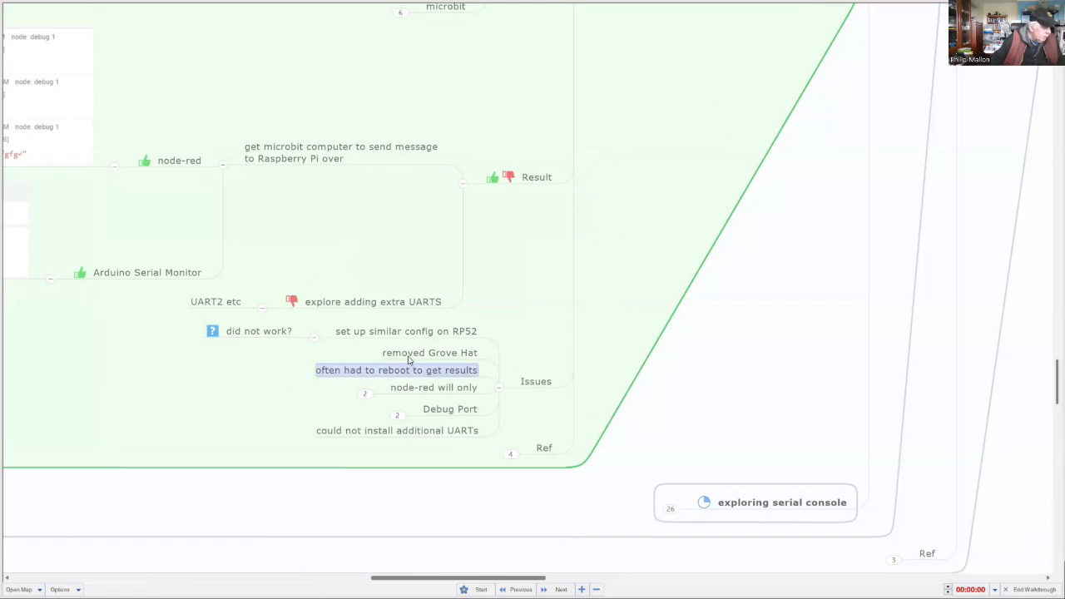
{"action": "left_click", "coordinate": [429, 351]}
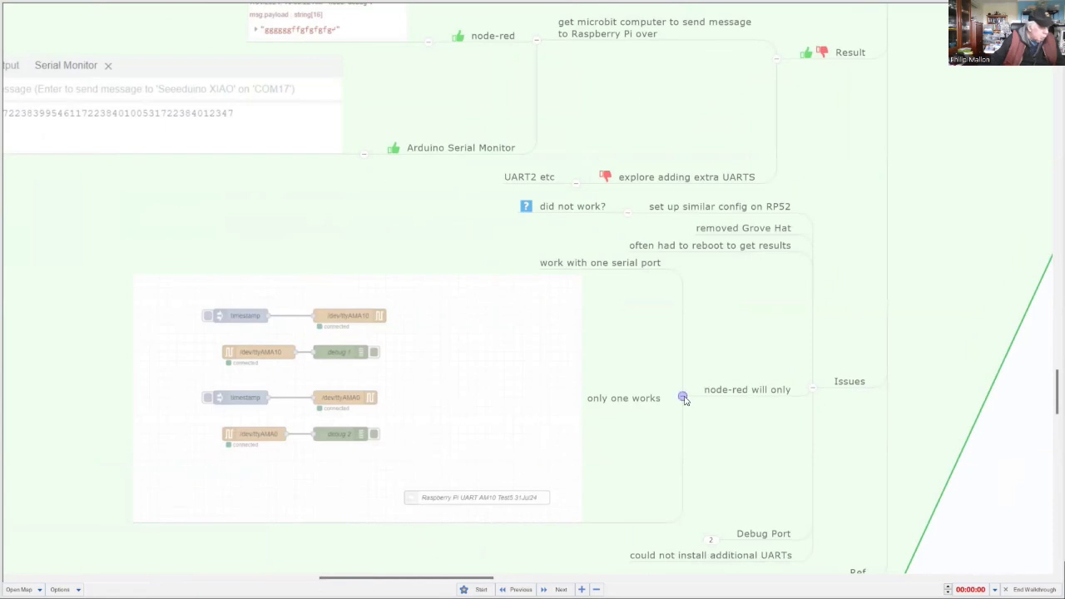
Step: Open the Debug Port 'broke plastic on socket' note and scroll to the Ref links
{"action": "scroll", "scroll_direction": "down", "scroll_amount": 3}
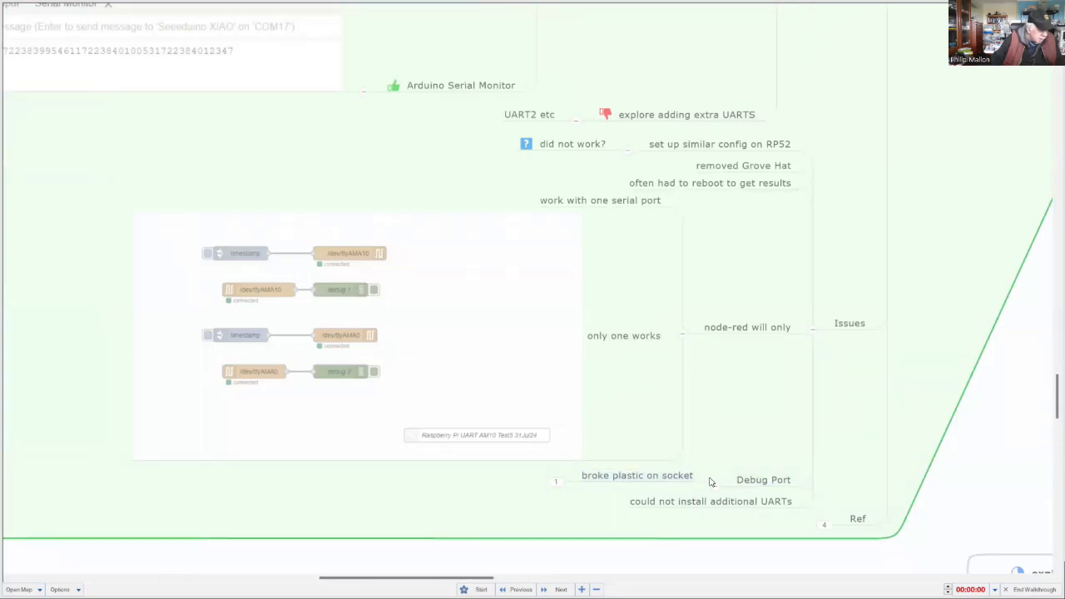
{"action": "mouse_move", "coordinate": [728, 476]}
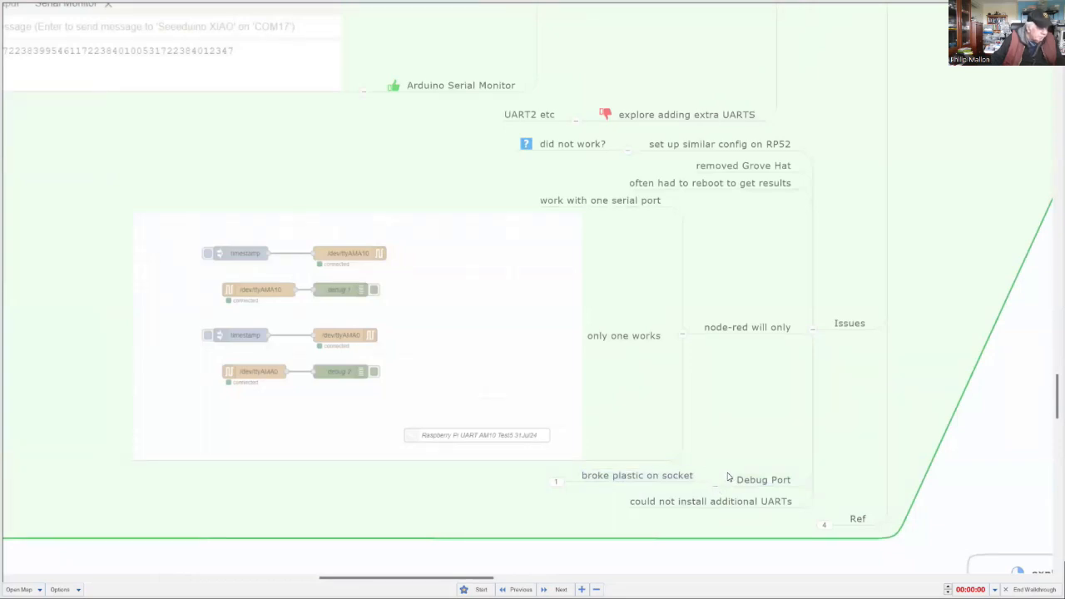
{"action": "double_click", "coordinate": [710, 501]}
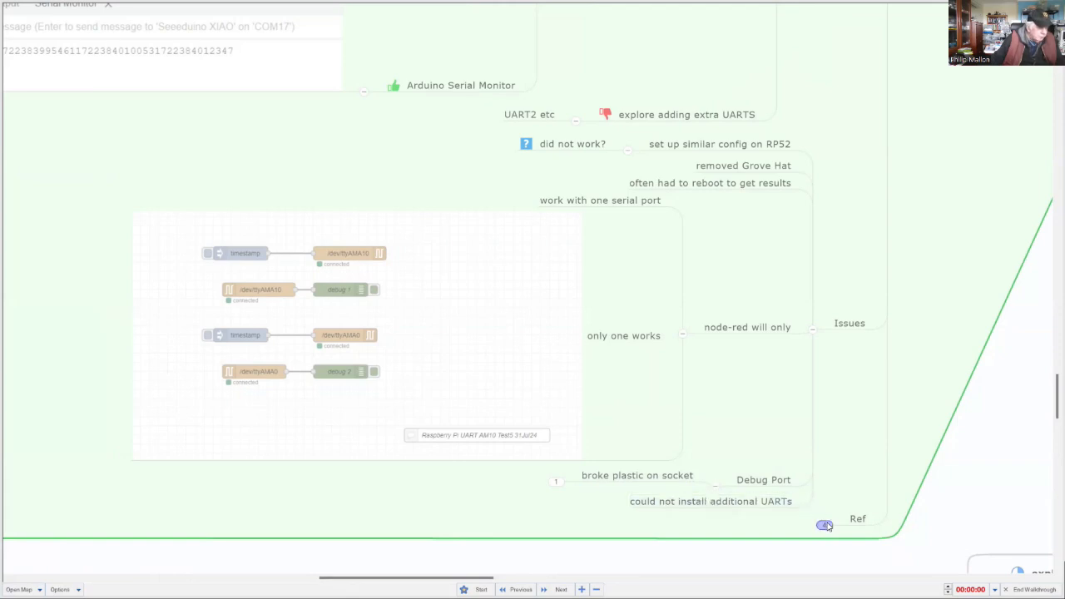
{"action": "scroll", "scroll_direction": "down", "scroll_amount": 3}
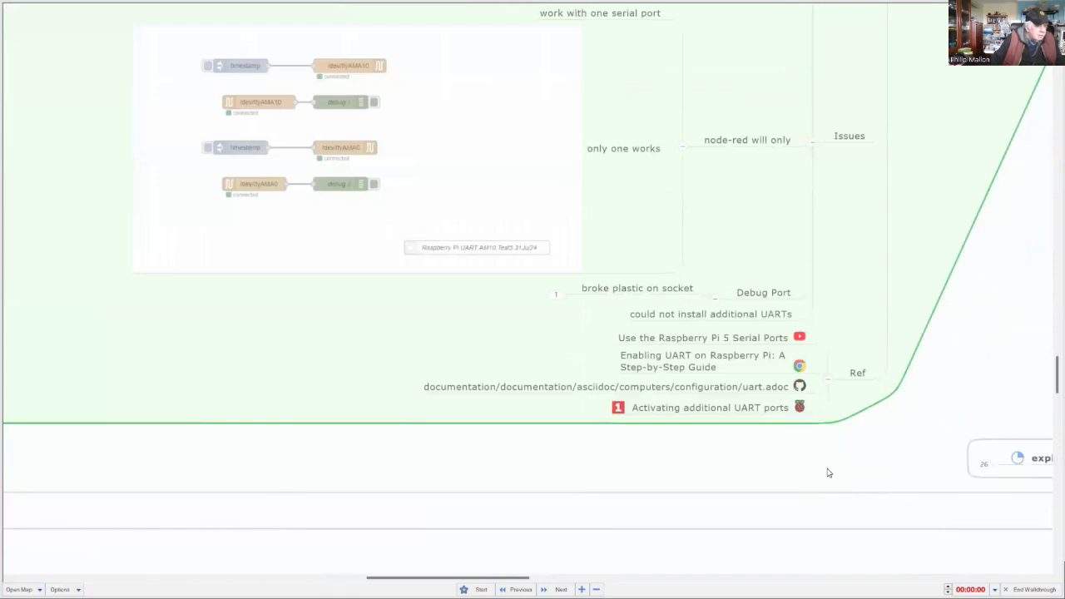
{"action": "mouse_move", "coordinate": [833, 470]}
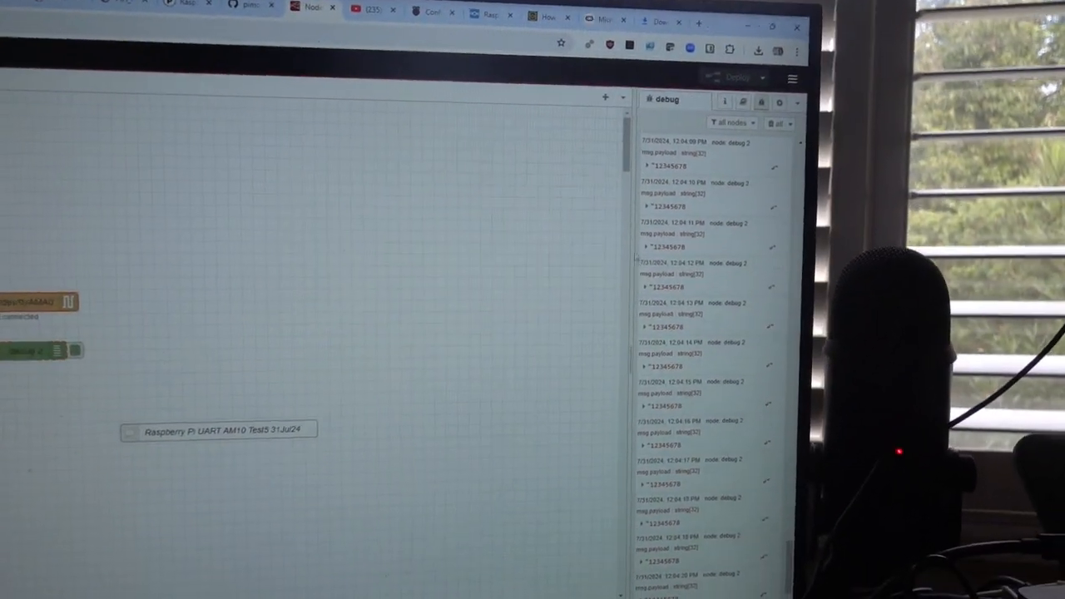
Step: Clear all 12345678 messages using the debug sidebar's Clear messages option
{"action": "left_click", "coordinate": [847, 80]}
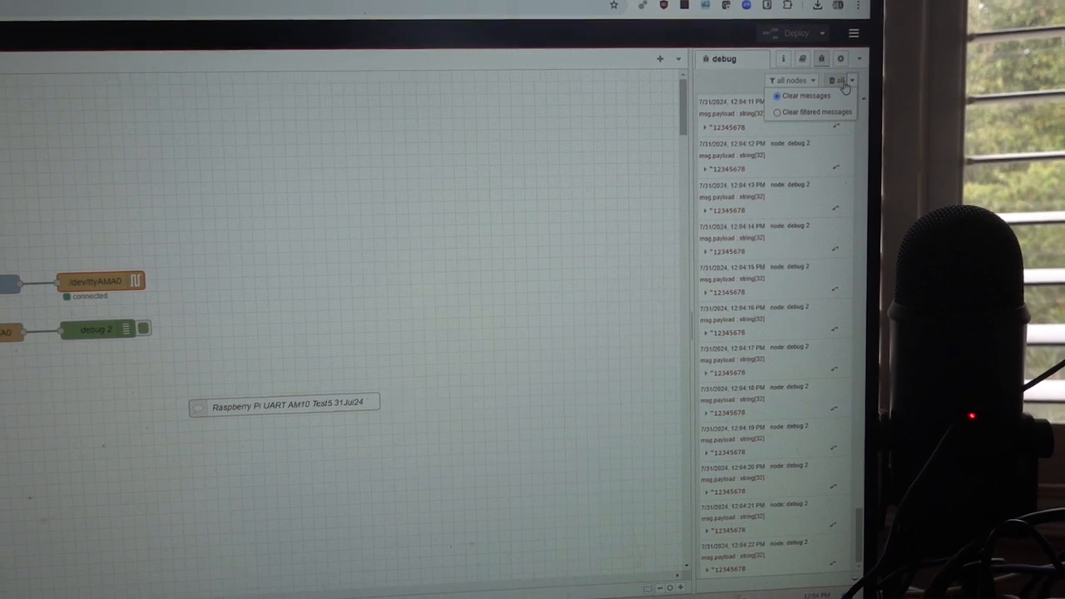
{"action": "left_click", "coordinate": [803, 95]}
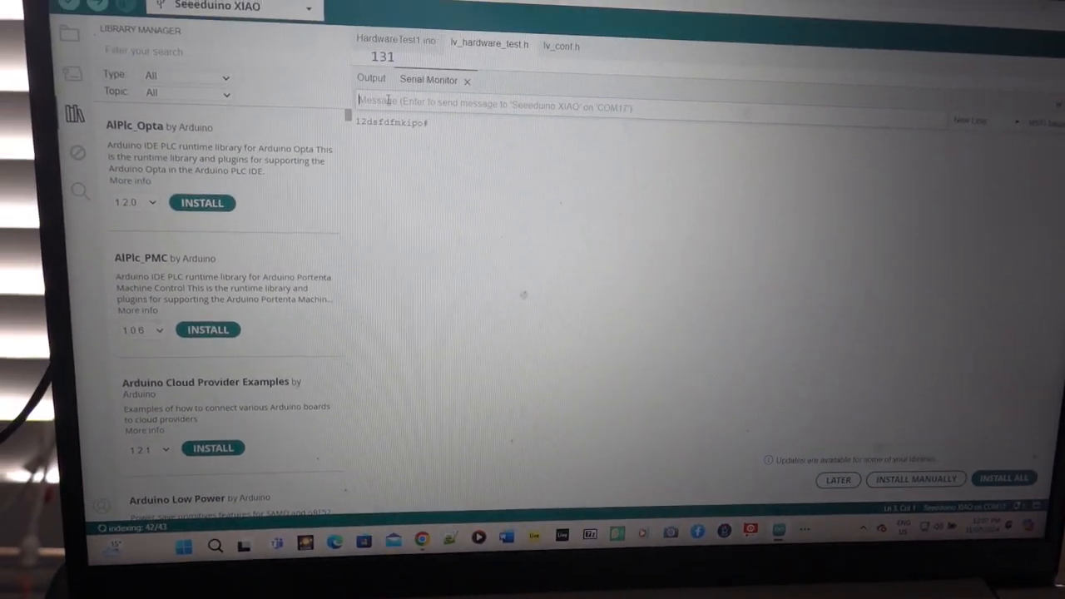
Step: Send the test string 'hhhhhhggjgycyd' from the Serial Monitor to the Seeeduino XIAO
{"action": "type", "text": "hhhhh"}
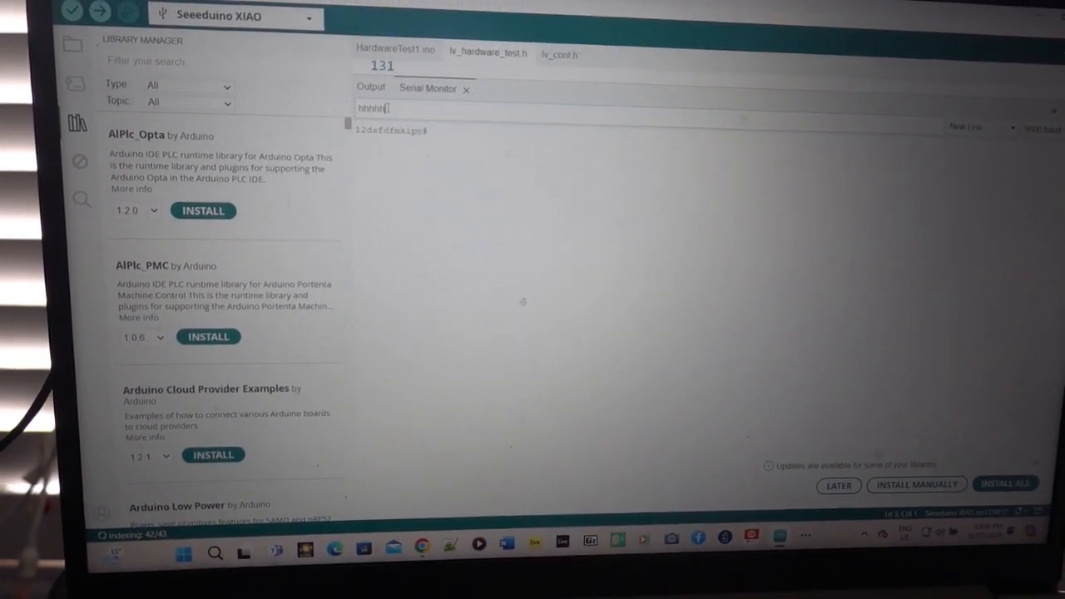
{"action": "type", "text": "uggjgycyd"}
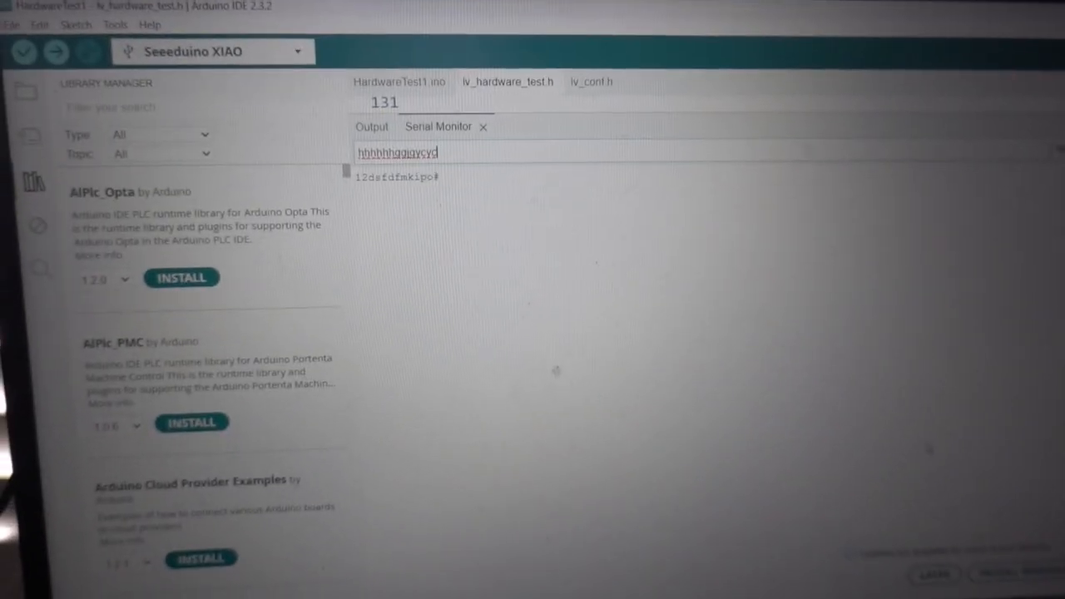
{"action": "key", "text": "Return"}
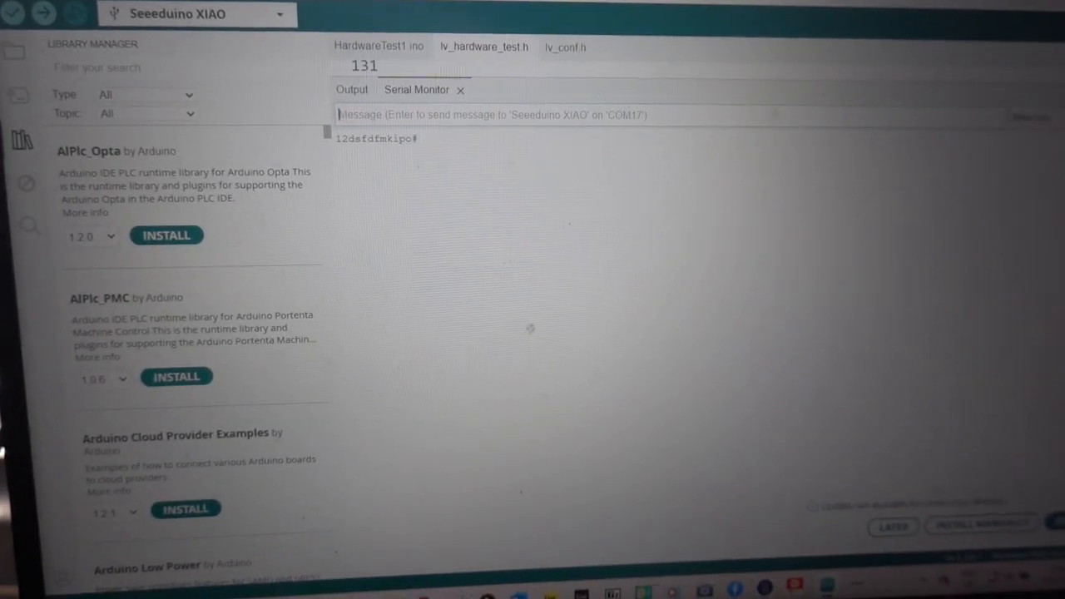